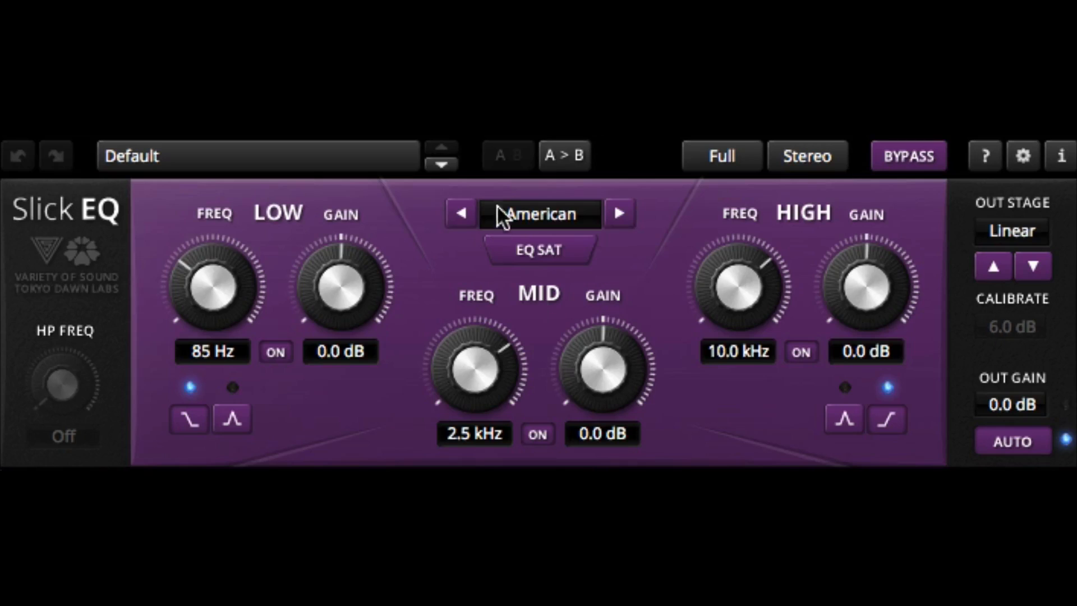
- Step the EQ model to German, toggle the mid band off and on, and list output stages
click(617, 213)
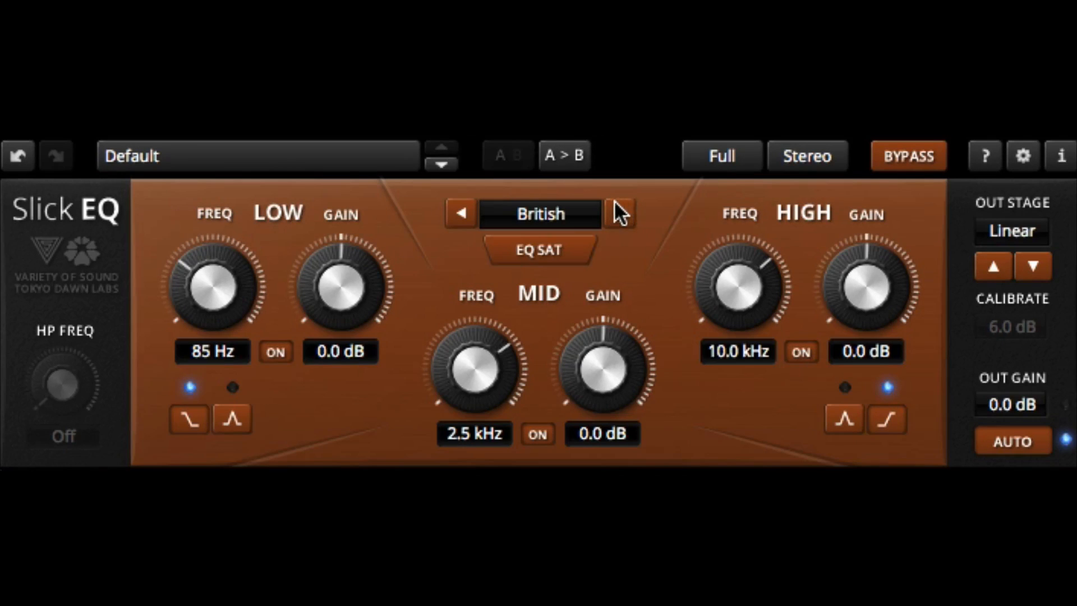
click(618, 214)
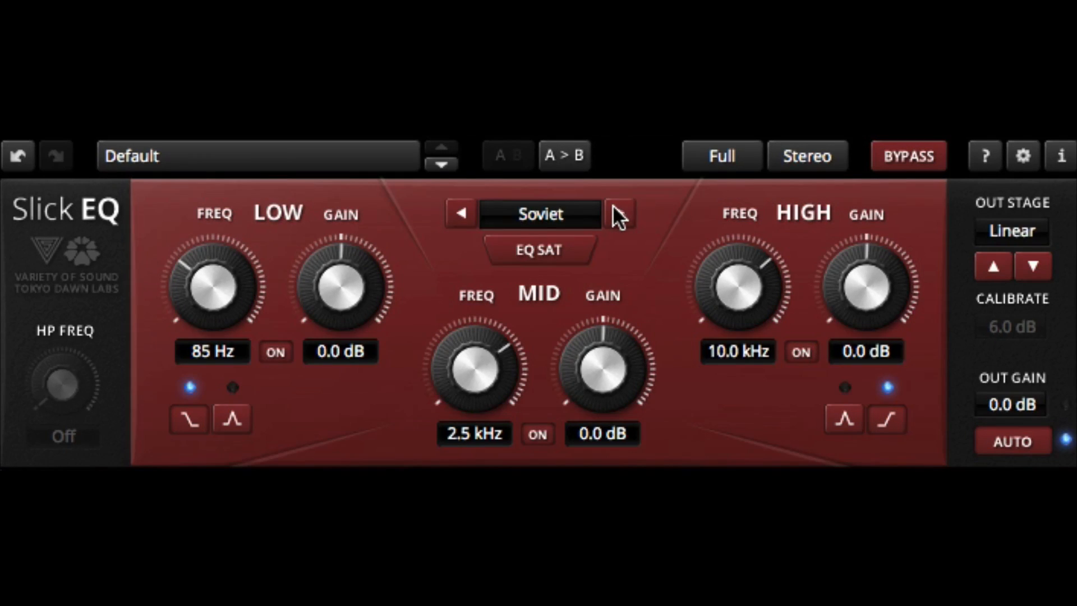
mouse_move(421, 361)
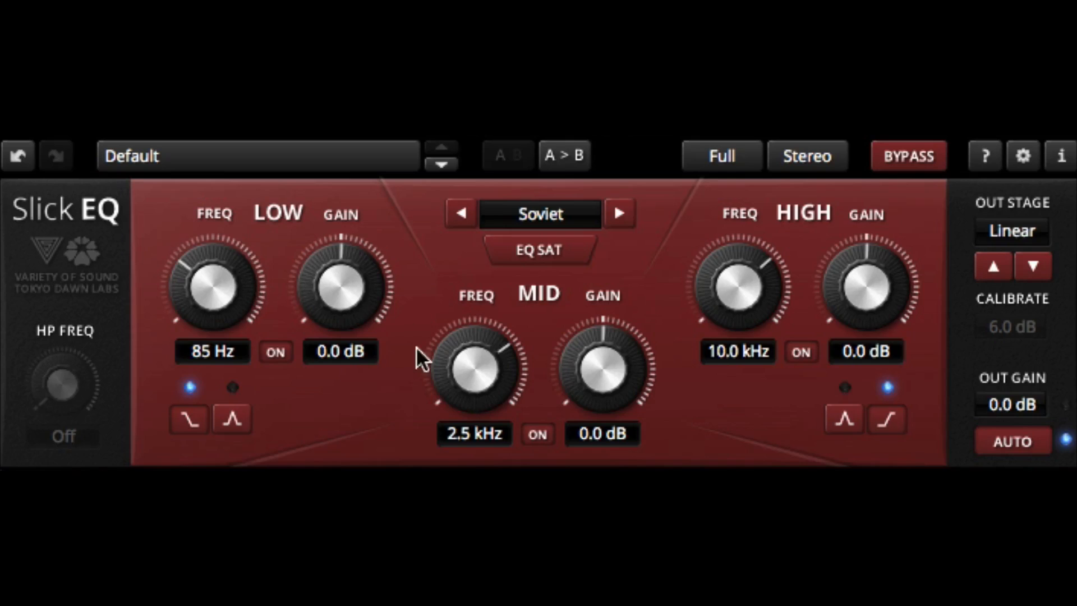
click(538, 433)
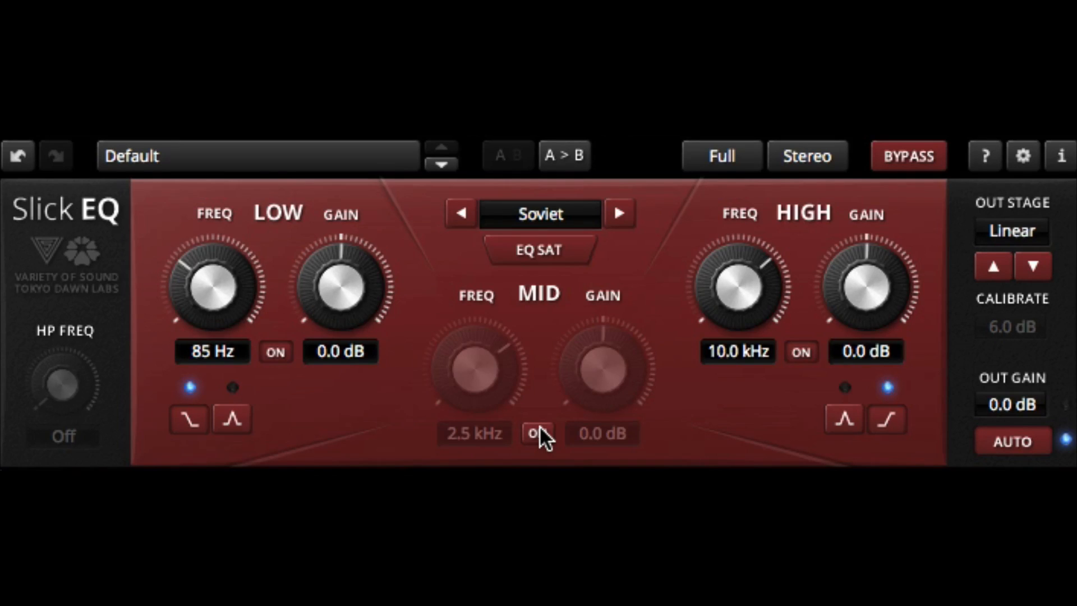
click(538, 434)
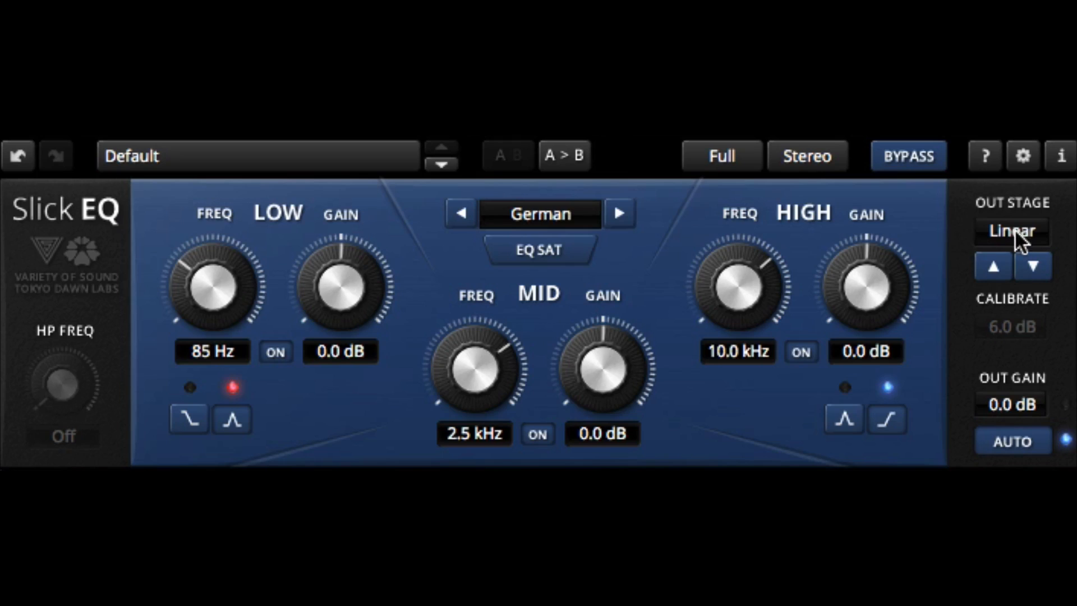
click(1010, 231)
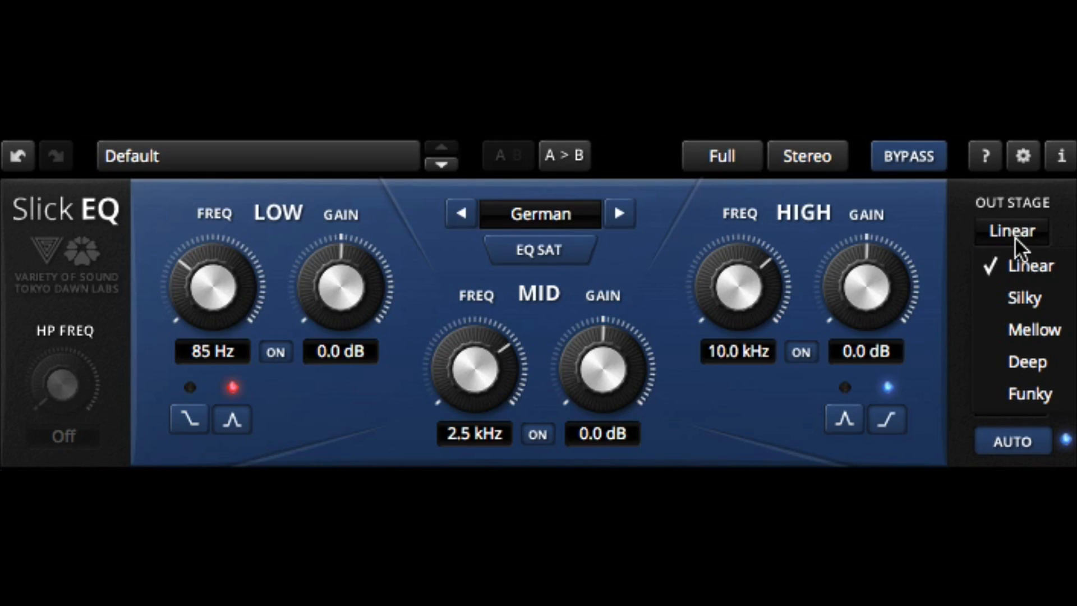
mouse_move(1037, 338)
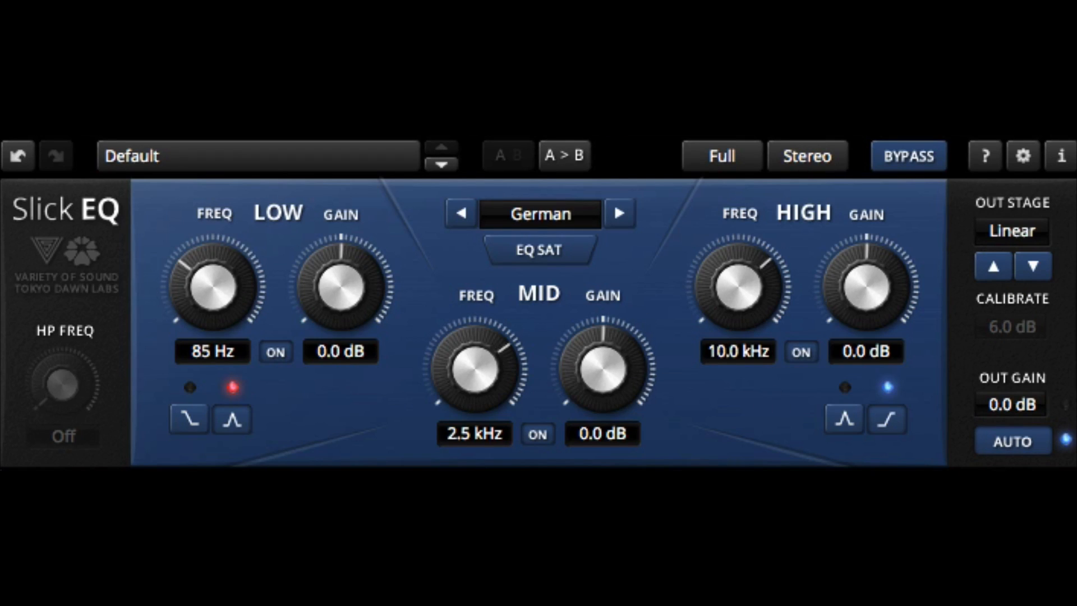
mouse_move(216, 302)
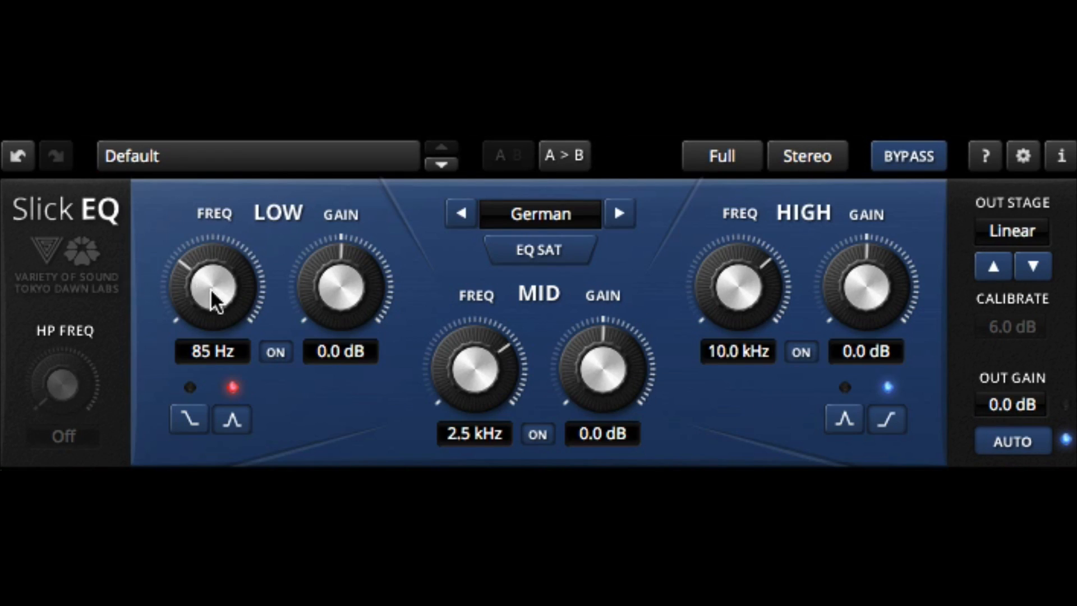
- Raise the low band to 247 Hz, adjust the mid band, raise the high-pass, and step the model toward American
drag(216, 285, 227, 261)
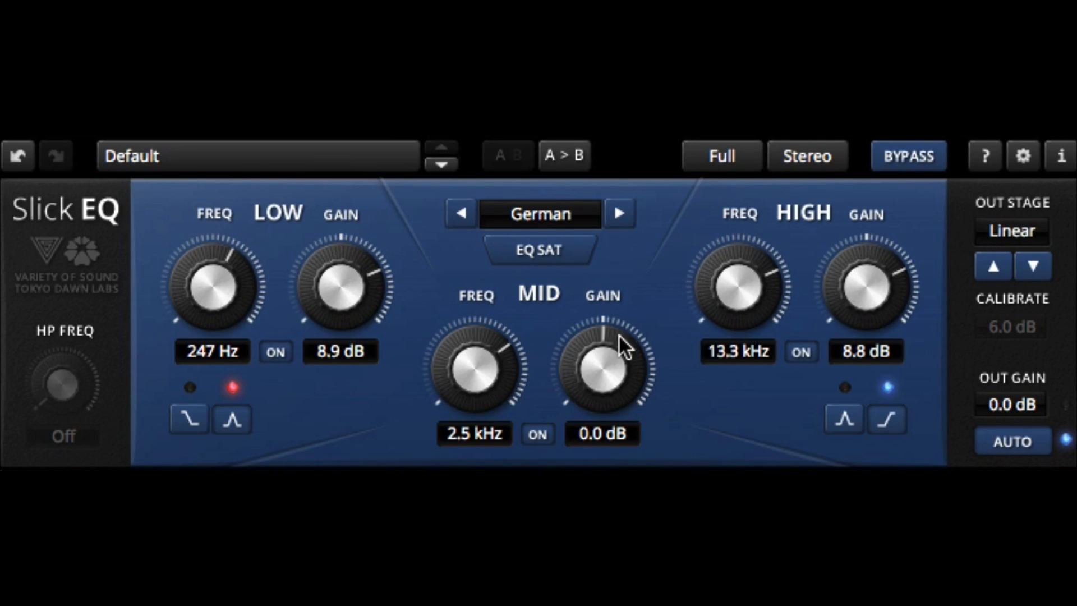
drag(603, 371, 622, 346)
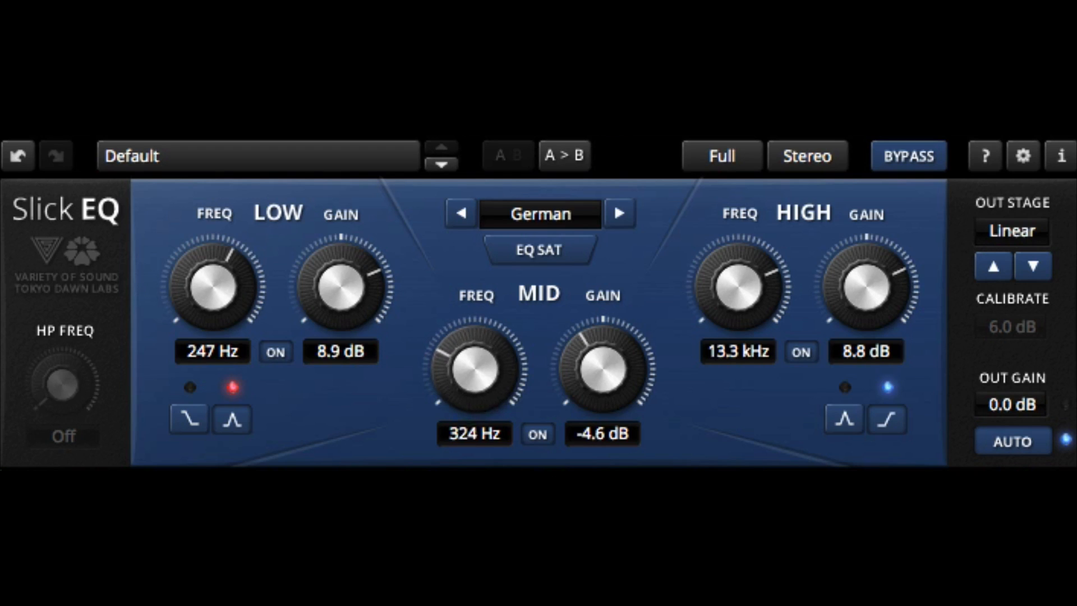
drag(472, 371, 472, 354)
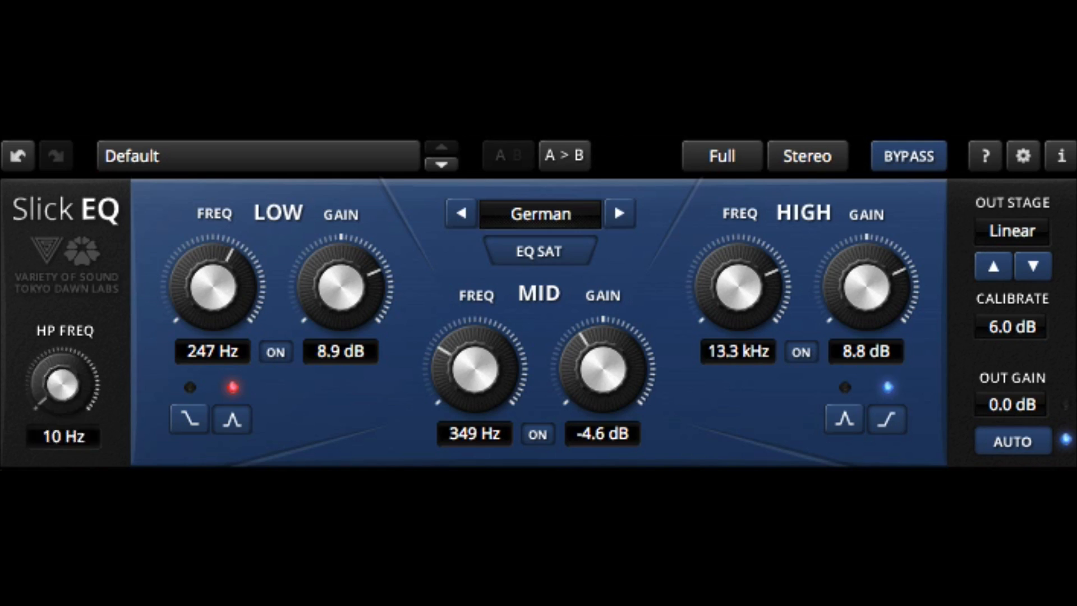
drag(62, 381, 68, 357)
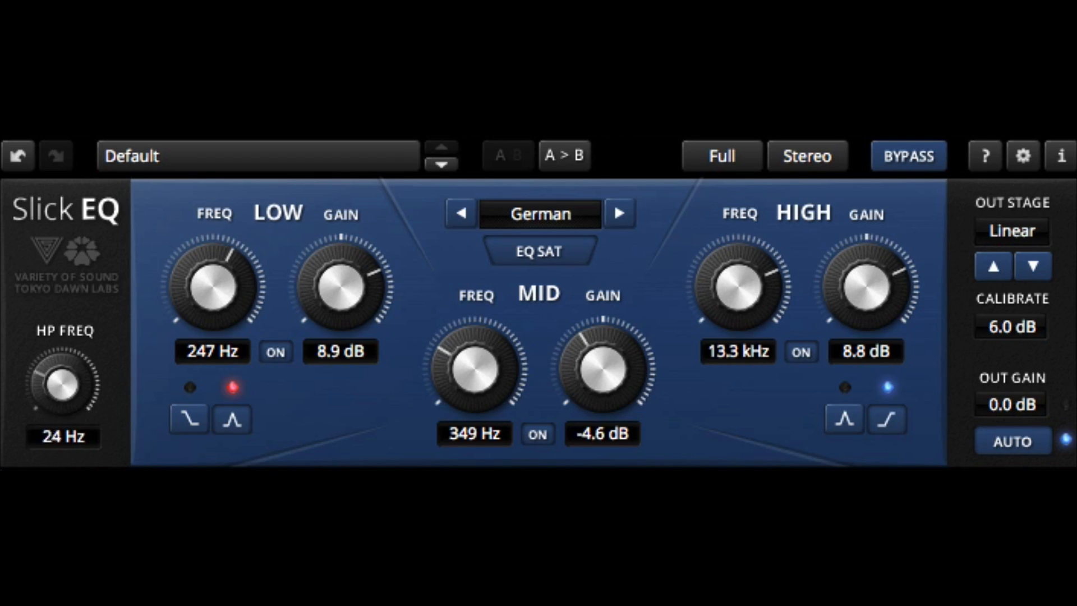
click(617, 214)
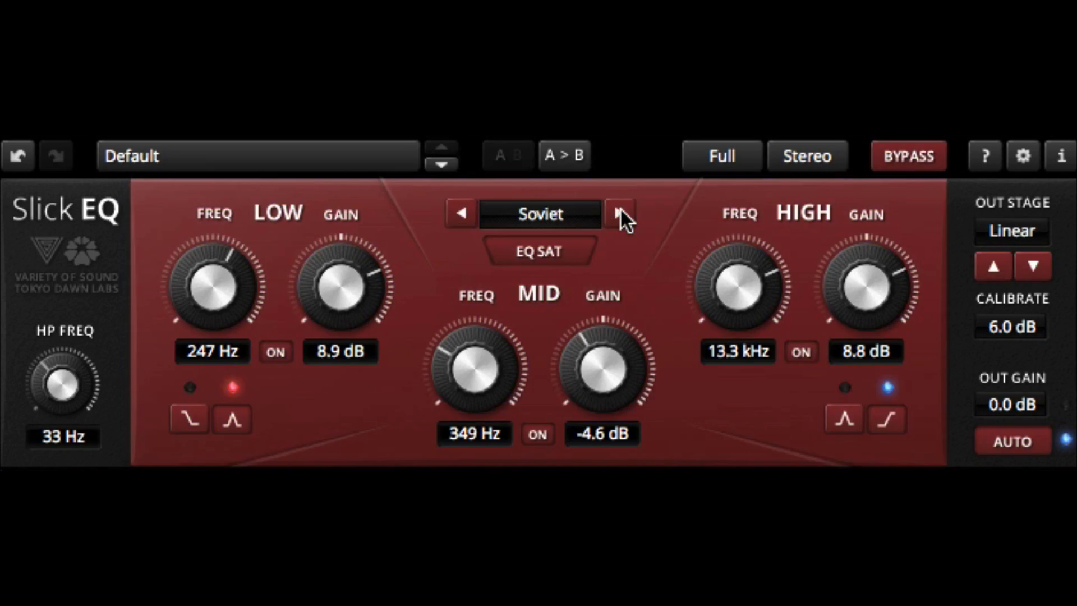
click(618, 214)
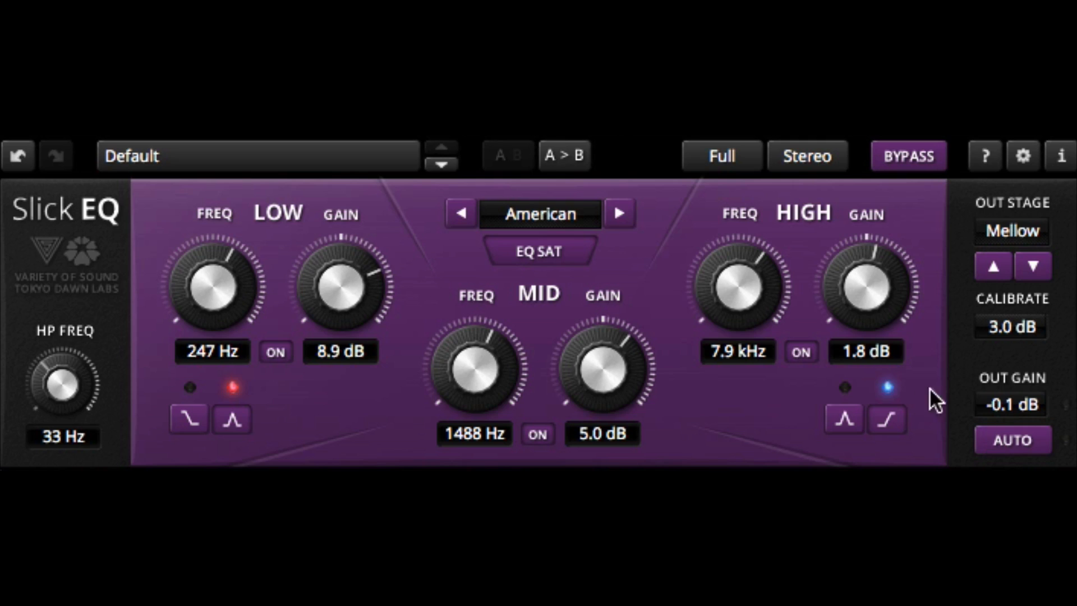
mouse_move(920, 347)
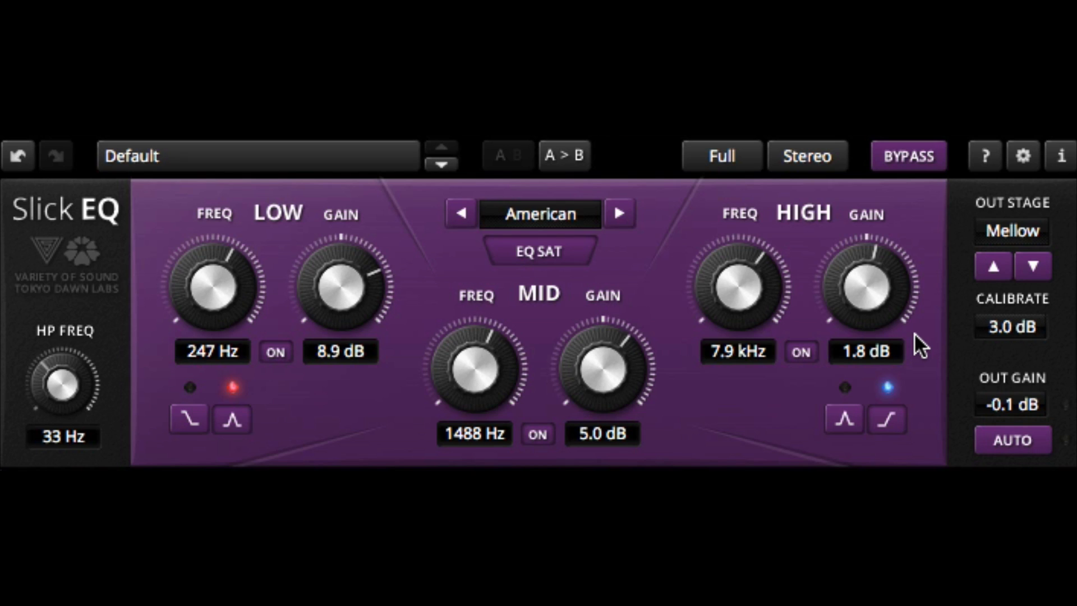
mouse_move(500, 327)
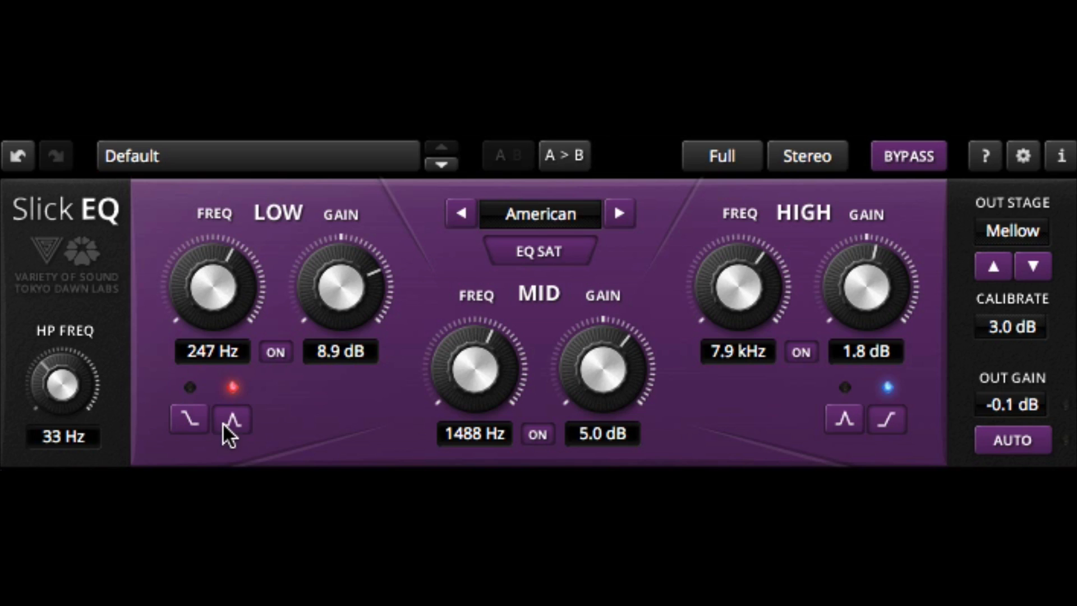
- Keep the low band as a bell, set the high band to bell, and copy settings to B
click(189, 419)
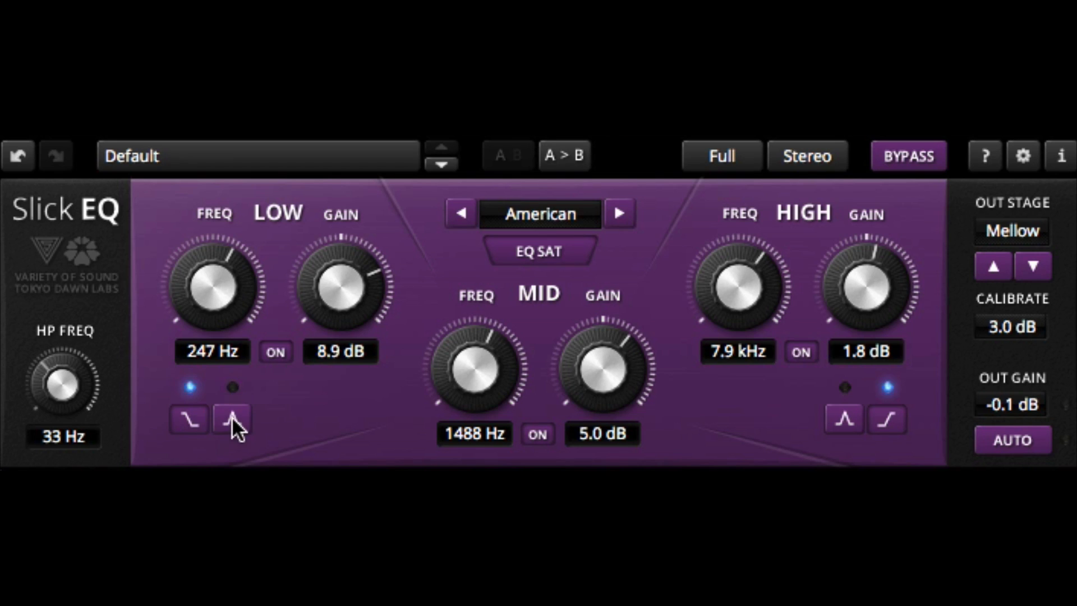
click(233, 420)
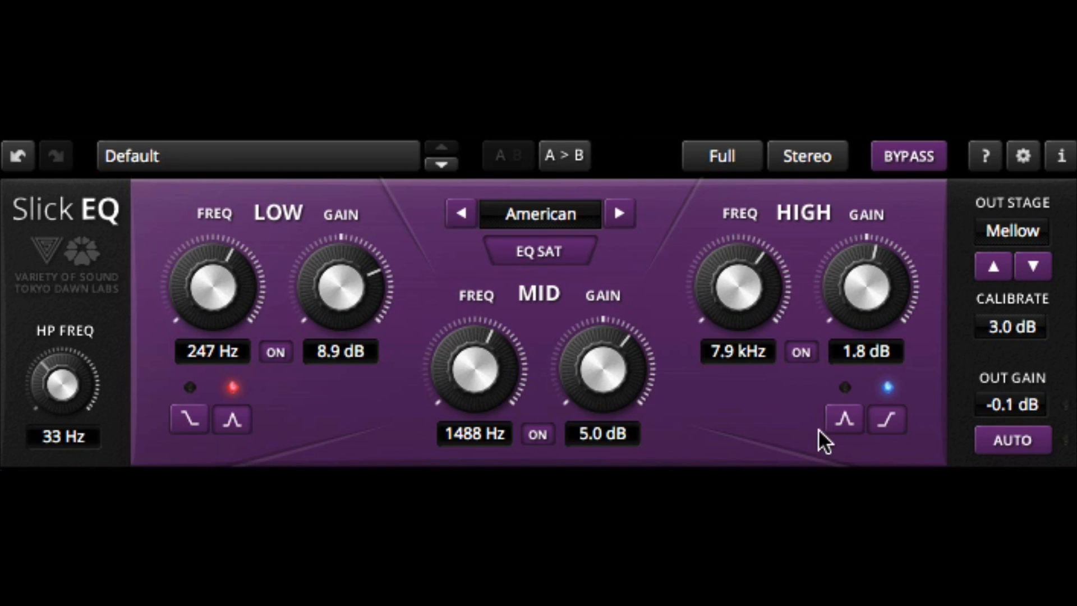
click(844, 419)
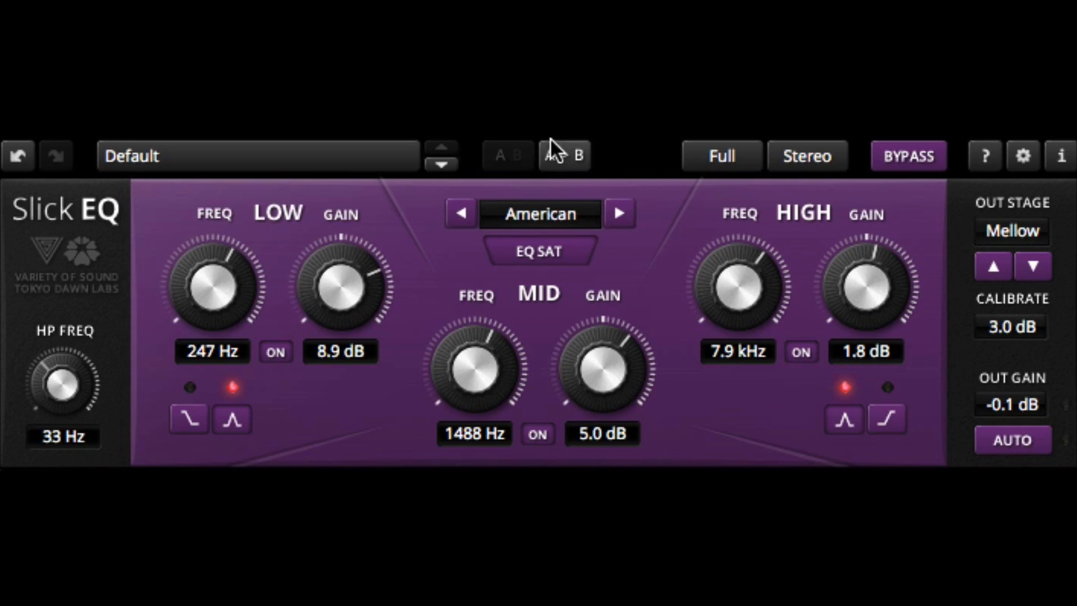
click(565, 155)
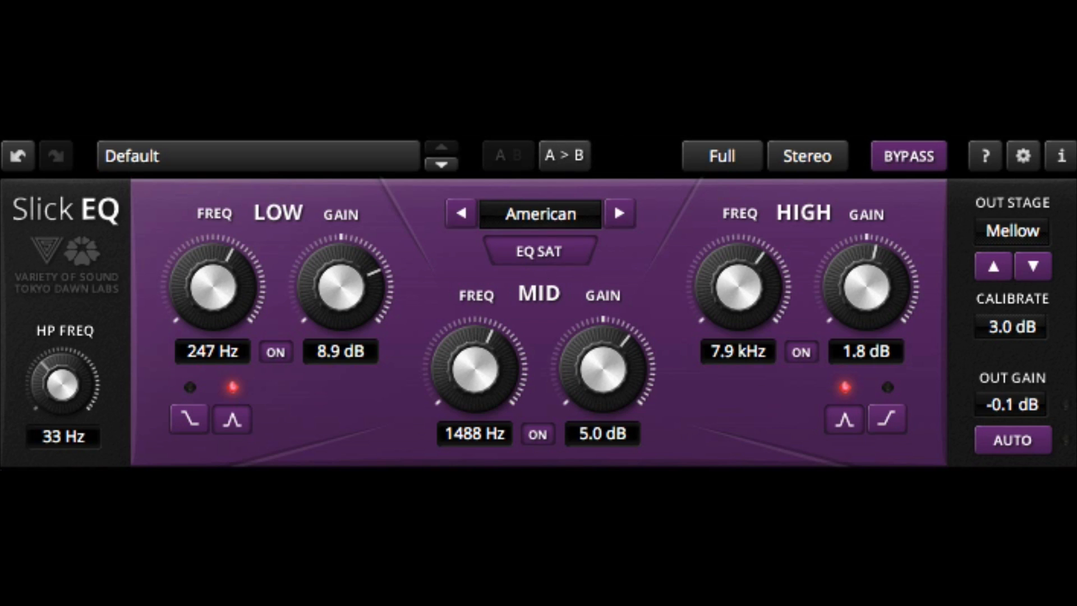
- Load the Millenium 4.8kHz preset, then step through the presets to 2buss Presence
click(258, 155)
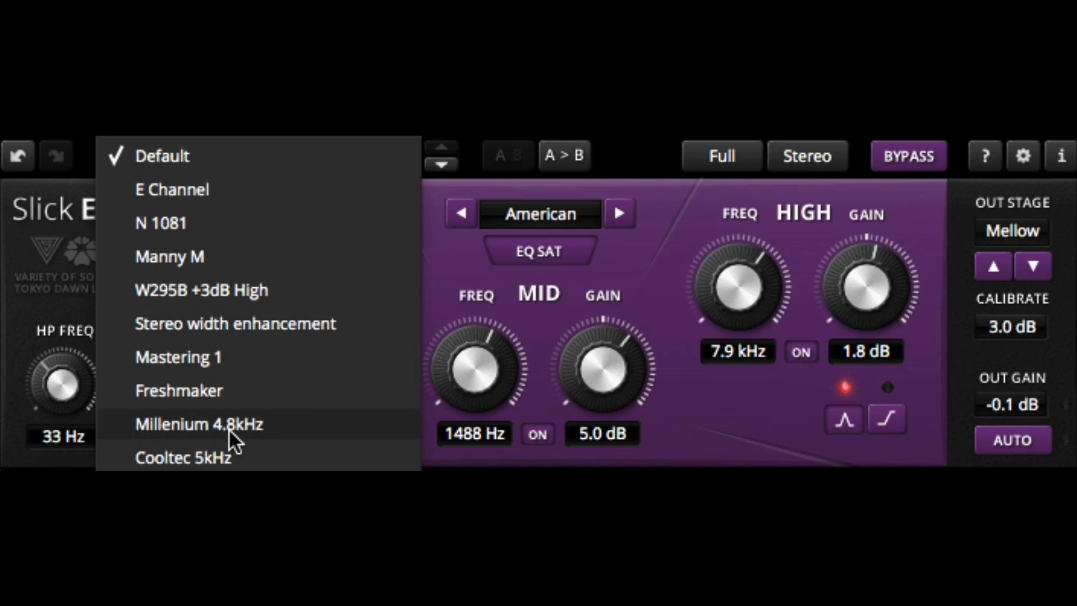
click(198, 424)
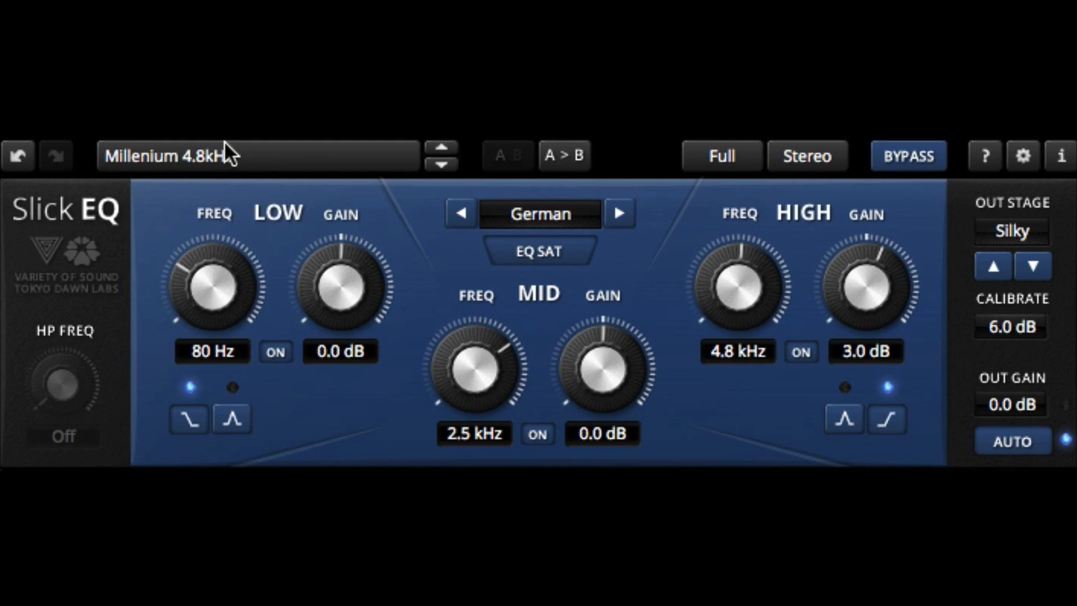
click(441, 167)
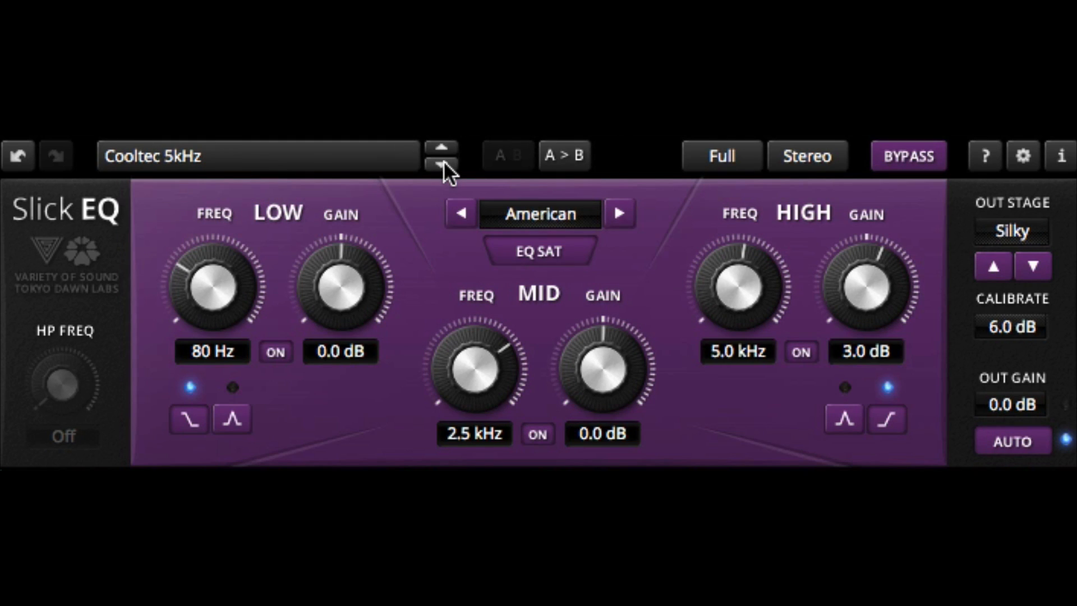
click(440, 166)
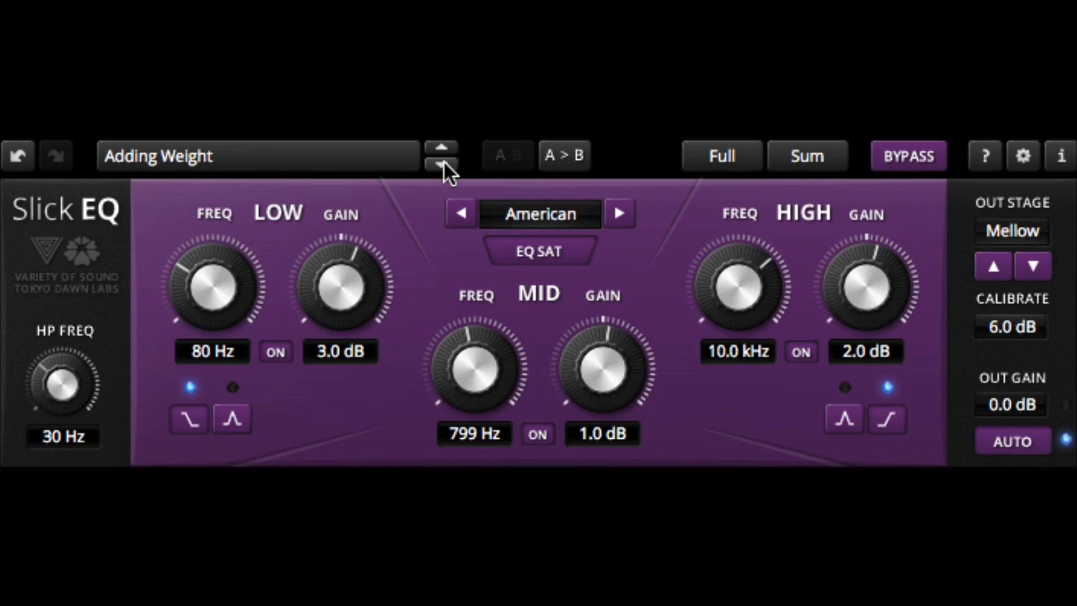
click(441, 167)
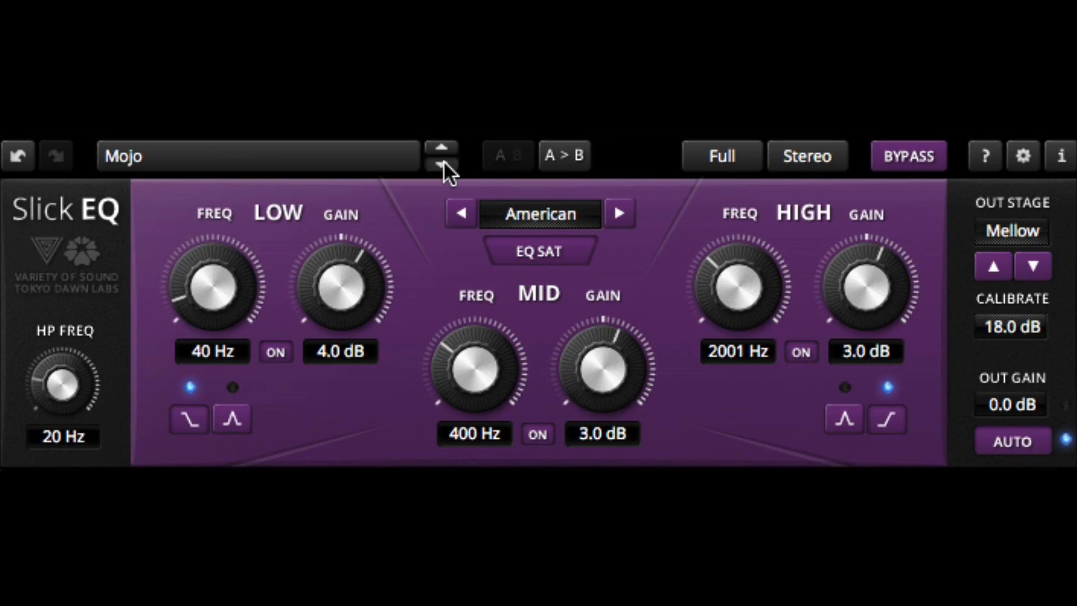
click(442, 165)
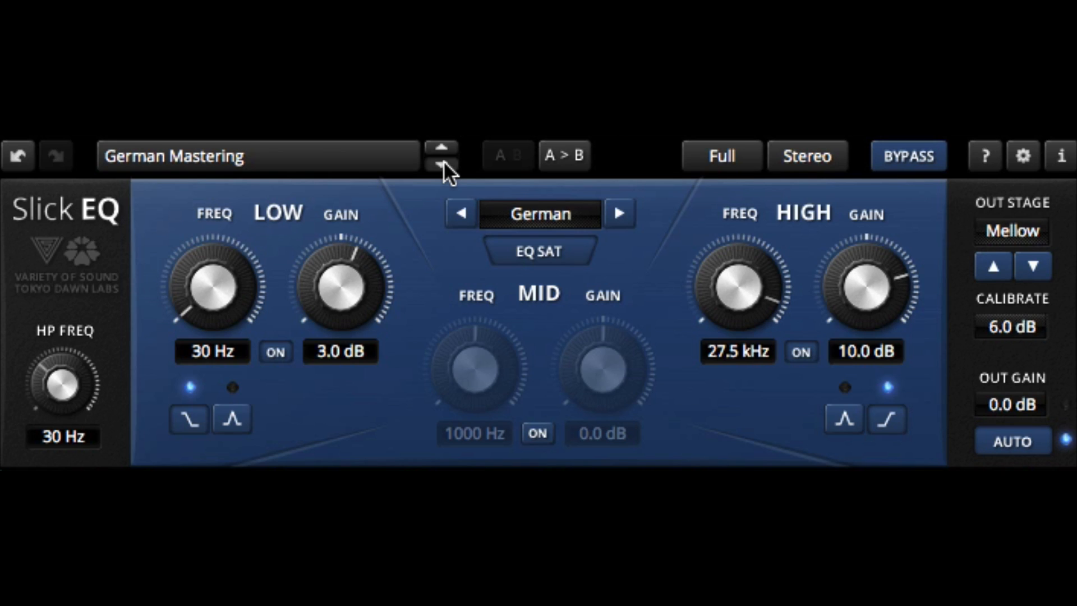
click(441, 165)
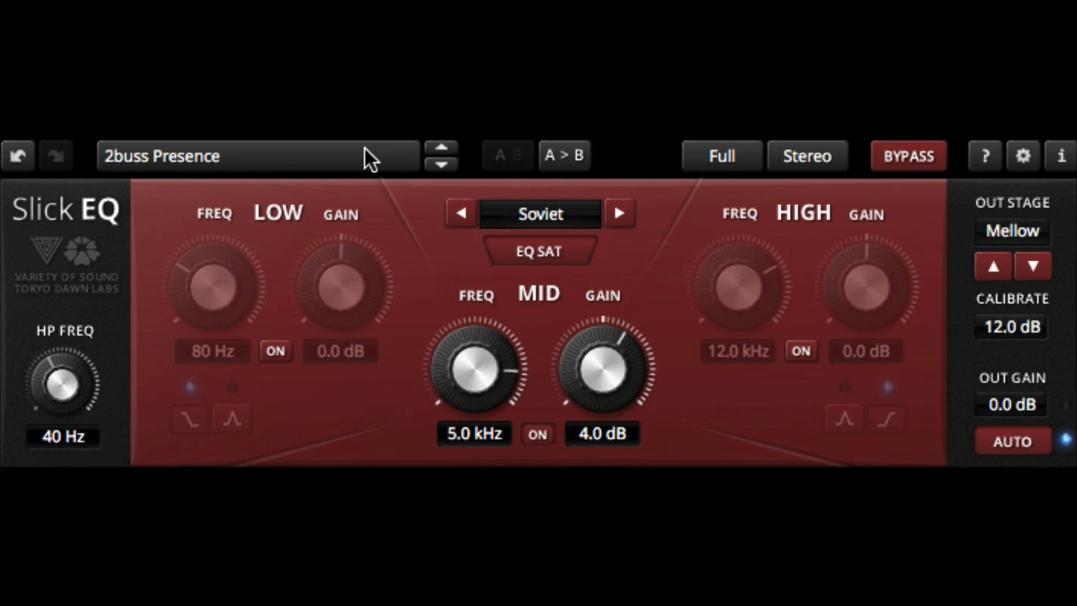
click(908, 156)
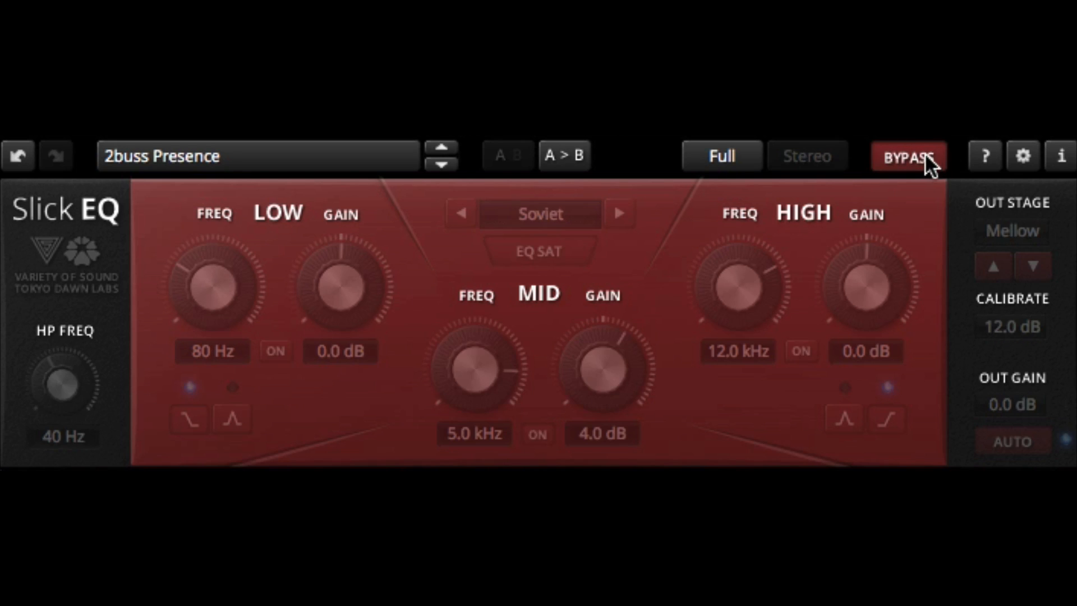
click(807, 156)
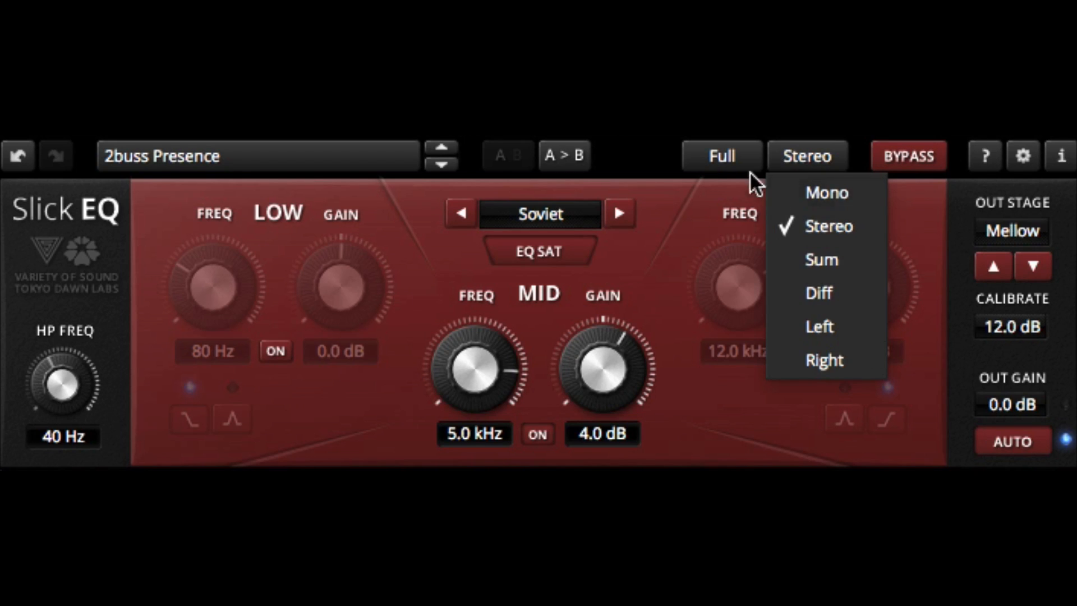
click(720, 155)
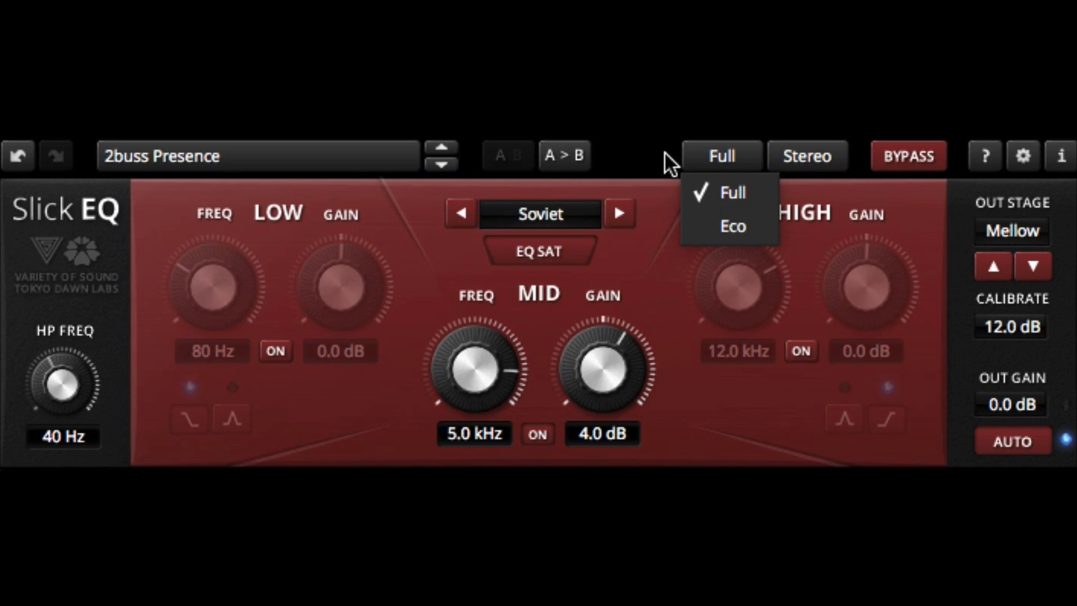
mouse_move(651, 232)
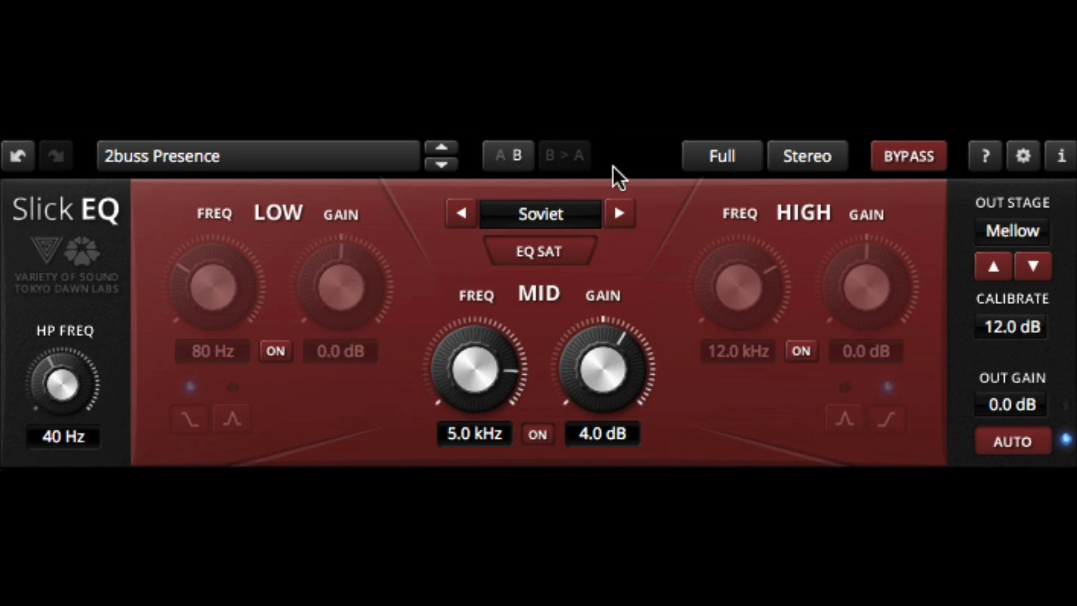
mouse_move(985, 155)
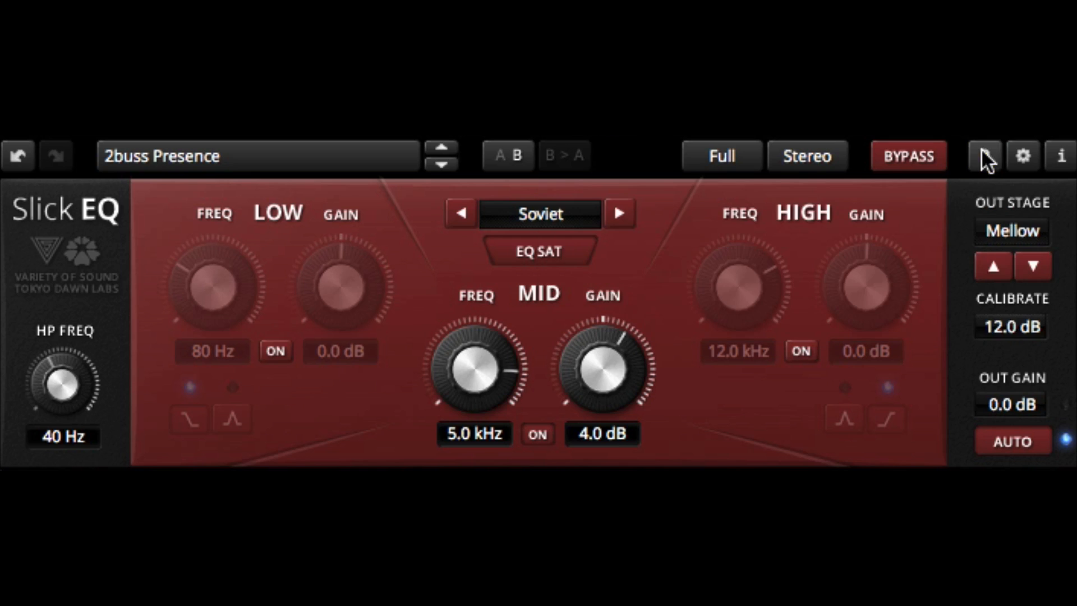
click(1060, 156)
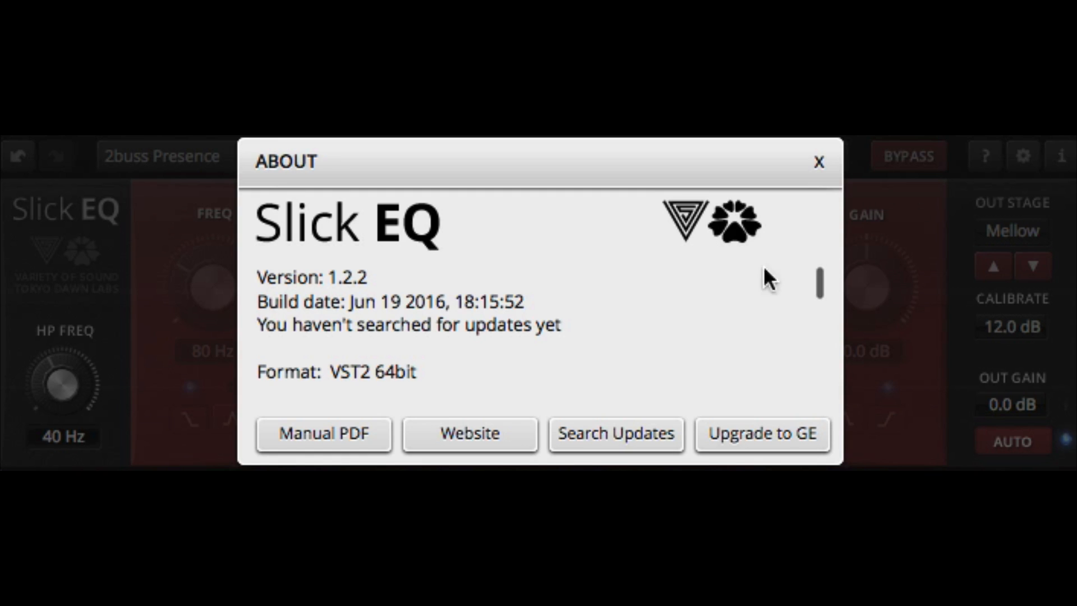
click(818, 161)
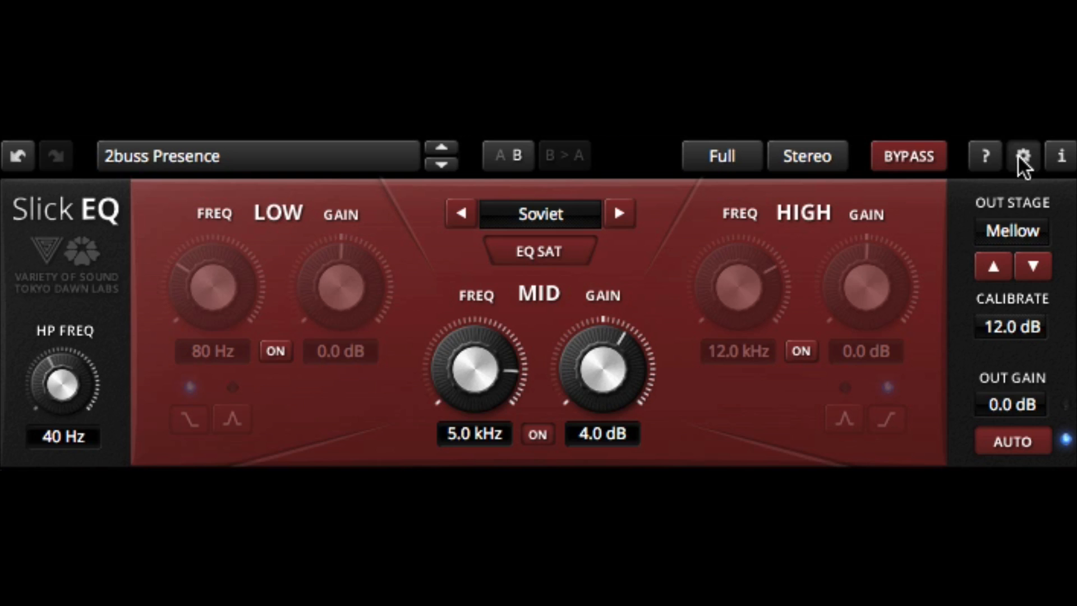
click(1022, 156)
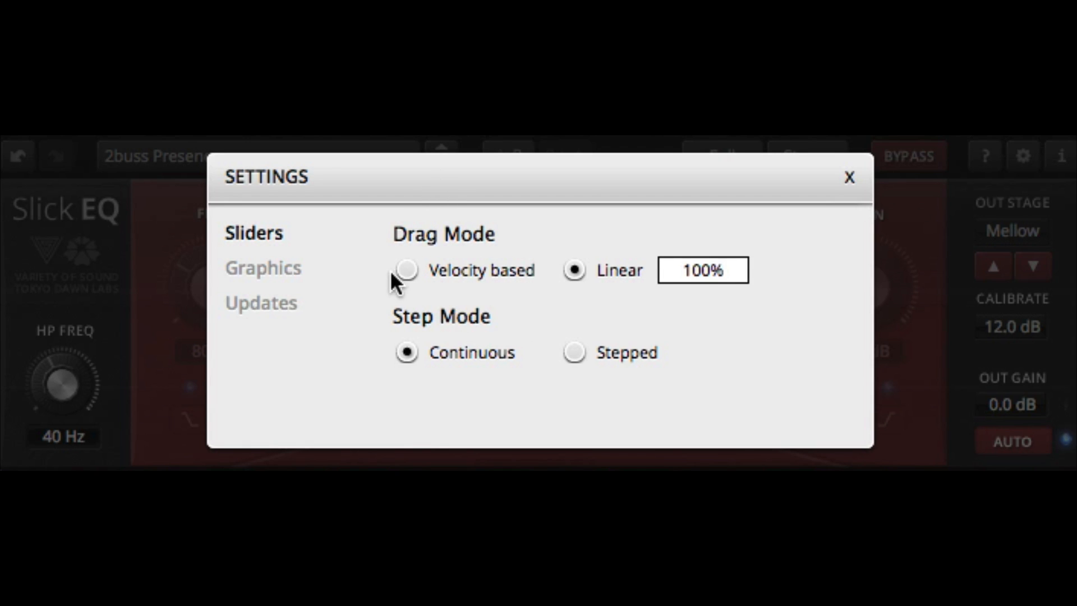
mouse_move(535, 265)
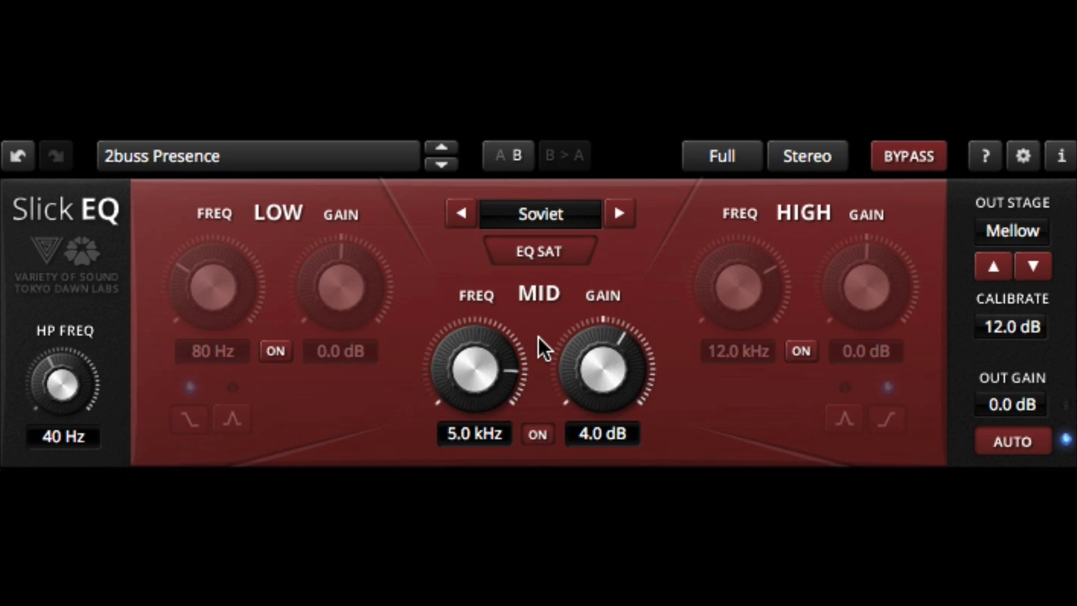
- Leave Slick EQ and open the TDR Kotelnikov compressor editor from the master chain
drag(472, 369, 487, 361)
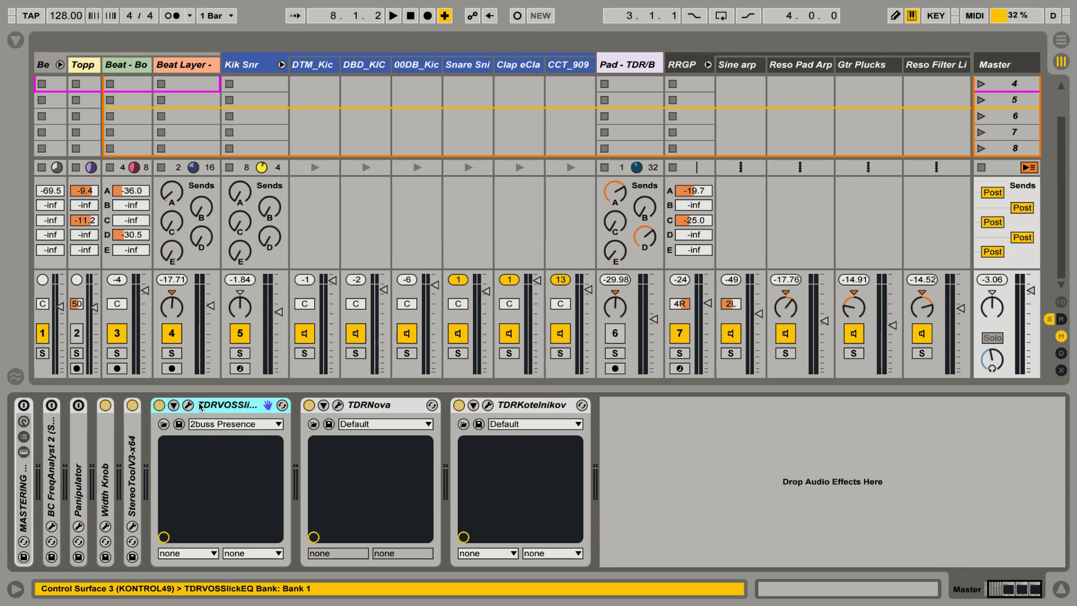
click(525, 405)
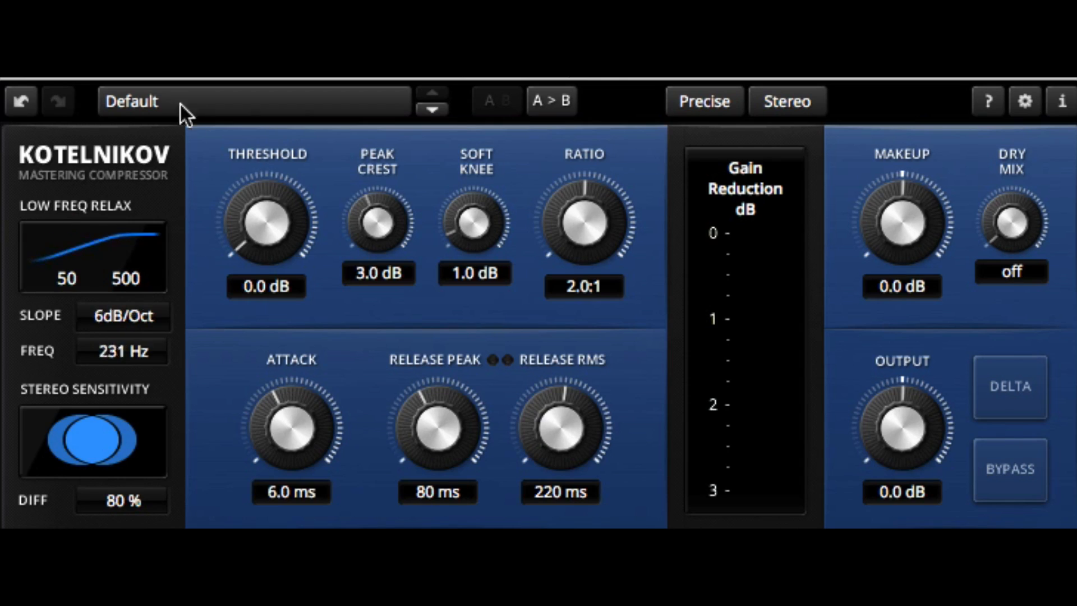
- Set stereo Diff to 100%, threshold to -18.9 dB, and adjust peak crest and soft knee
click(124, 316)
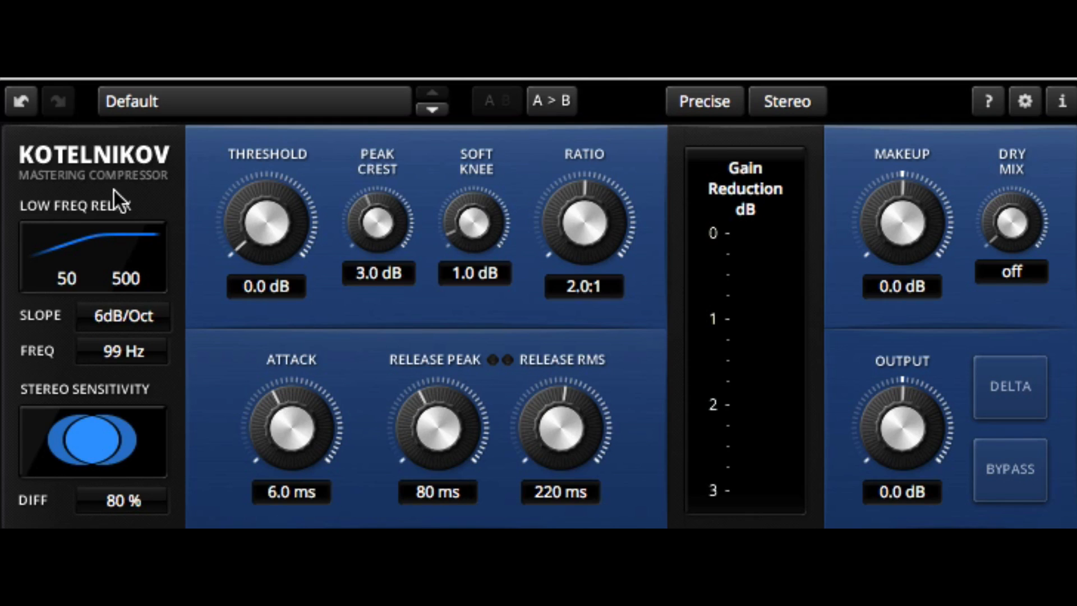
drag(124, 440, 91, 440)
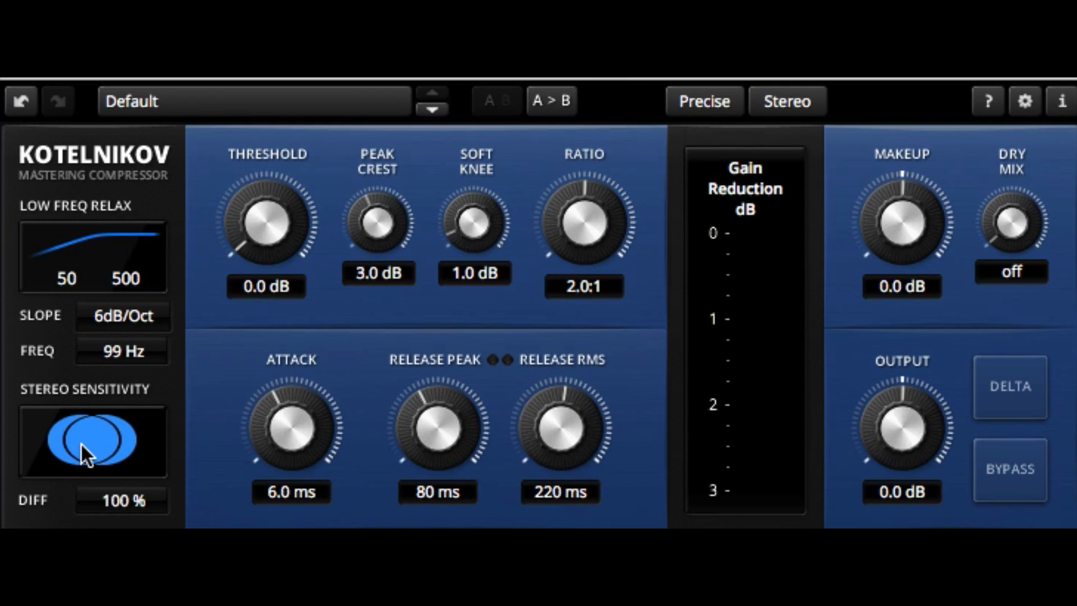
mouse_move(96, 443)
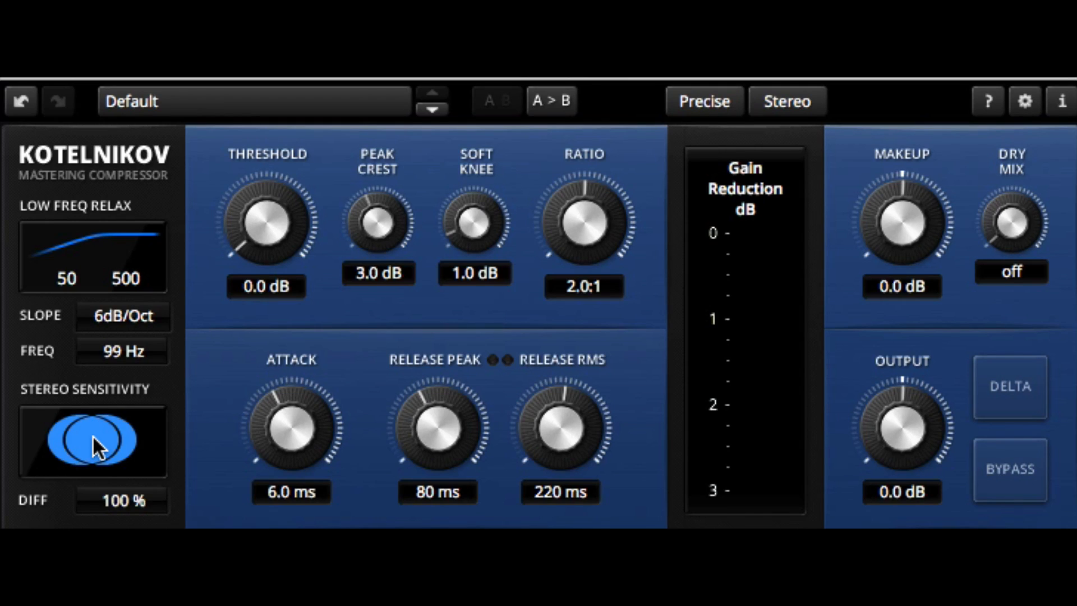
mouse_move(224, 203)
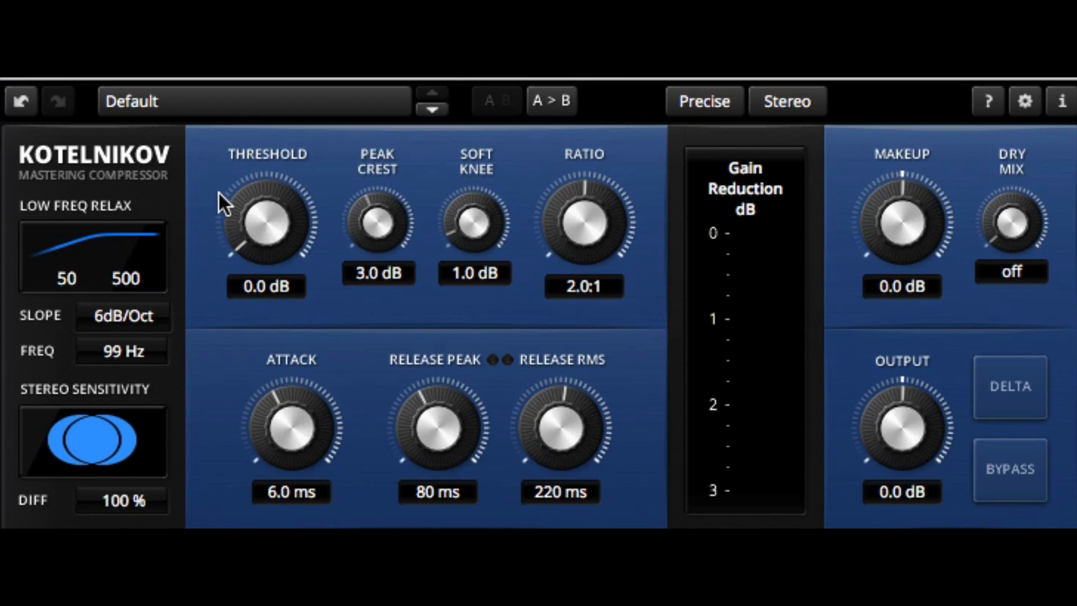
drag(266, 220, 267, 275)
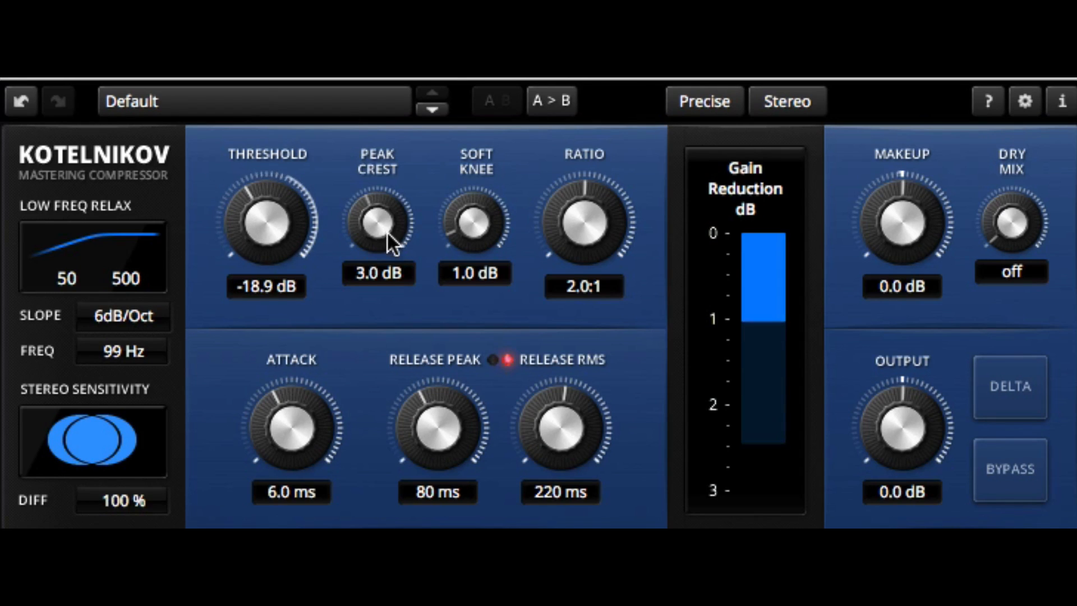
drag(377, 220, 377, 185)
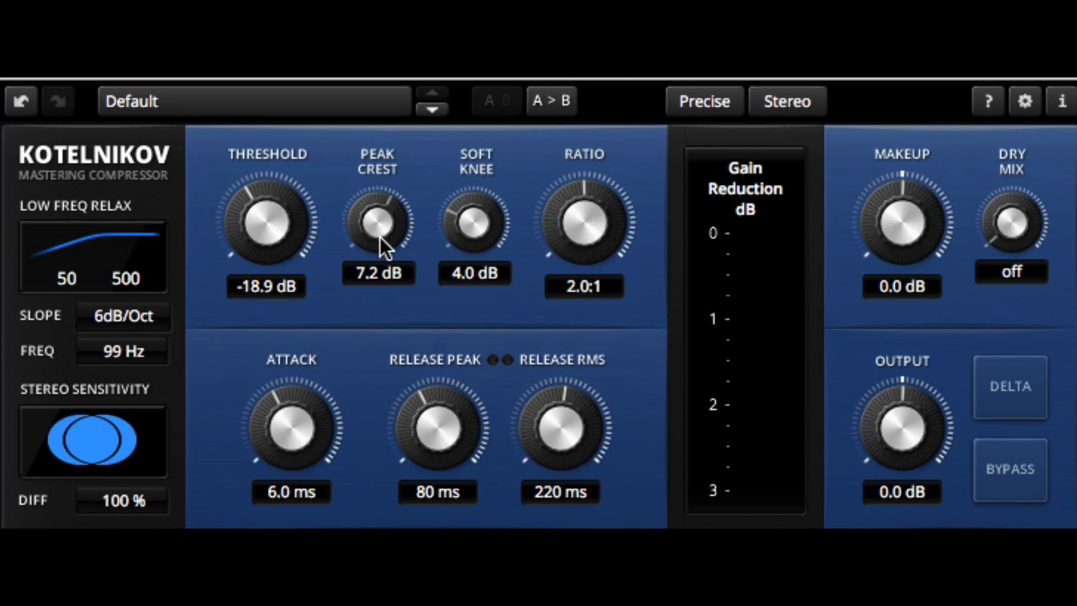
drag(376, 226, 376, 213)
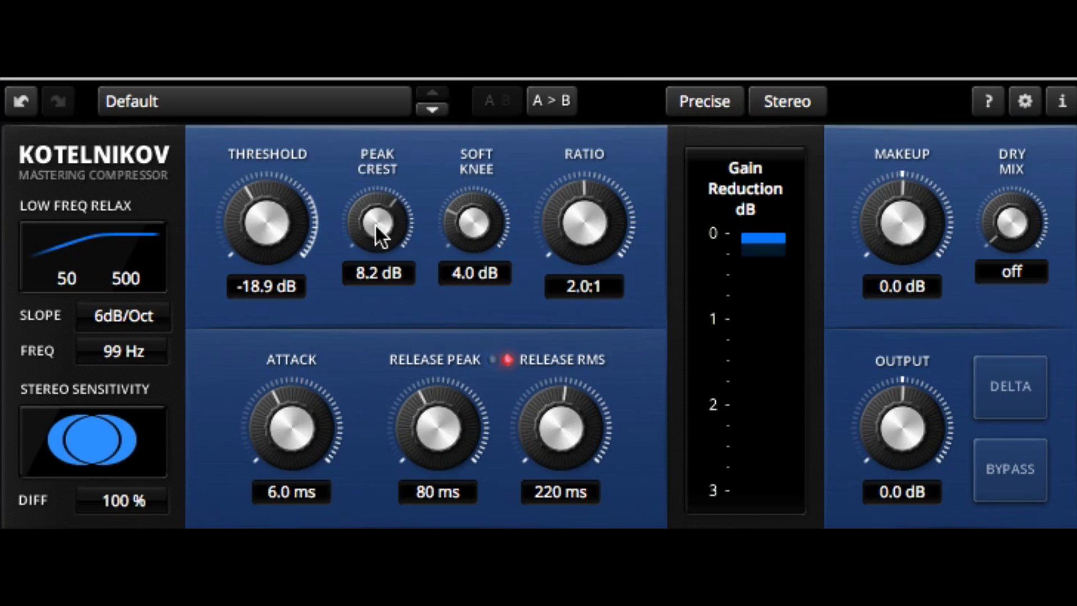
drag(377, 227, 385, 453)
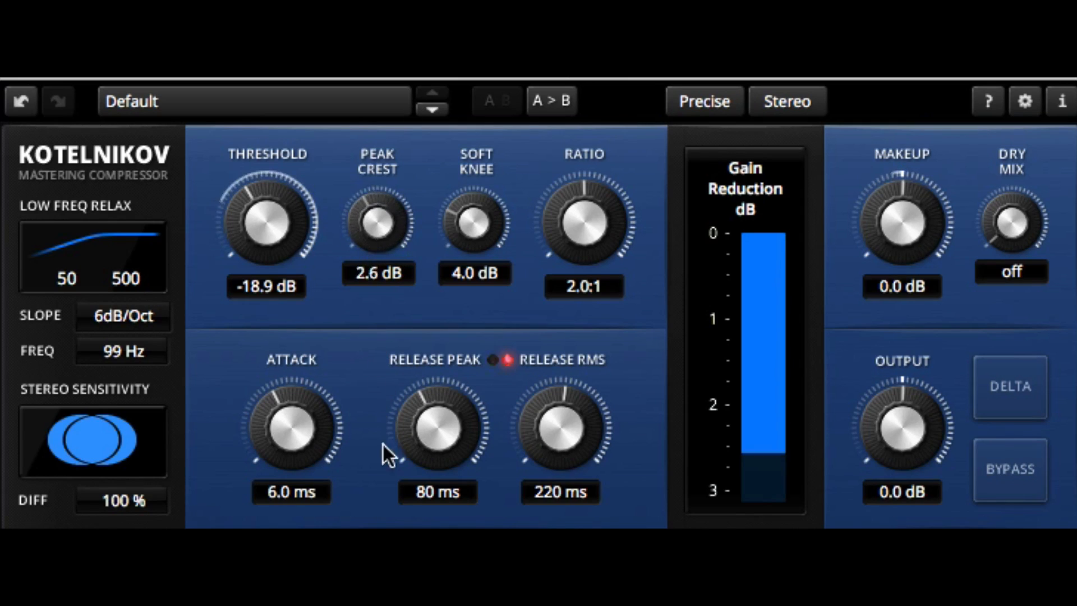
- Set attack to 13 ms, peak release to 54 ms, and lengthen RMS release to 0.8 s
drag(377, 219, 377, 248)
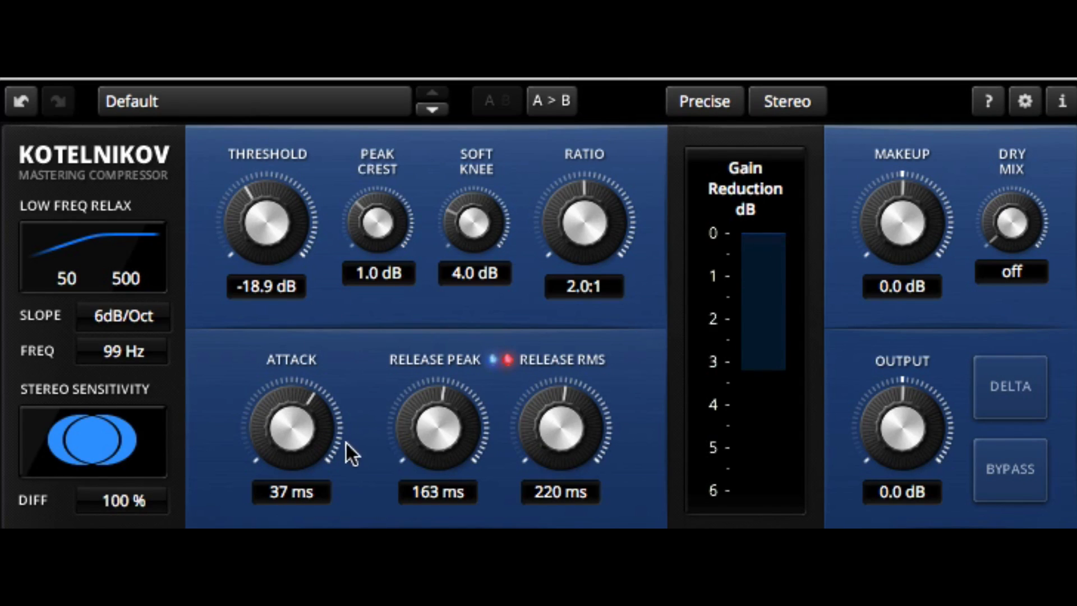
drag(559, 426, 570, 392)
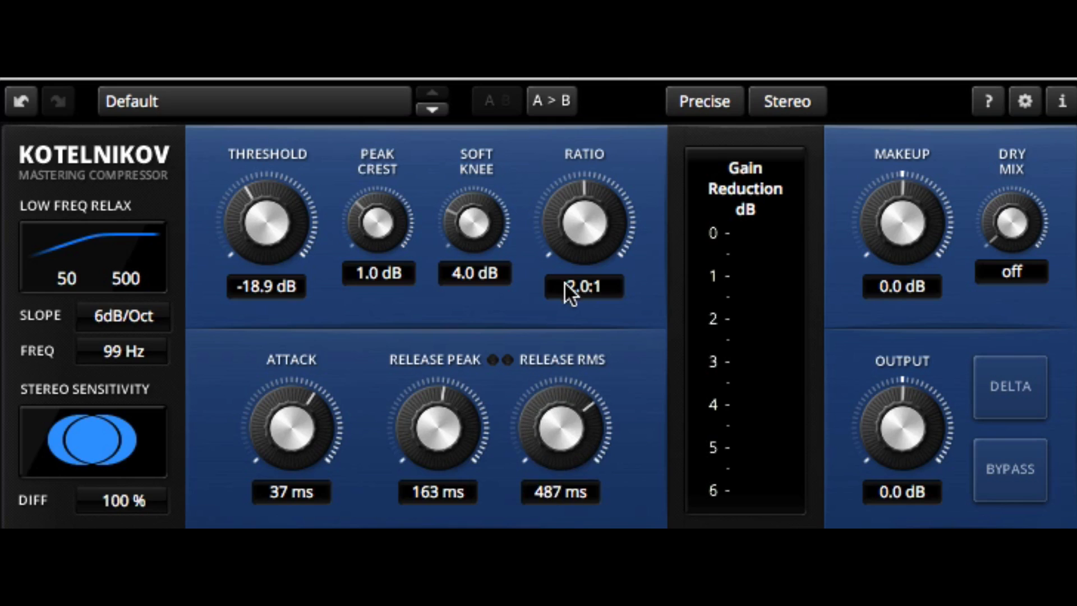
drag(559, 425, 577, 412)
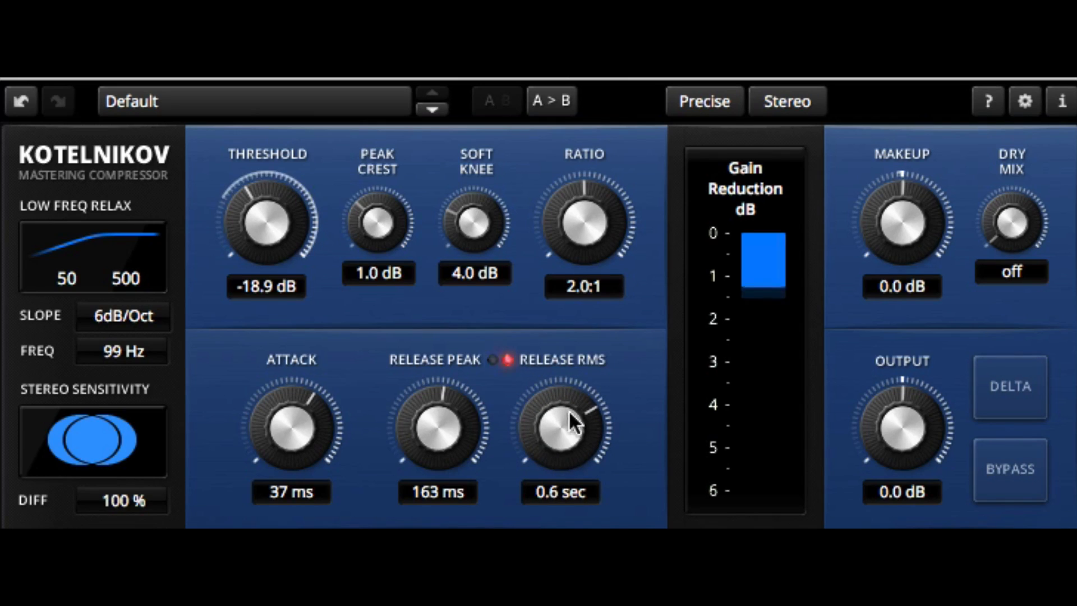
drag(560, 426, 563, 404)
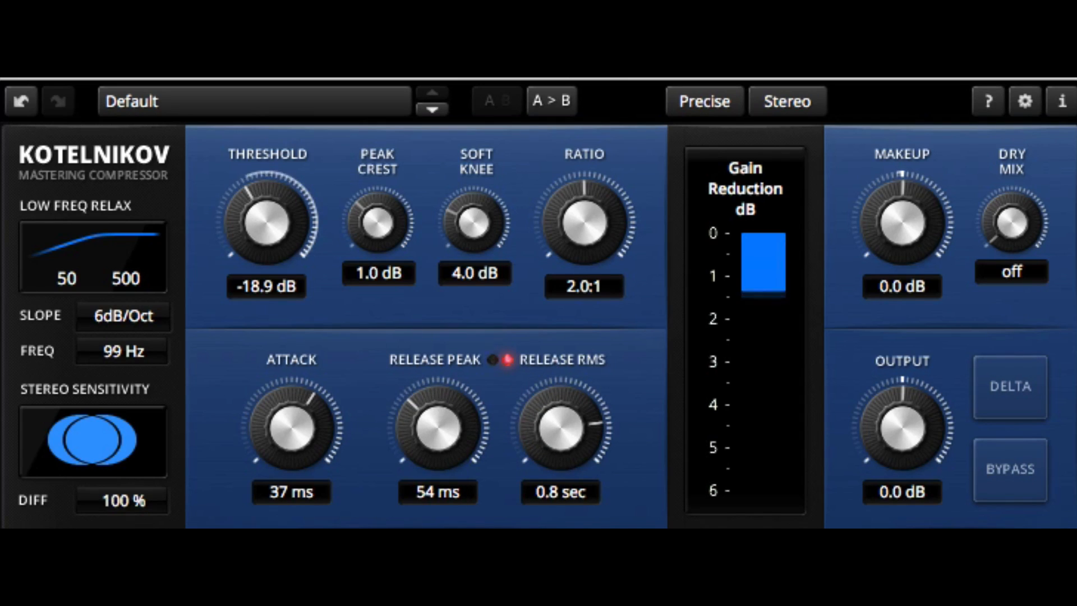
drag(291, 428, 296, 412)
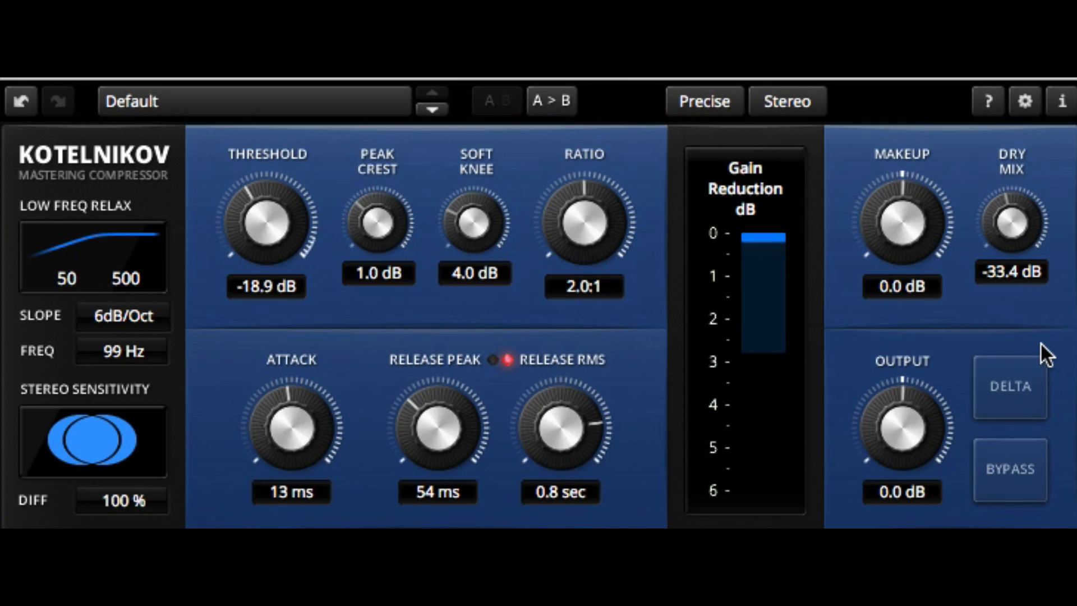
- Toggle Delta and Bypass to compare Kotelnikov against the unprocessed signal
click(1009, 386)
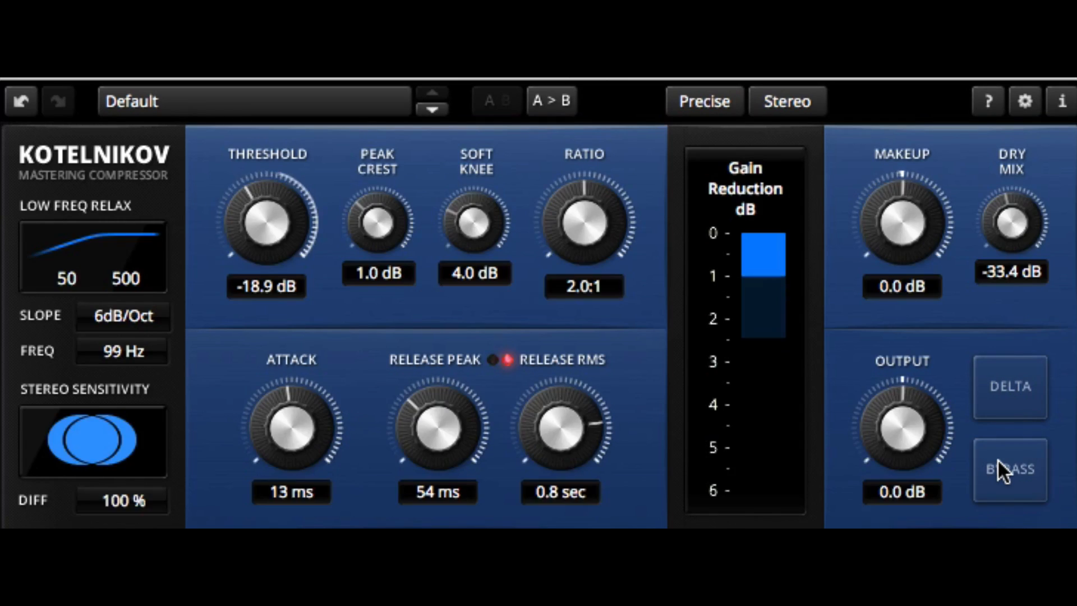
click(1009, 469)
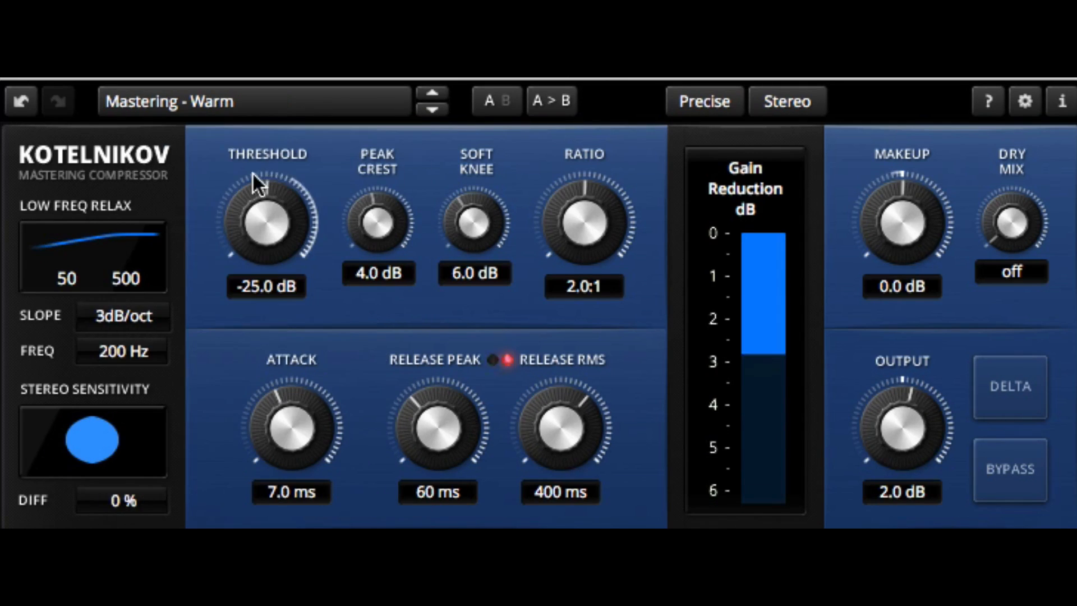
- Step the presets past Mastering - Punchy and Drum Bus - Smasher to Vocal Bus - Tight
click(432, 110)
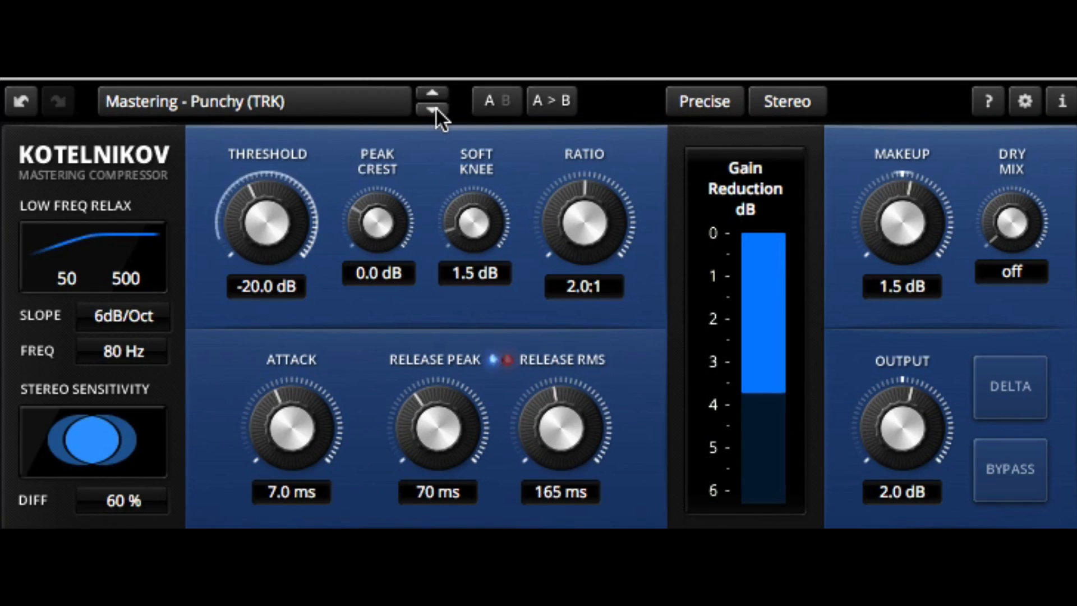
click(432, 109)
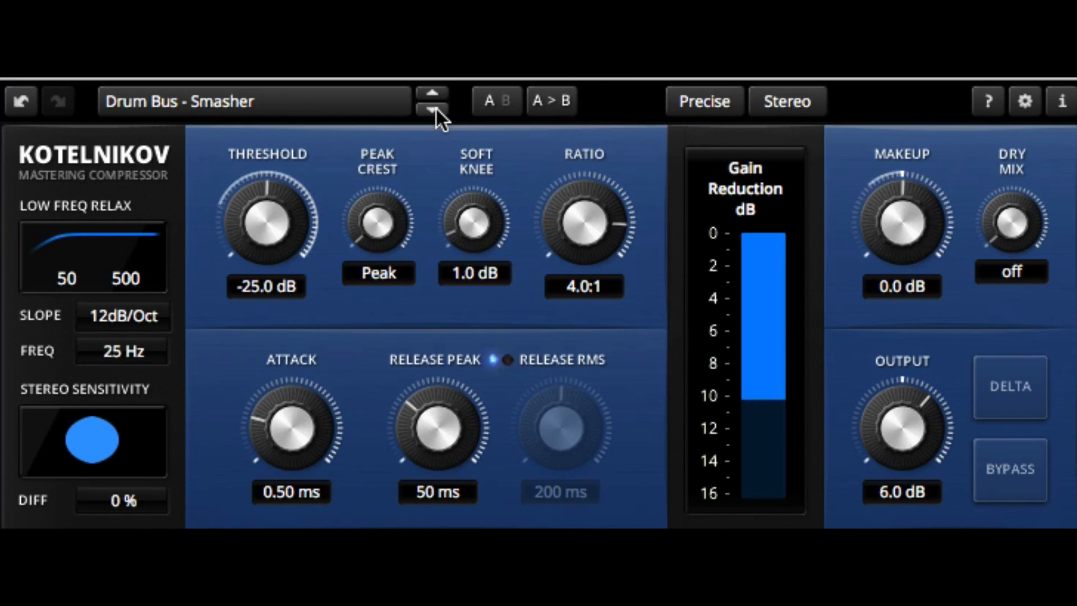
click(431, 108)
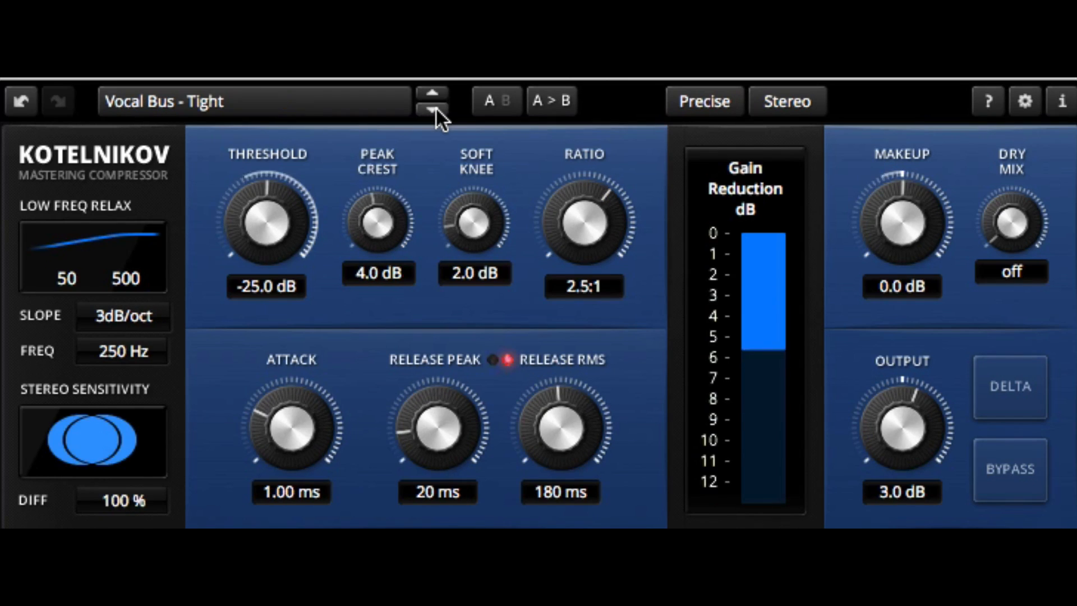
- Keep Precise quality and Stereo processing, and bring up the settings window
click(702, 101)
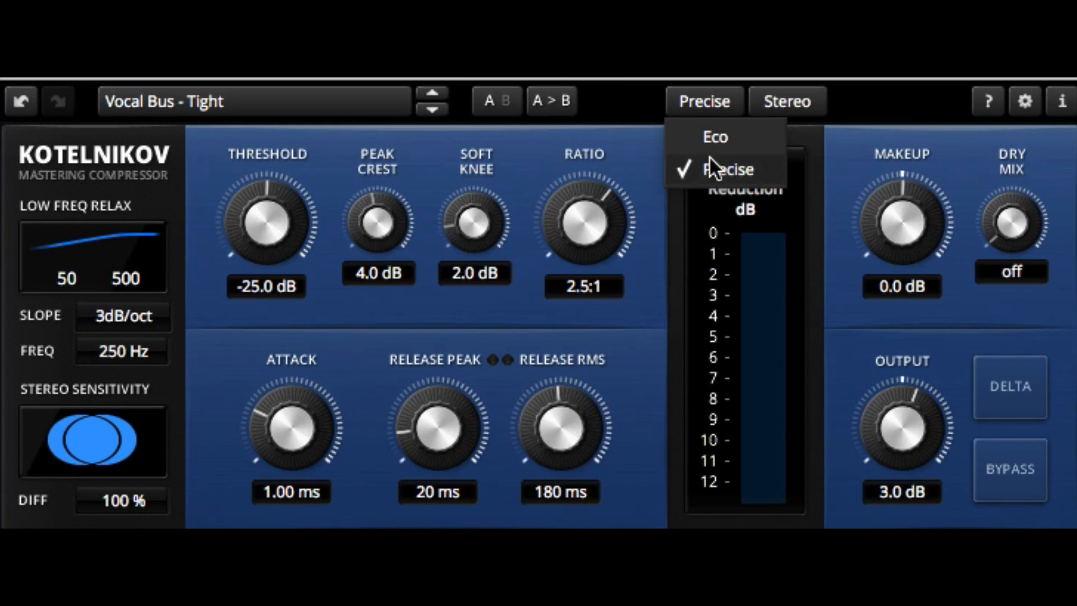
click(787, 101)
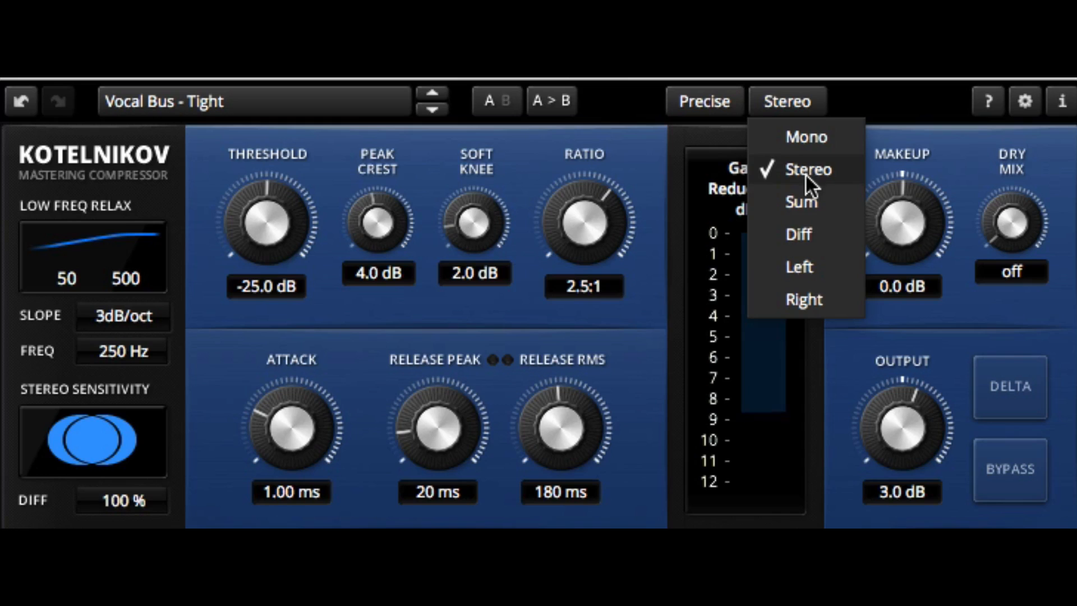
click(807, 169)
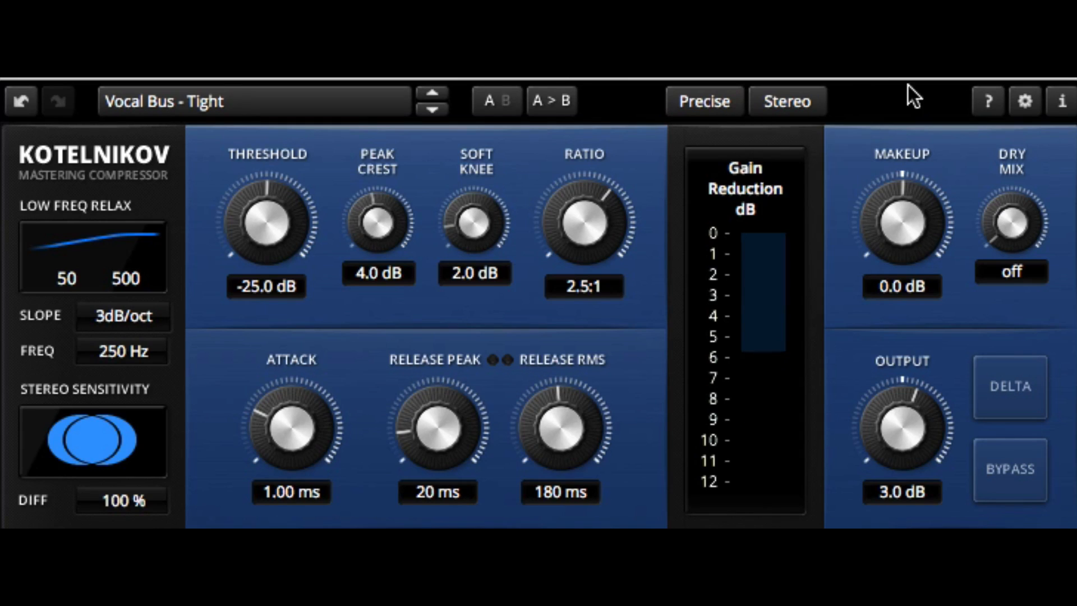
click(987, 101)
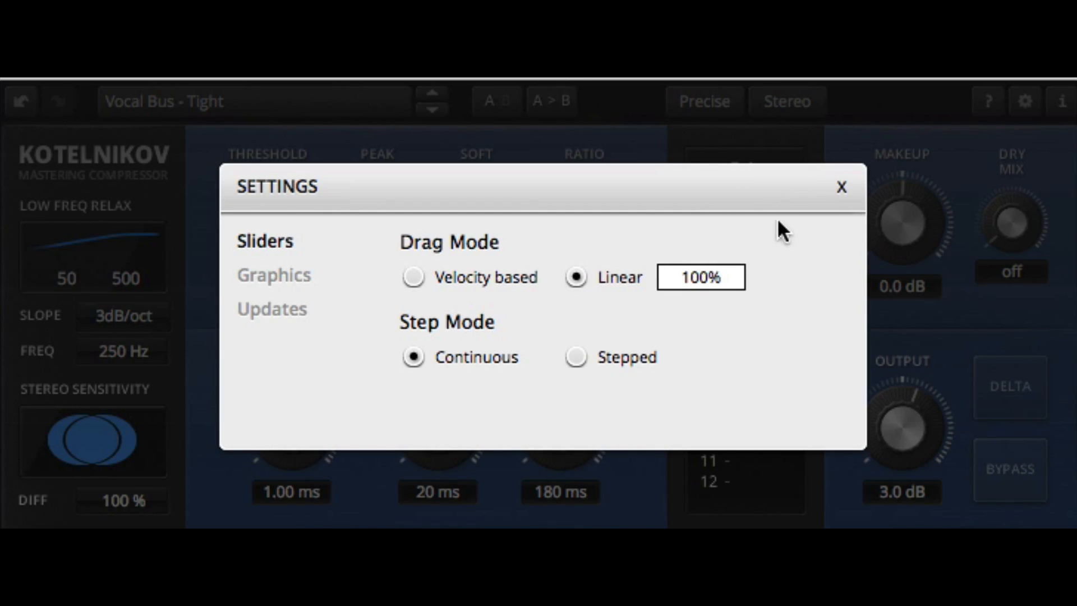
- Close the settings, view Kotelnikov's version and build info, then close the About box
click(840, 187)
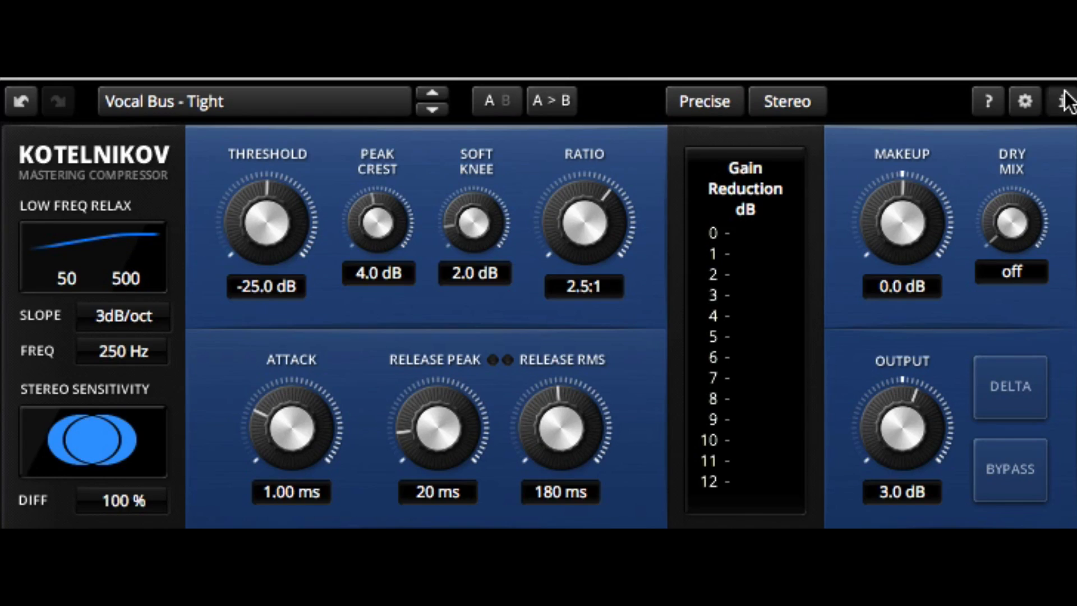
click(1064, 101)
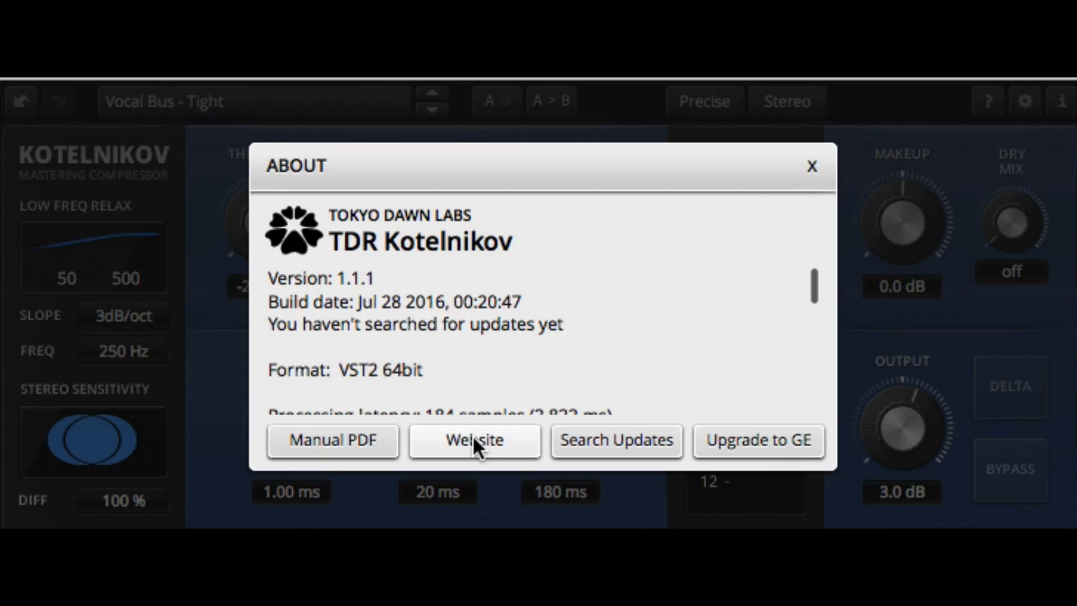
click(812, 166)
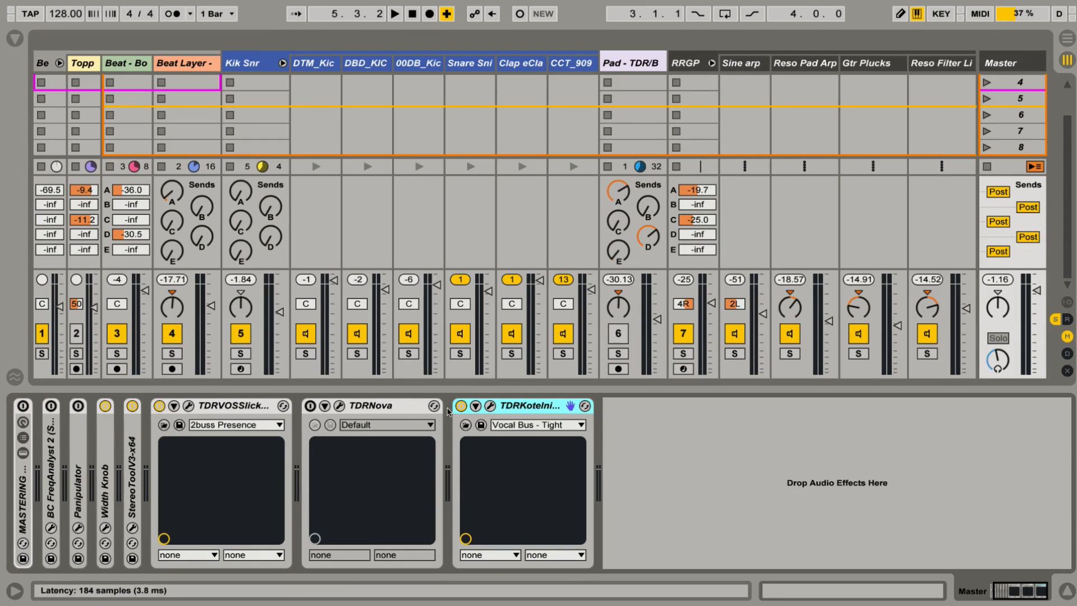
- Select the TDRNova device on the master chain and open its plugin window
click(370, 405)
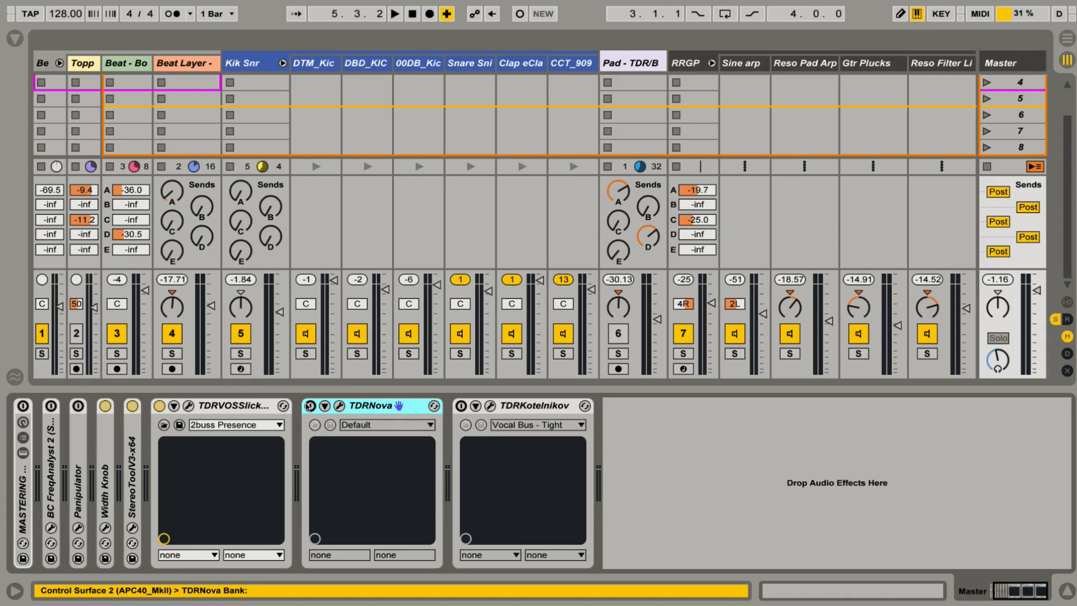
click(323, 405)
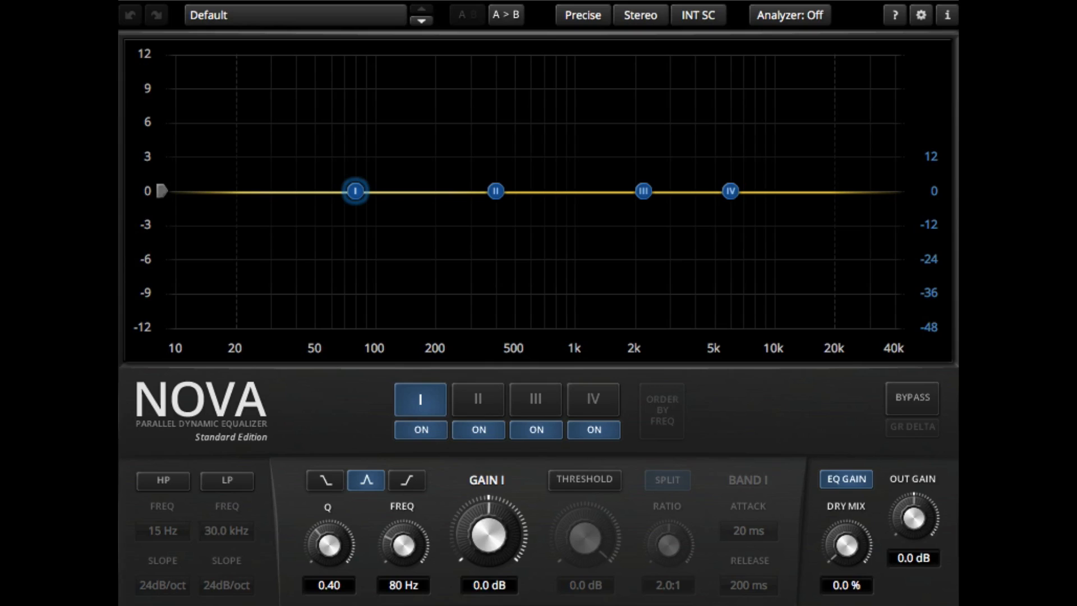
- Deselect band I to reveal wideband dynamics, and open Nova's factory preset list
click(420, 399)
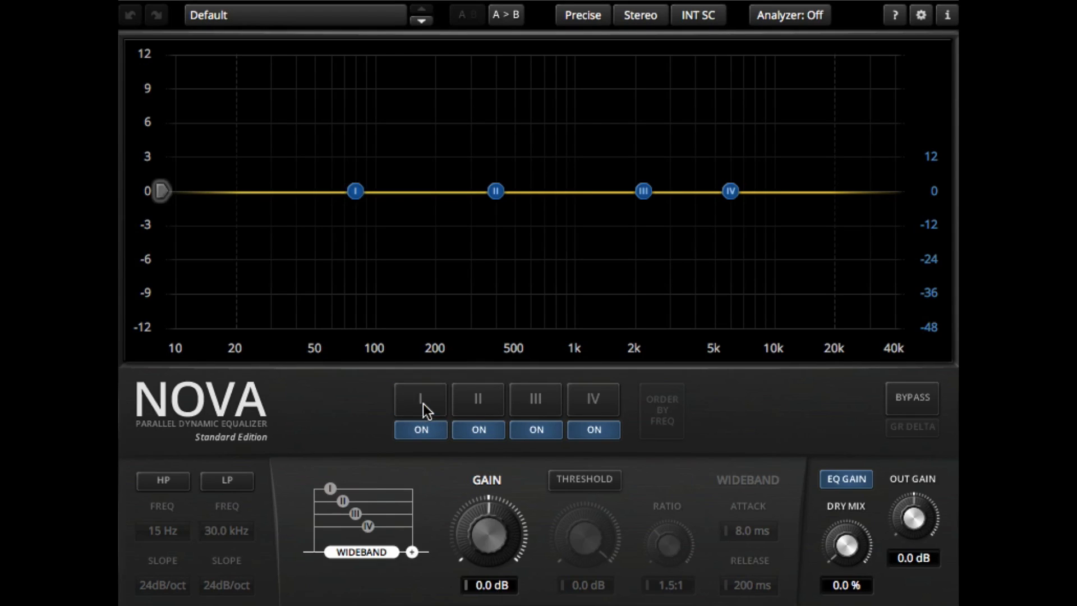
mouse_move(452, 393)
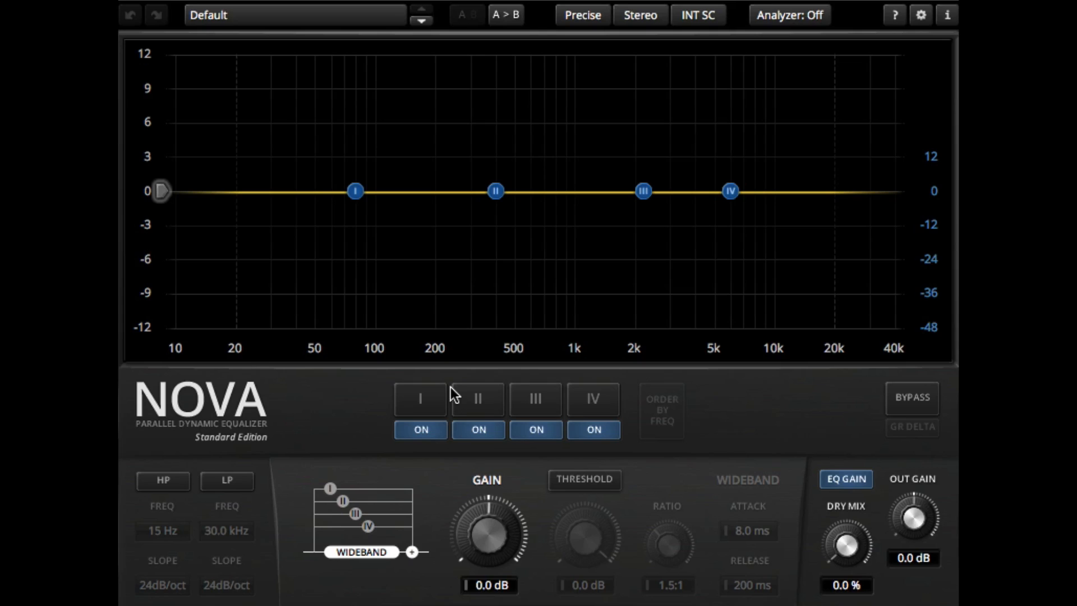
mouse_move(459, 366)
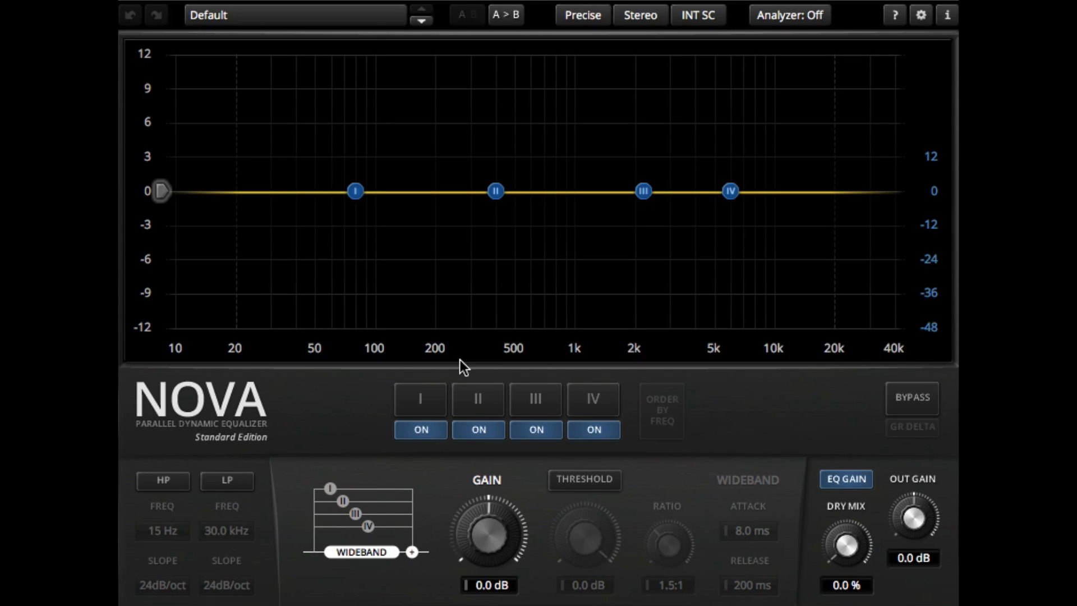
mouse_move(599, 336)
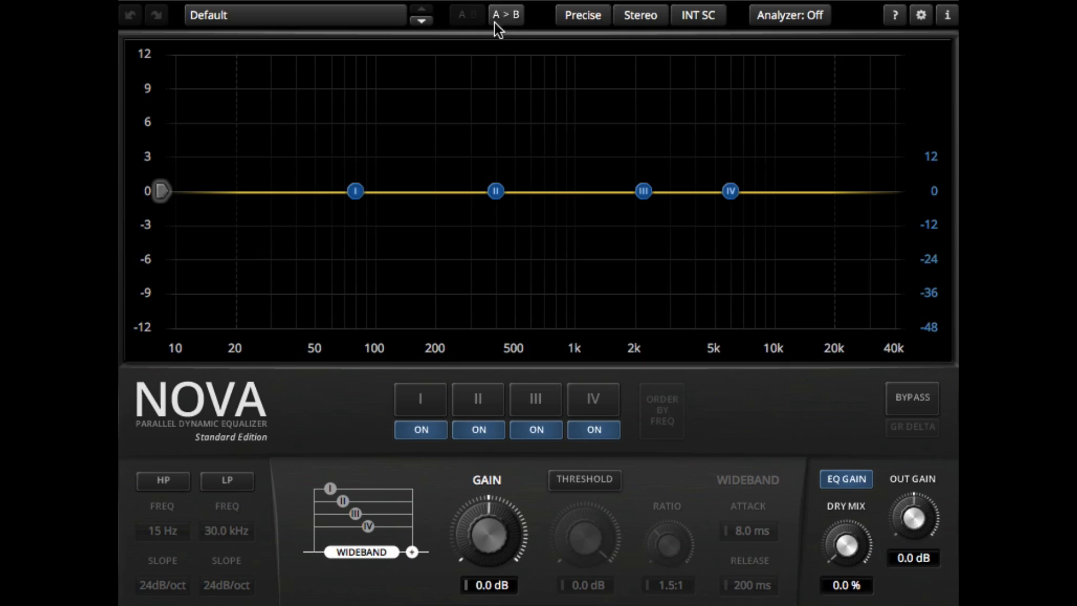
click(295, 15)
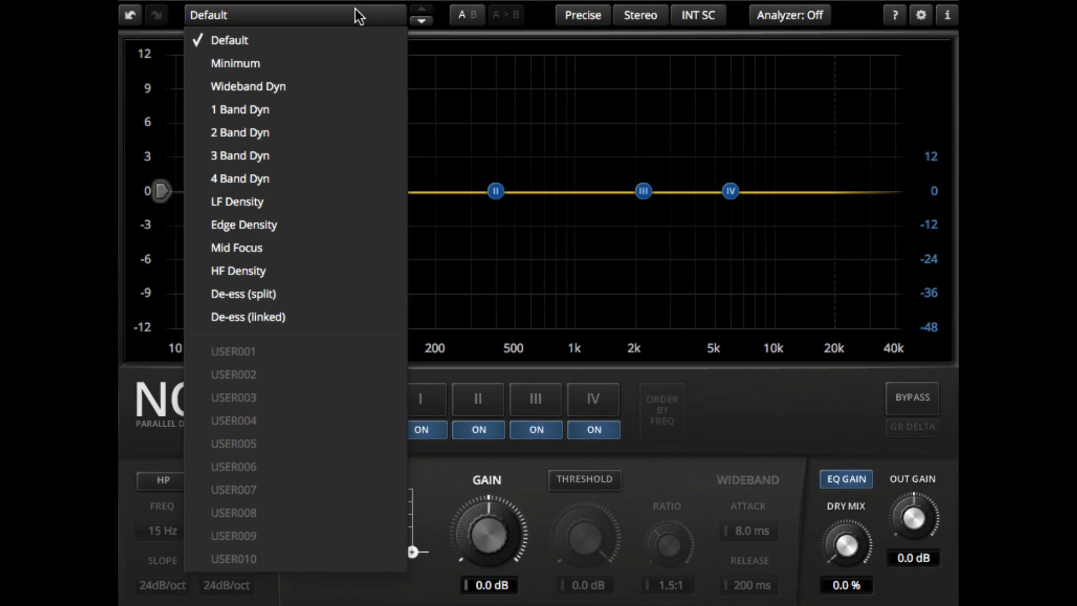
mouse_move(306, 109)
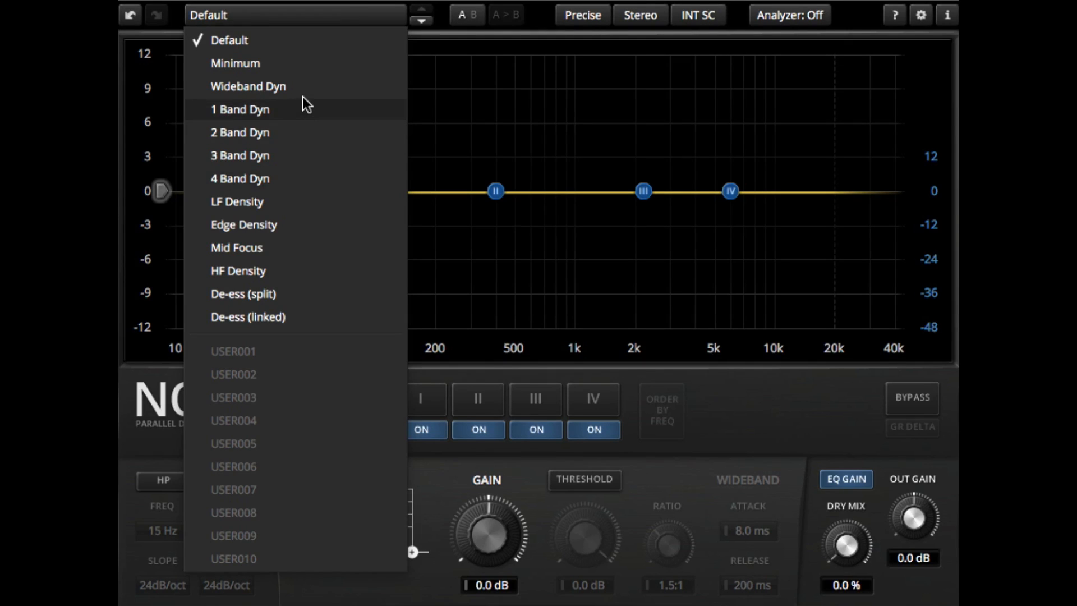
- Load the 1 Band Dyn preset and place band I near 200 Hz with slightly higher Q
click(239, 110)
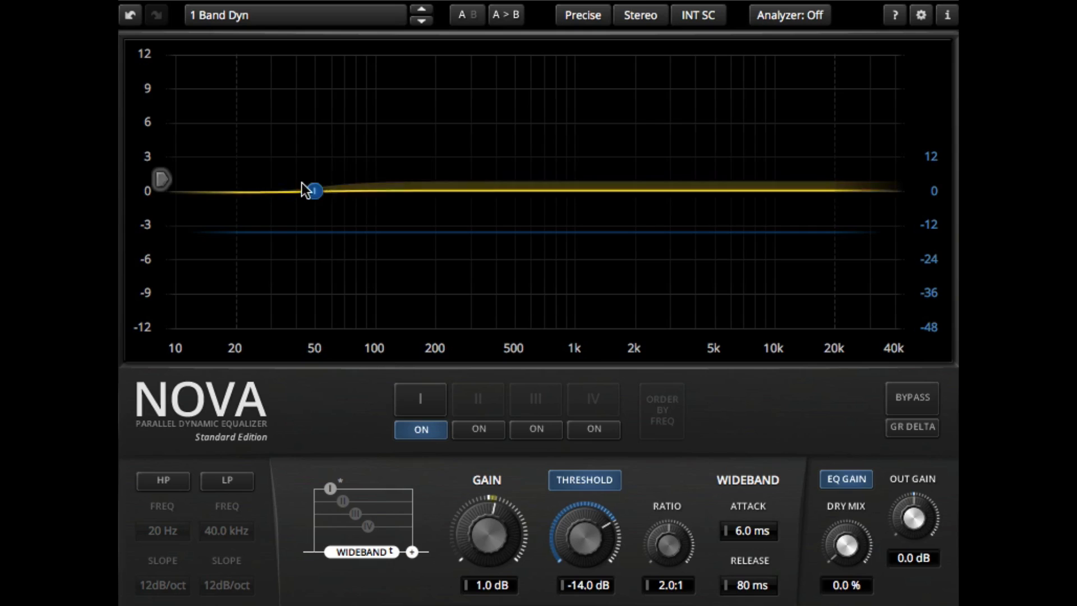
drag(314, 190, 390, 193)
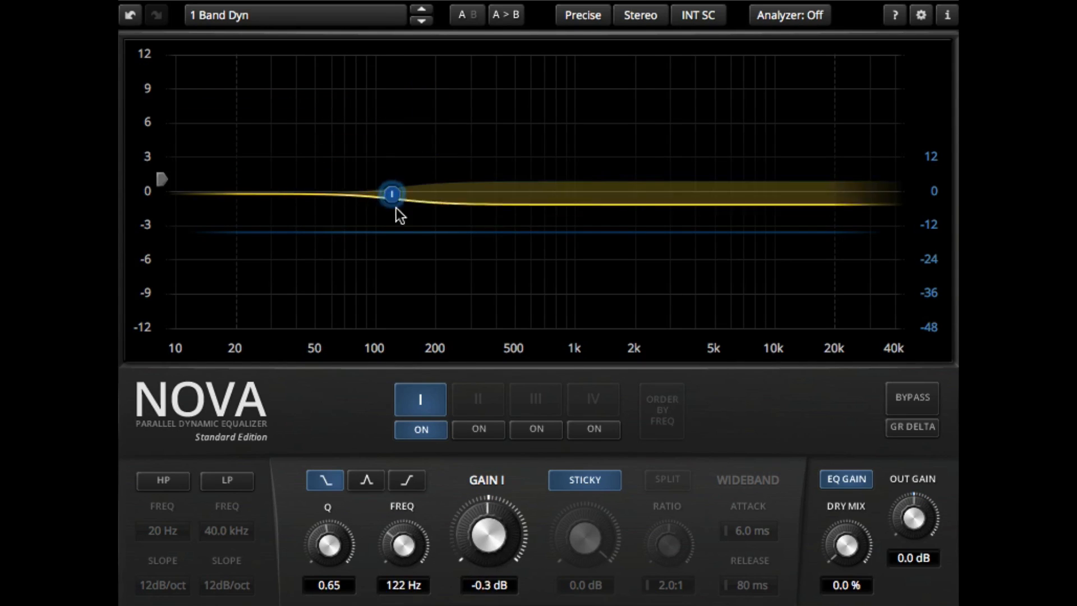
drag(391, 193, 547, 202)
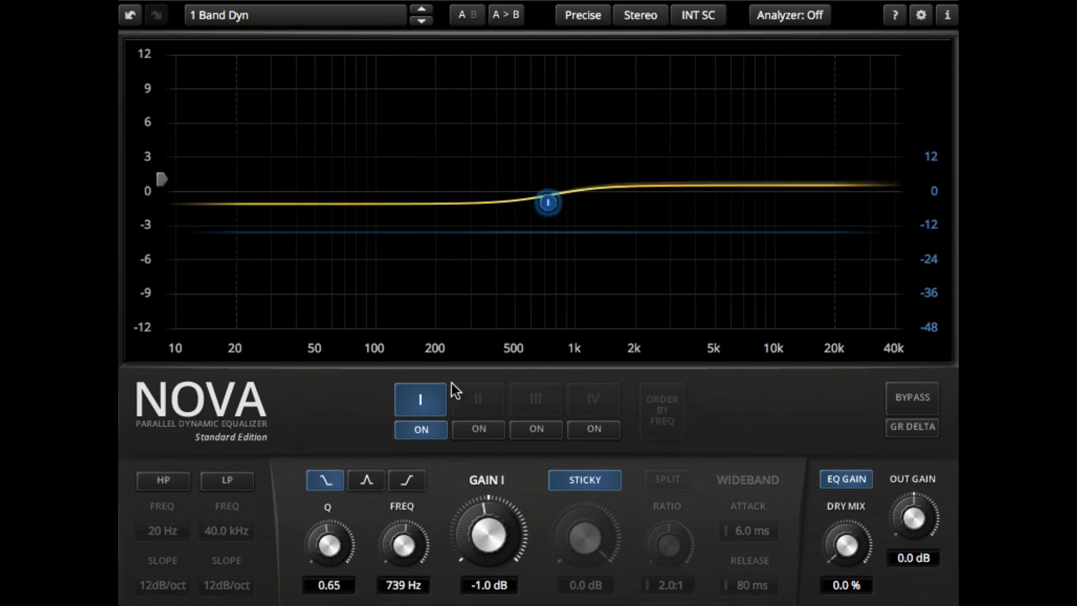
drag(328, 546, 327, 529)
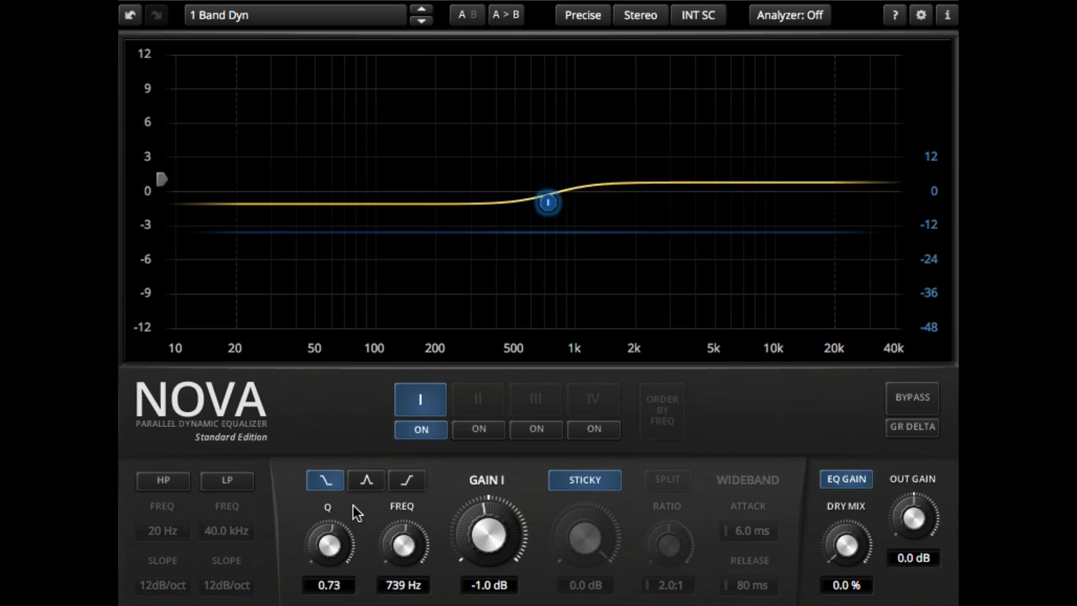
drag(547, 202, 409, 202)
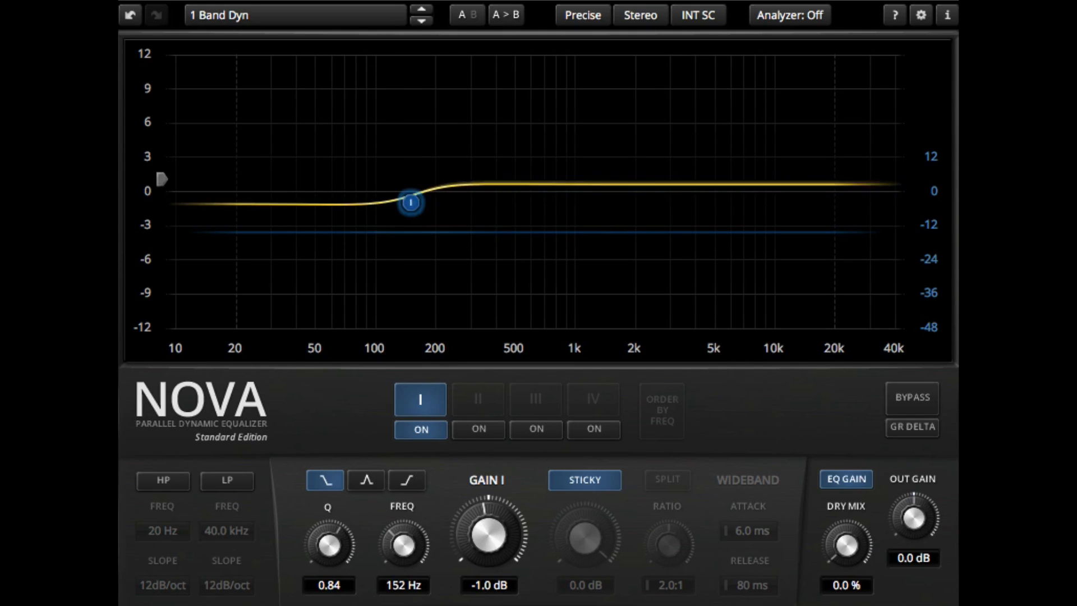
drag(410, 203, 436, 140)
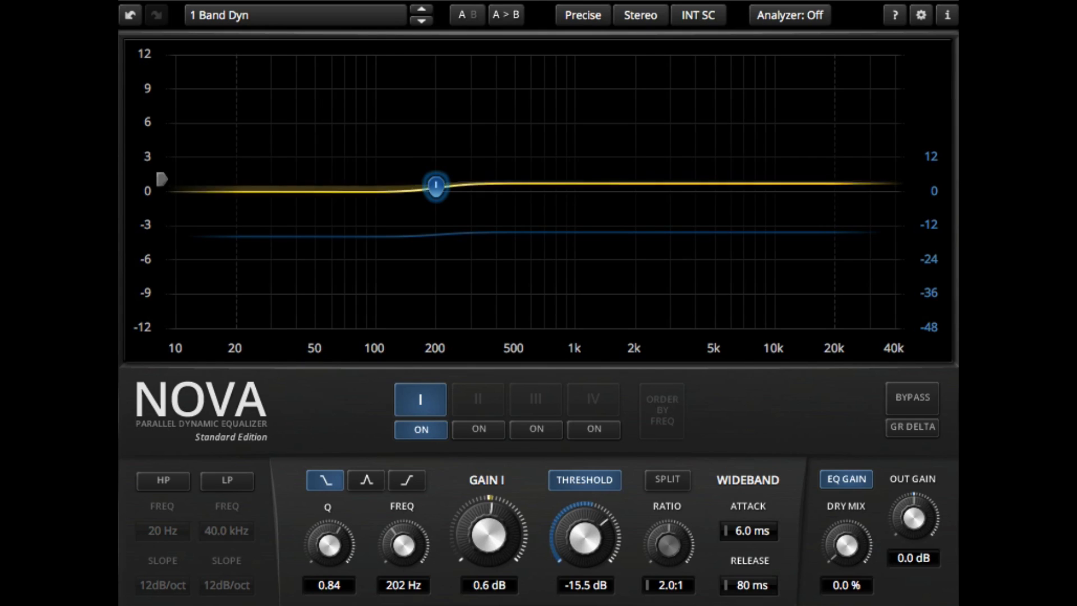
- Set band I threshold to -20.8 dB with its own dynamics, and enable band III
drag(585, 533, 590, 542)
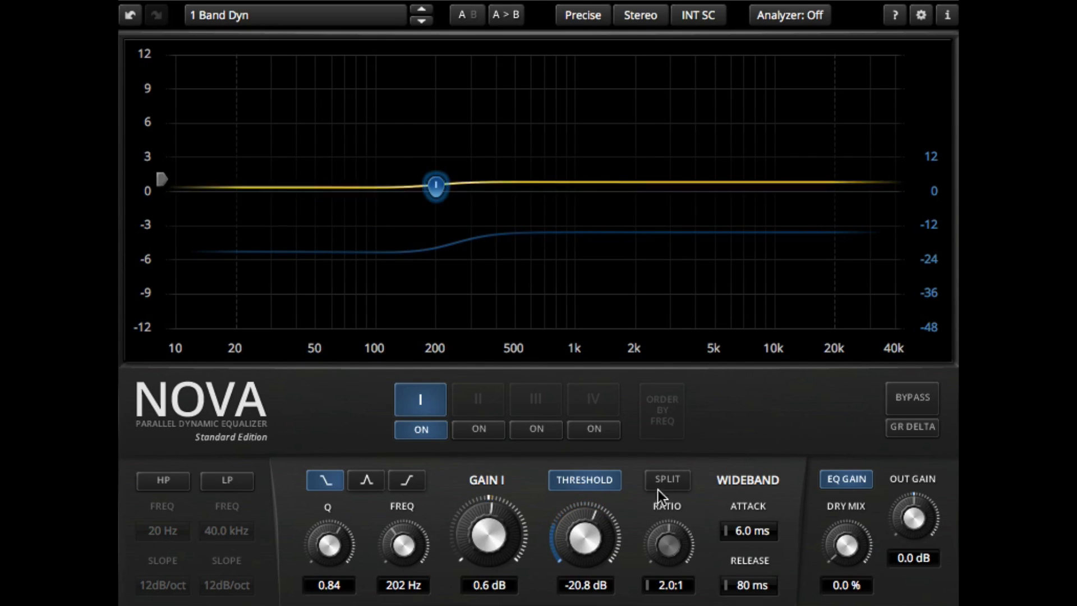
click(666, 479)
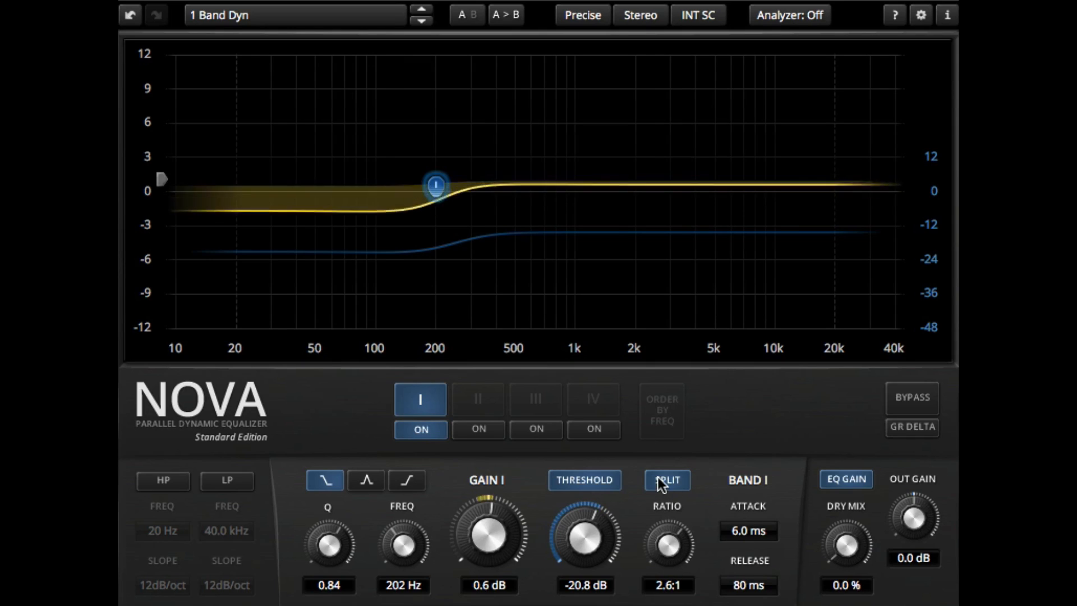
click(535, 398)
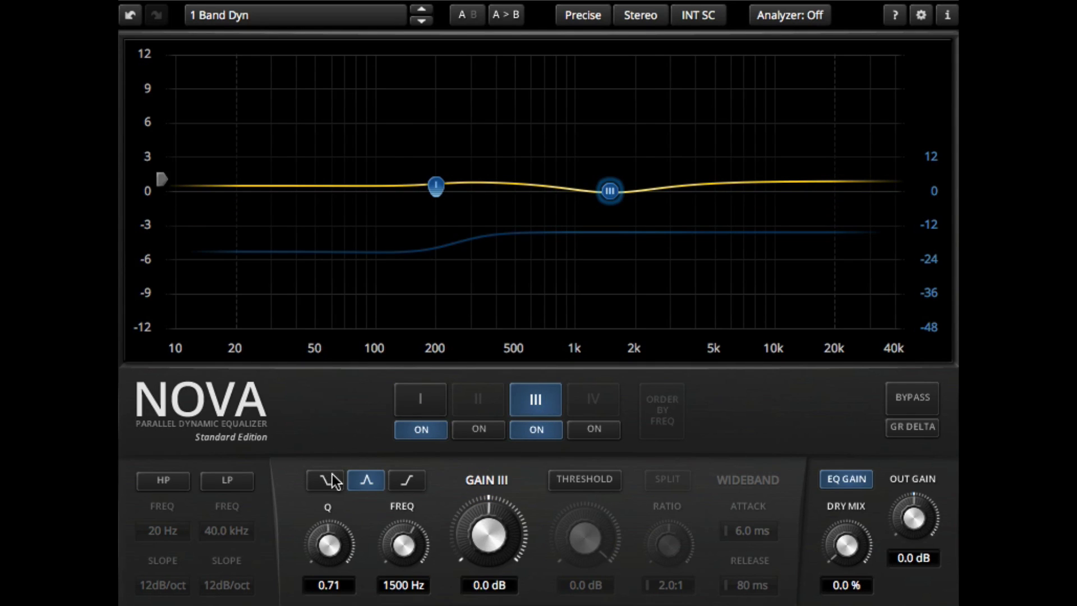
- Make band III a 4.1 dB high shelf at 1500 Hz, dry mix 52.4%, GR Delta on
click(405, 480)
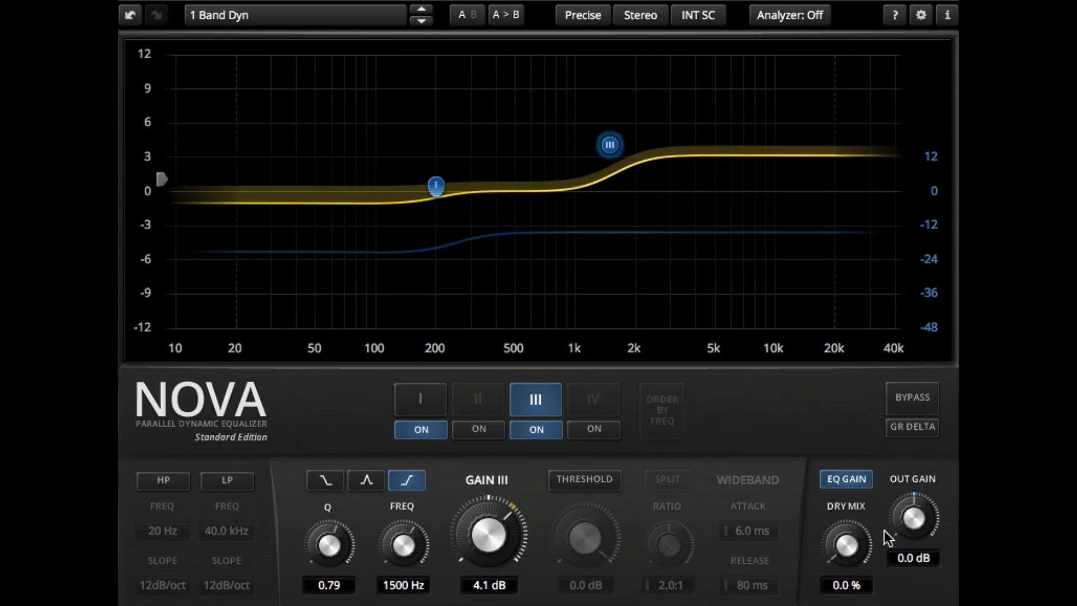
drag(845, 542, 846, 508)
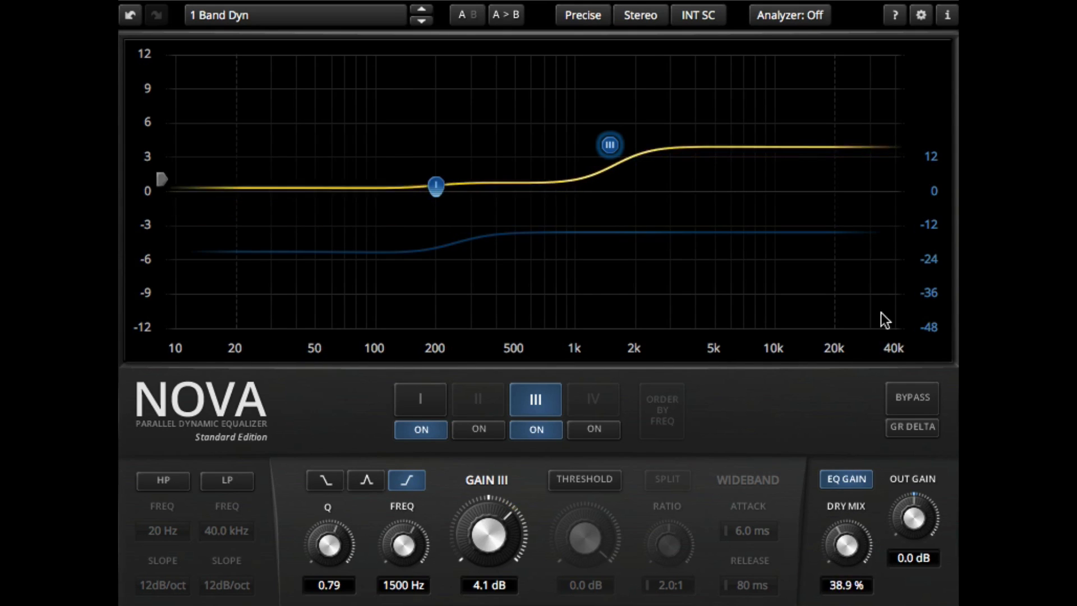
drag(845, 542, 846, 522)
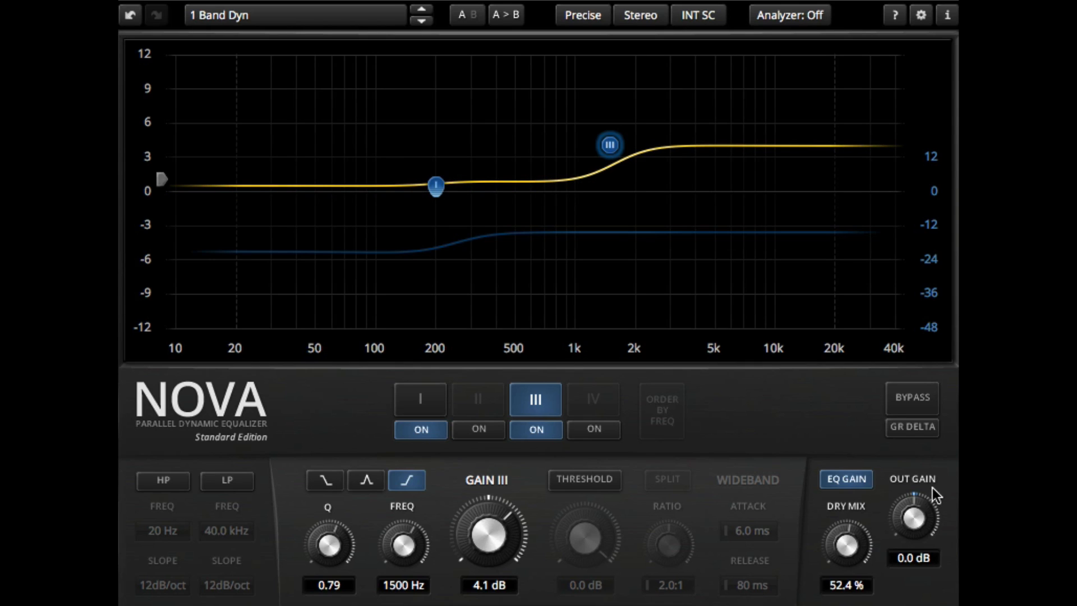
click(911, 426)
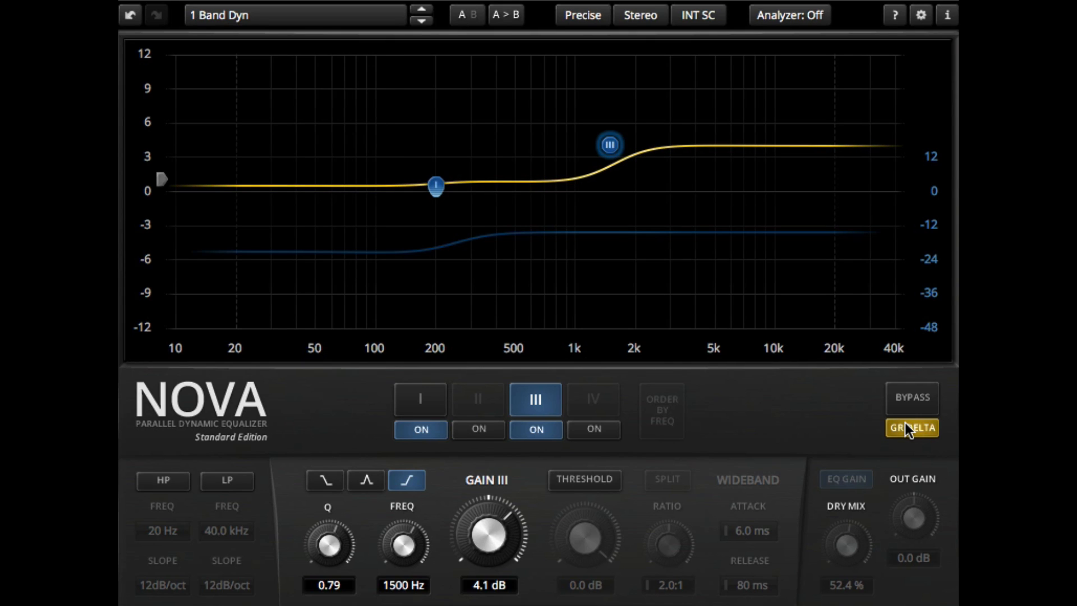
mouse_move(911, 427)
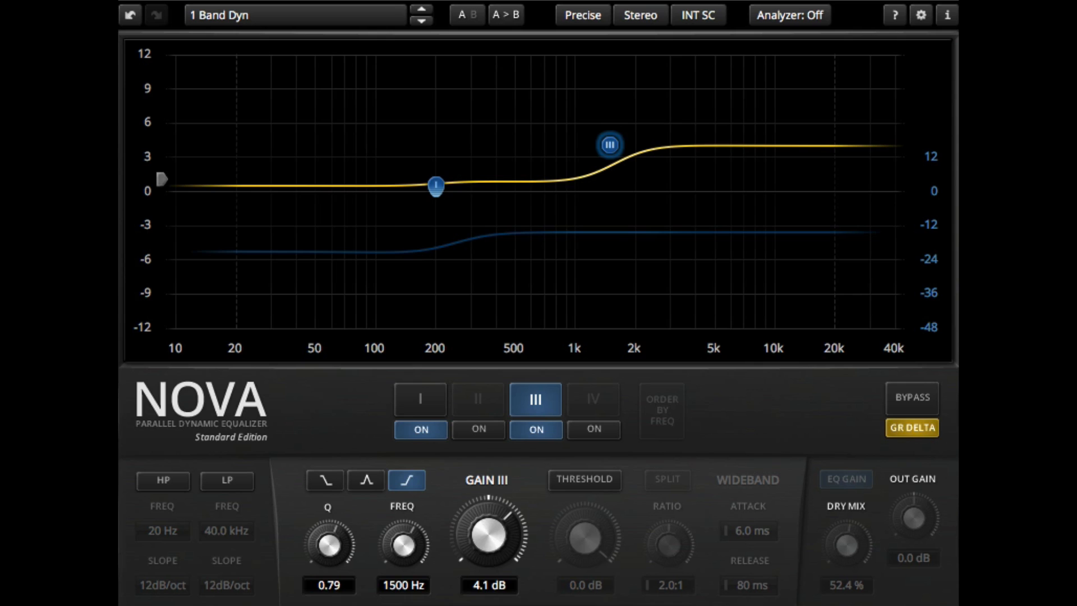
- Cycle the analyzer through input, output and off, ending on the sidechain display
click(788, 15)
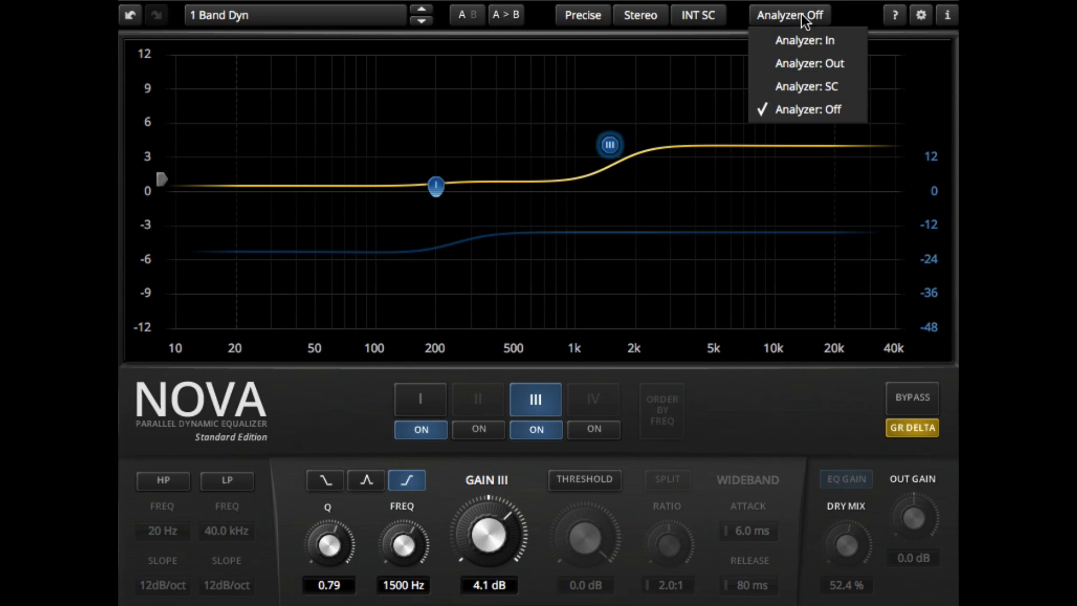
click(804, 40)
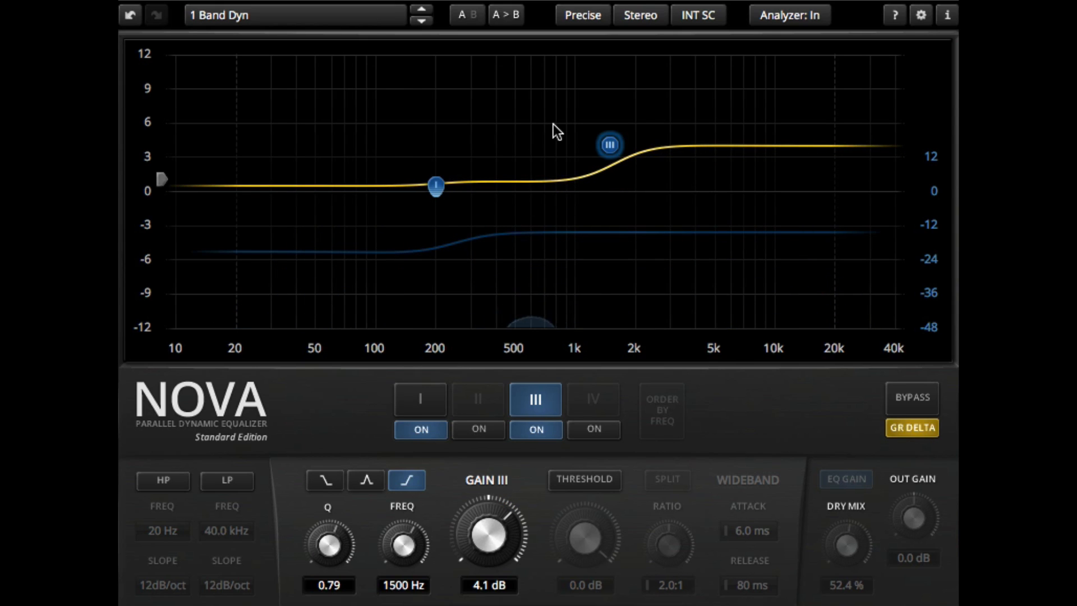
click(789, 15)
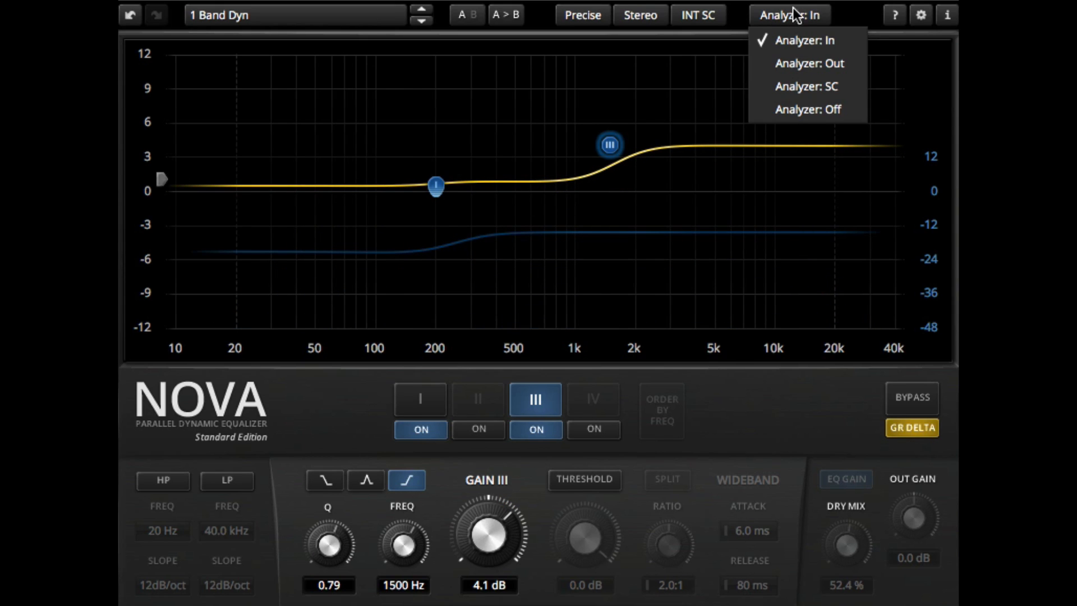
mouse_move(815, 63)
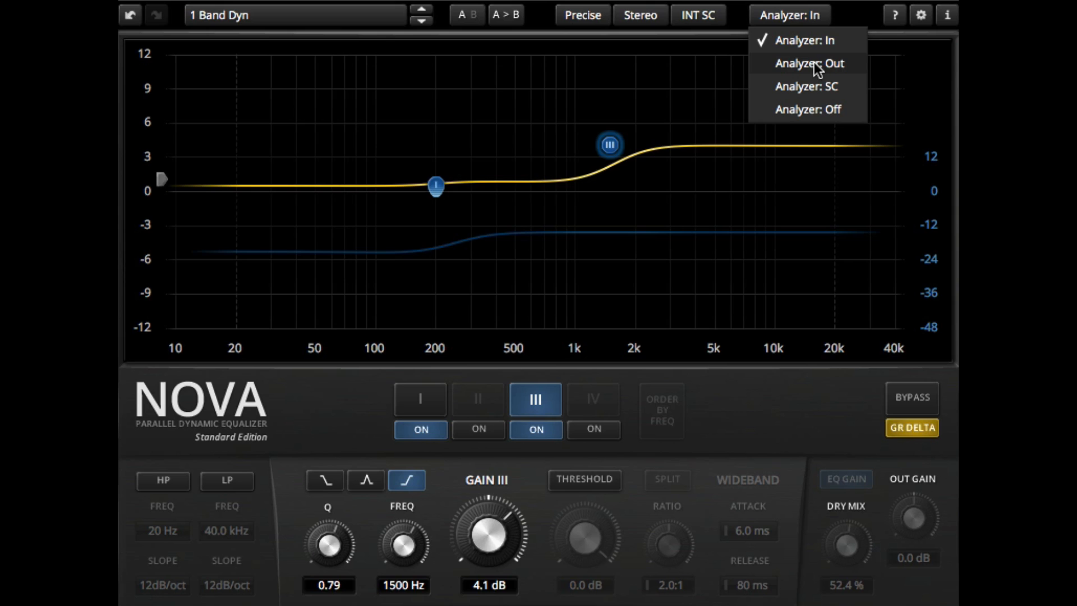
click(808, 64)
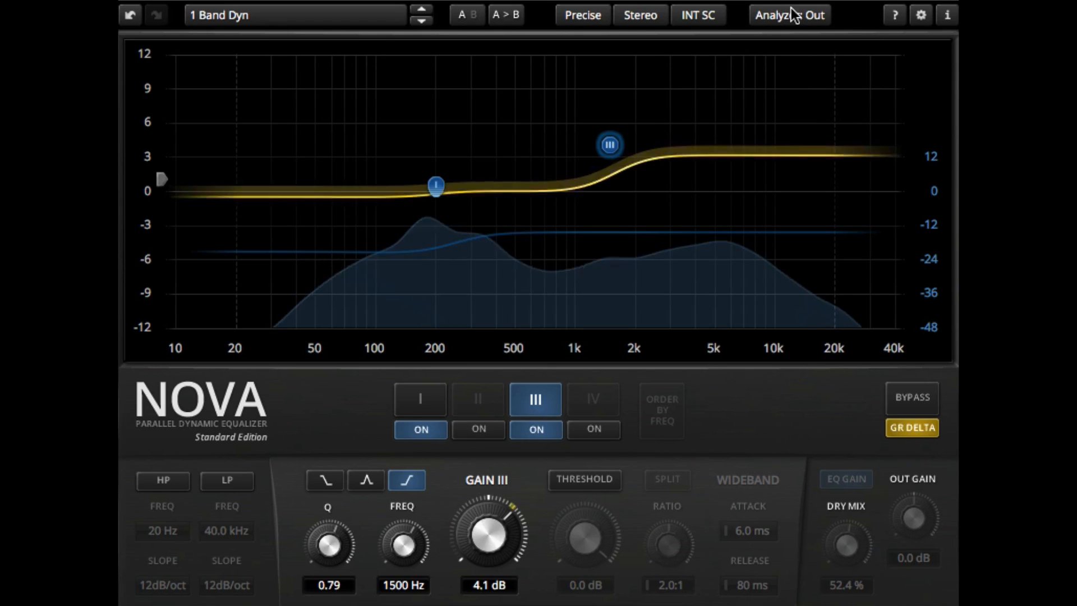
click(790, 15)
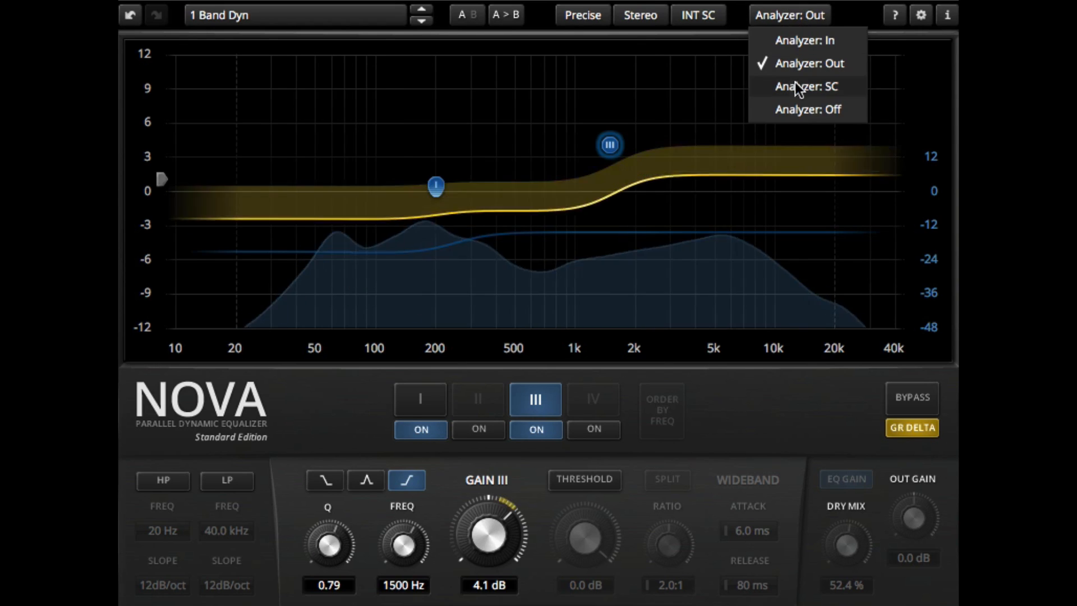
click(808, 110)
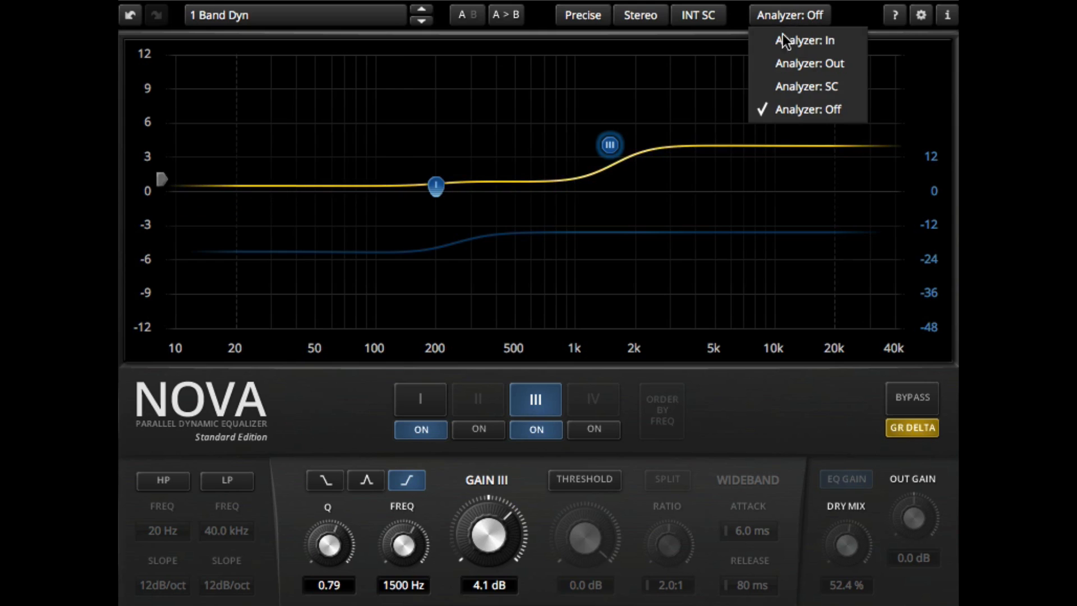
click(805, 86)
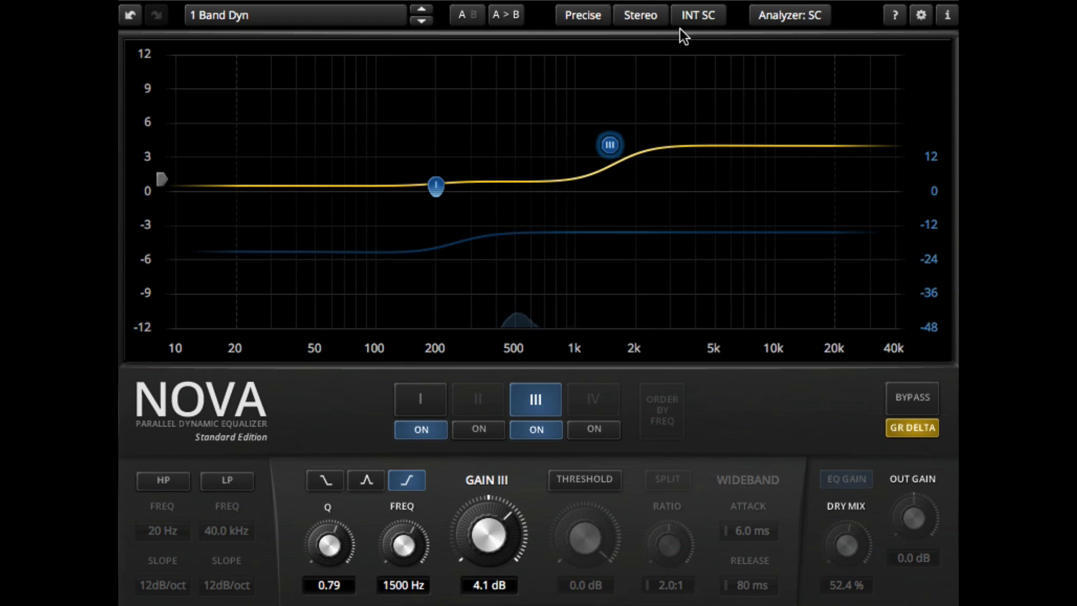
- Inspect the Precise, Stereo and INT SC dropdown options without changing them
click(581, 14)
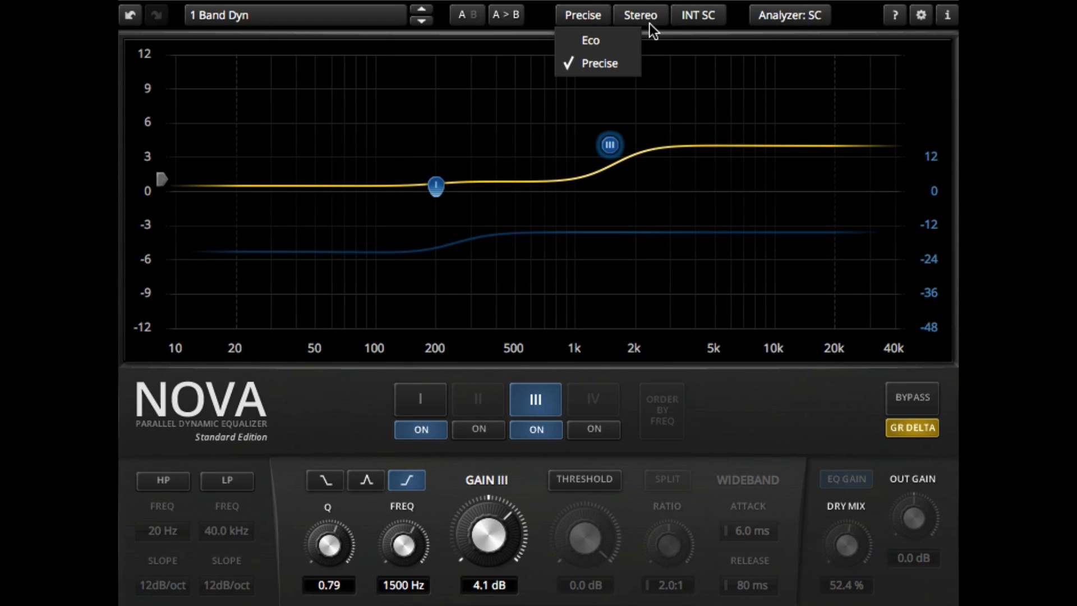
click(640, 15)
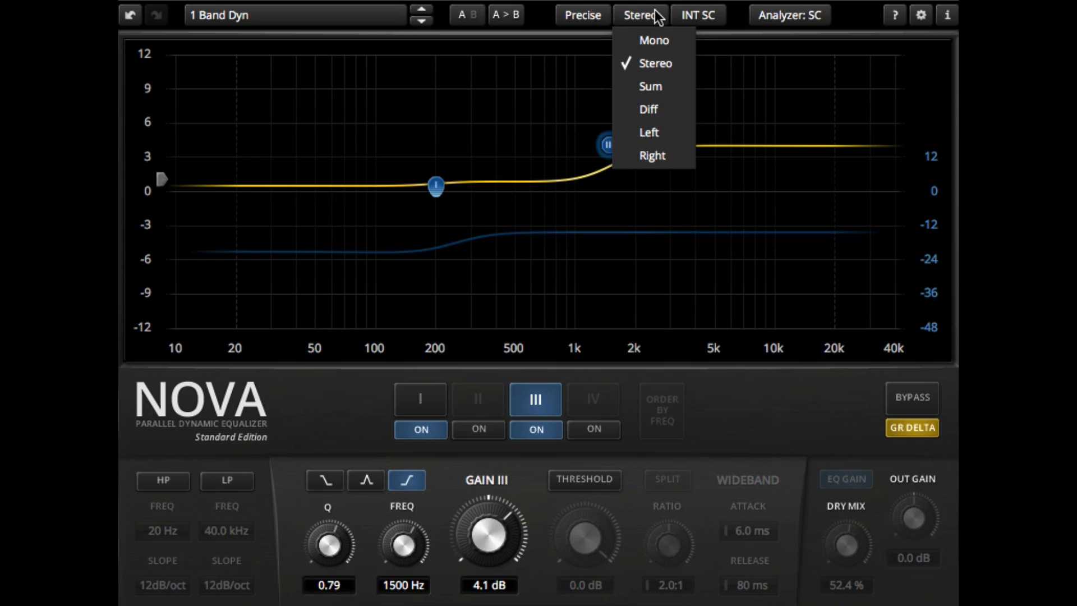
mouse_move(647, 19)
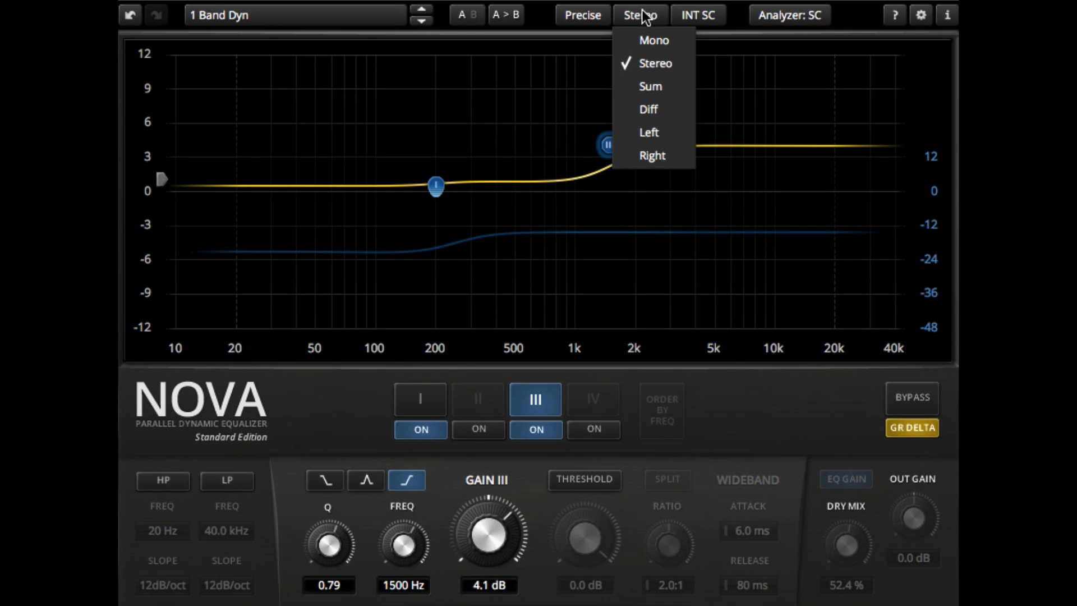
click(697, 15)
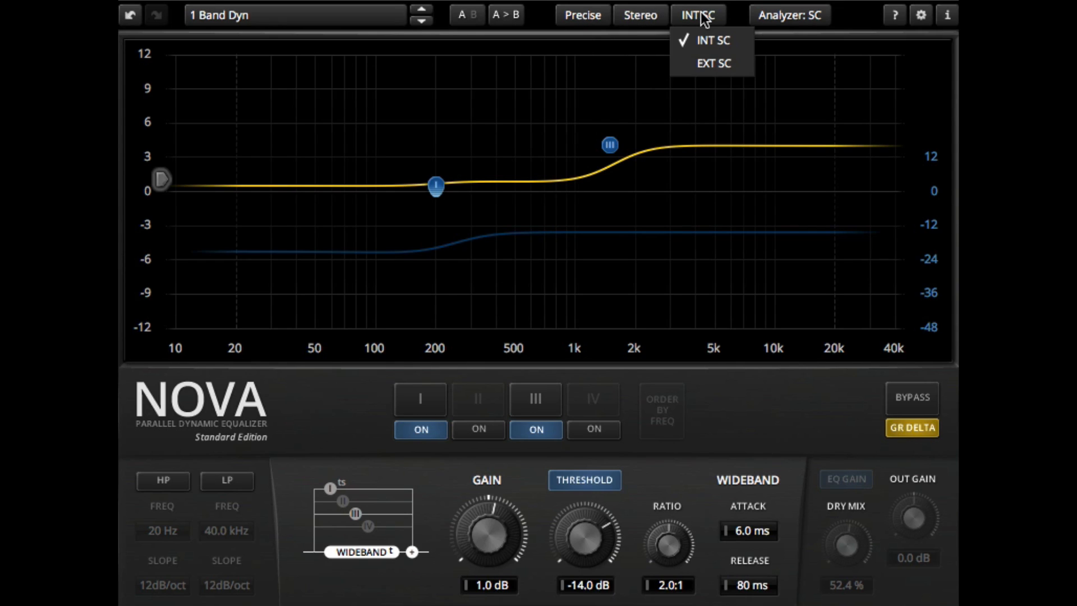
mouse_move(643, 83)
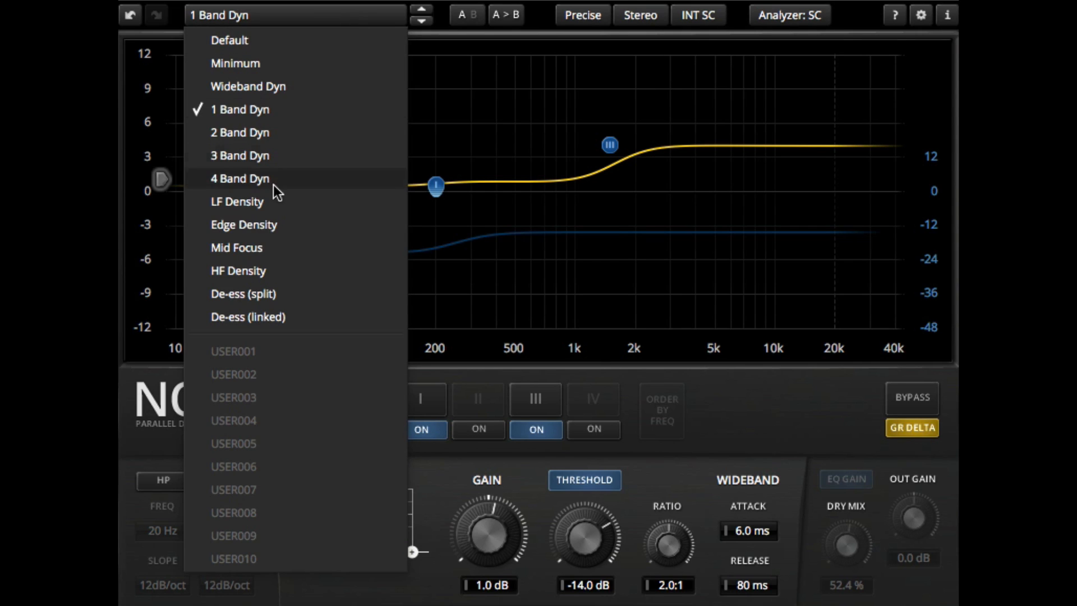
- Load the 4 Band Dyn preset and turn off band IV, leaving band III on
click(240, 178)
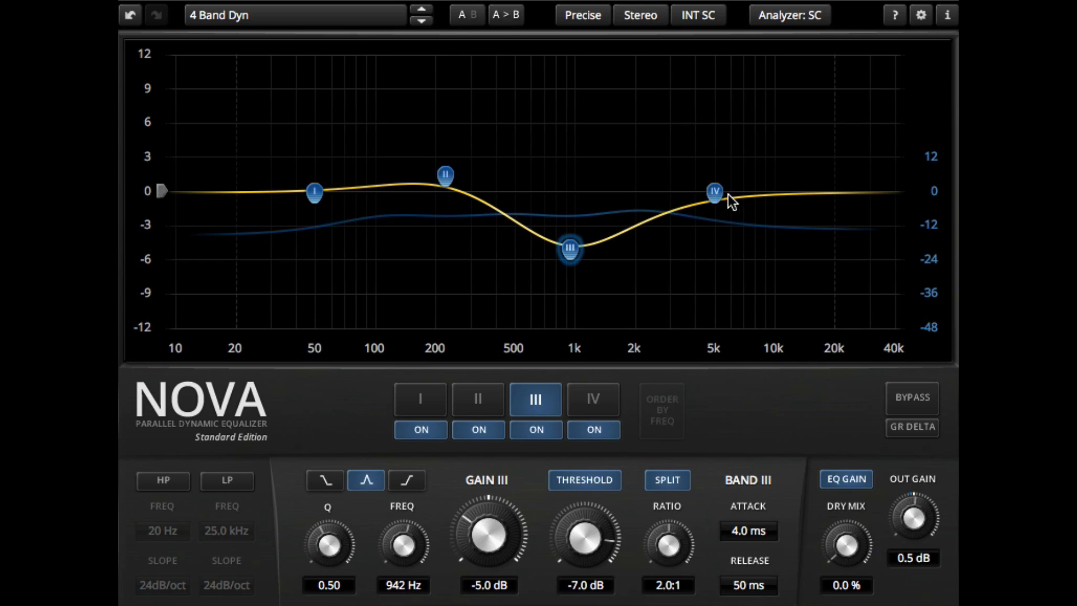
click(592, 398)
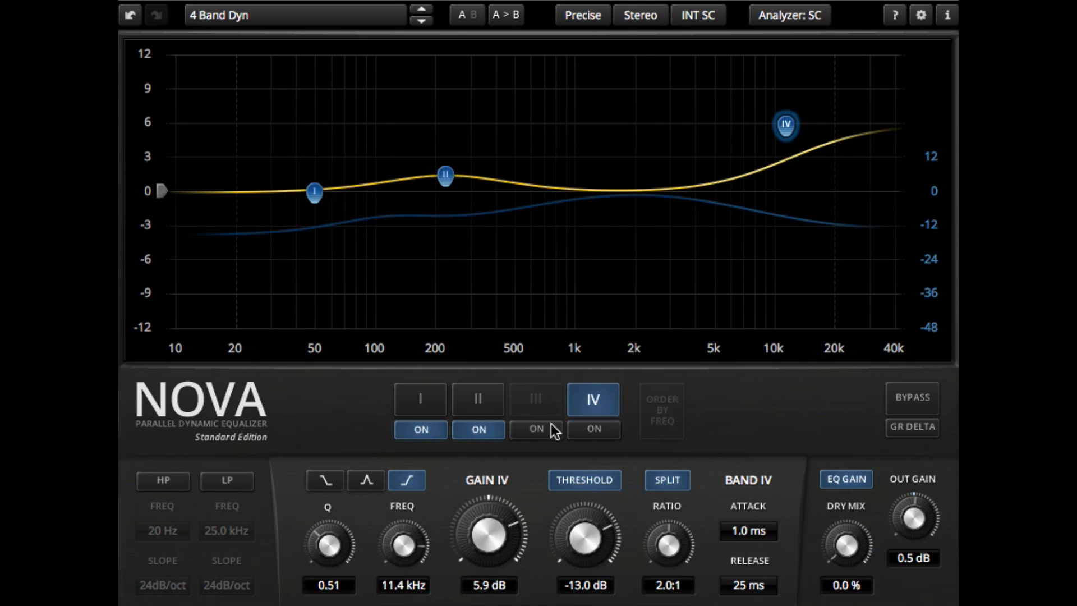
click(478, 399)
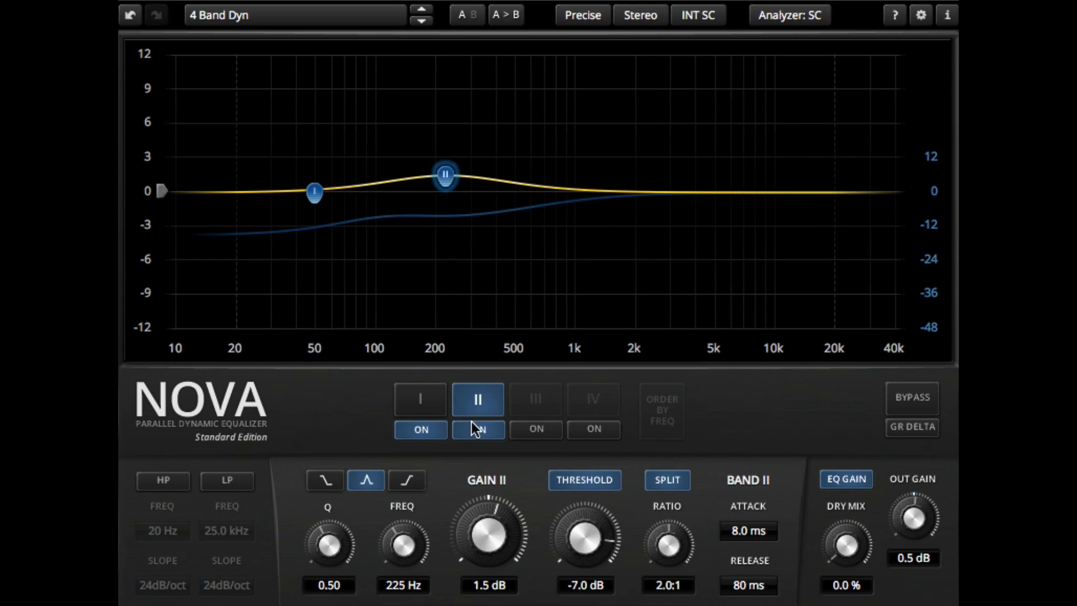
mouse_move(492, 405)
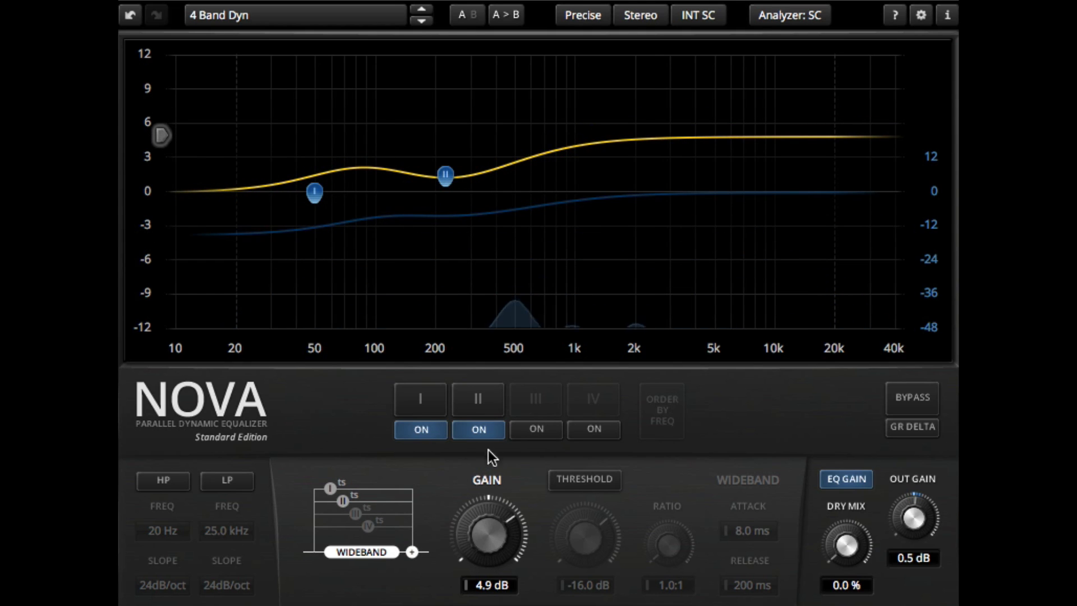
click(534, 398)
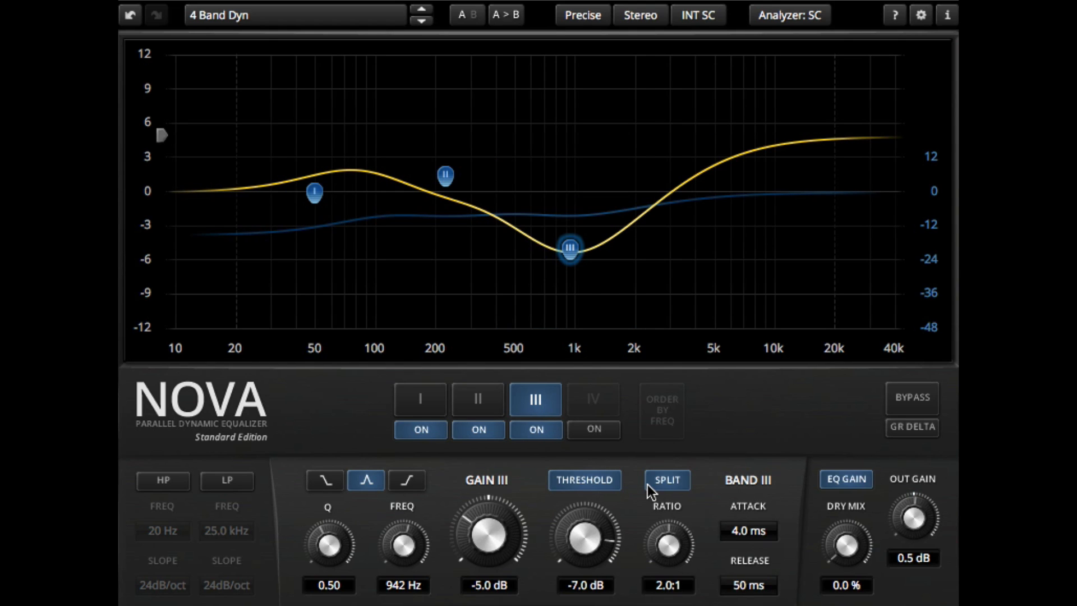
- Enable low-pass and high-pass, drop high-pass to about 13 Hz, boost band I near 70 Hz
click(226, 480)
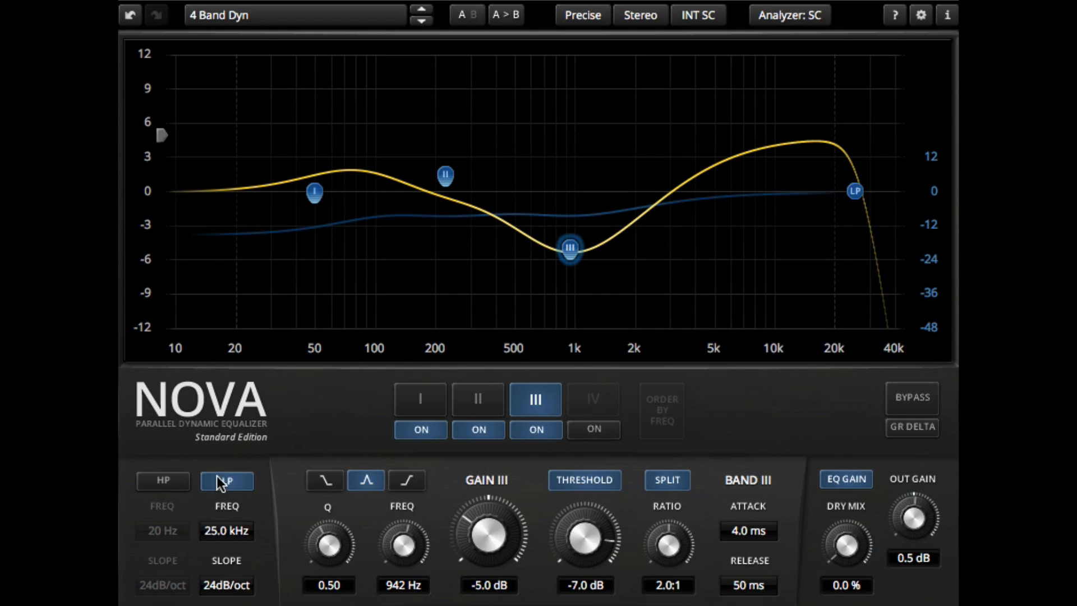
click(162, 480)
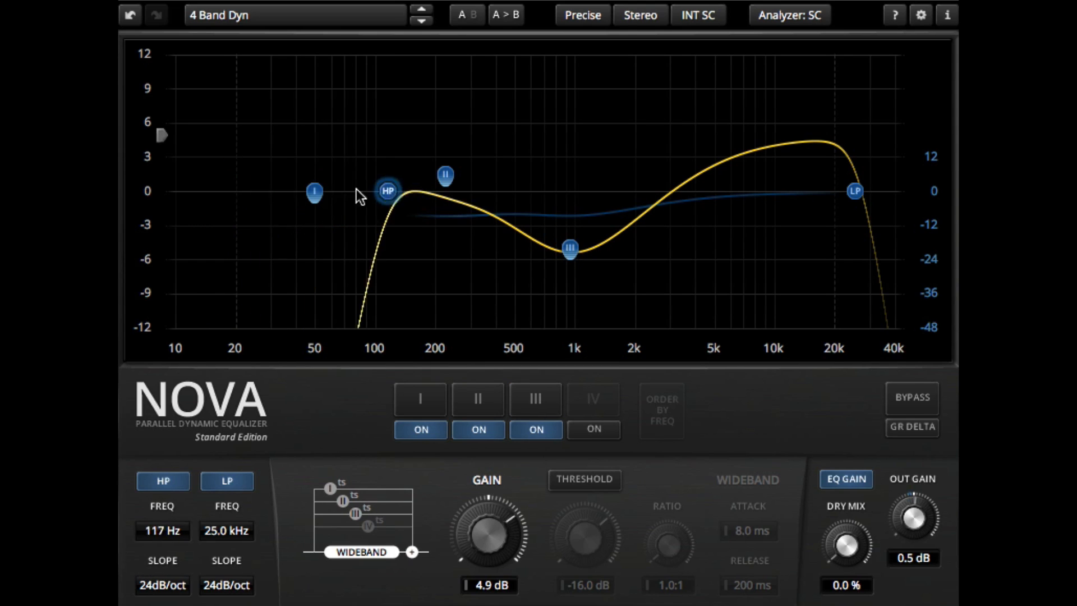
drag(388, 191, 280, 190)
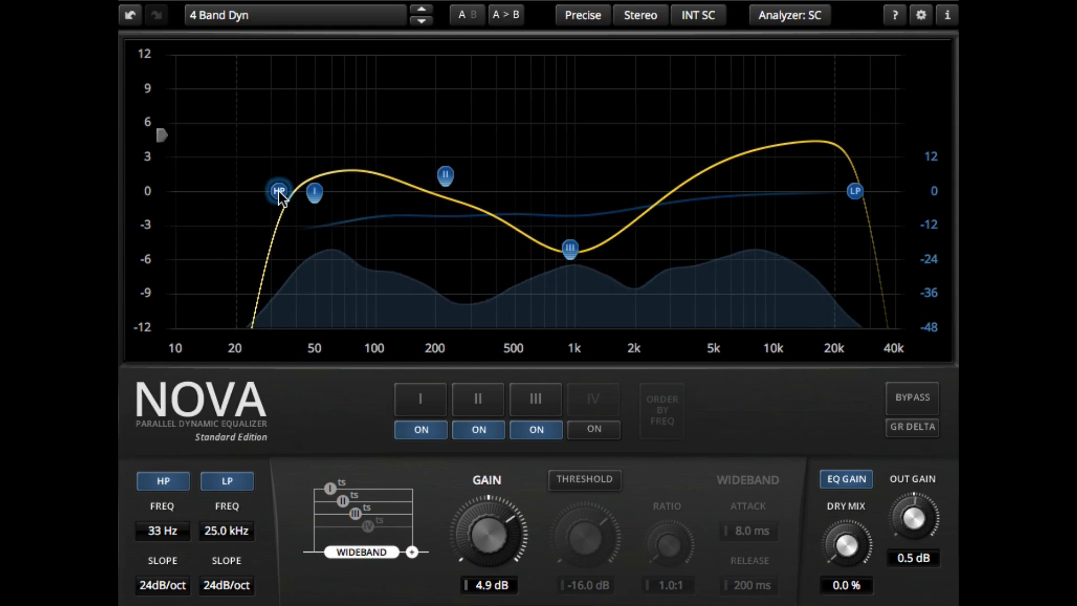
drag(278, 192, 343, 135)
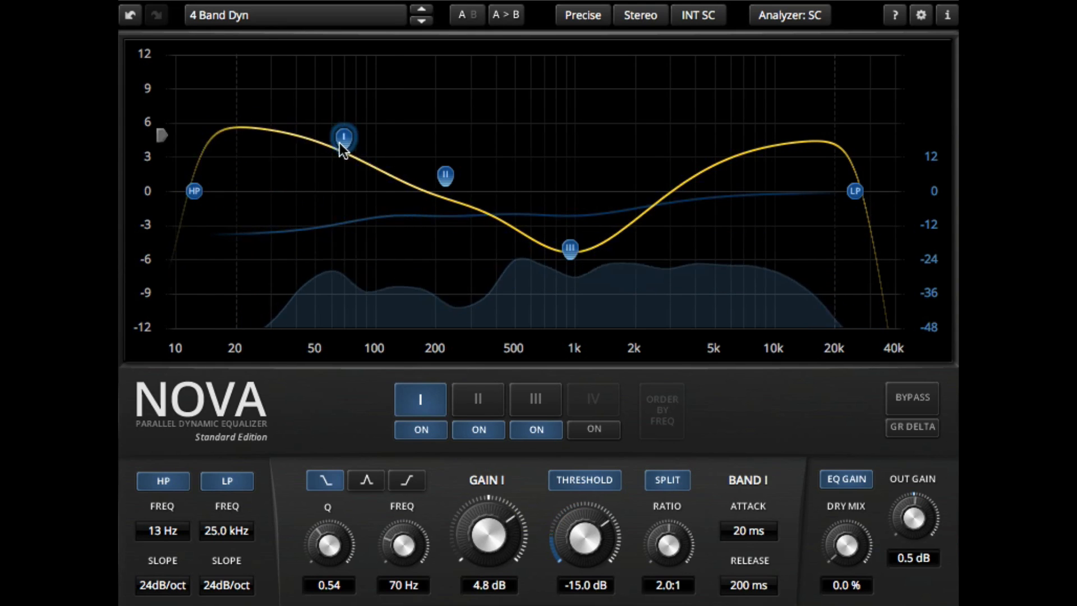
click(477, 399)
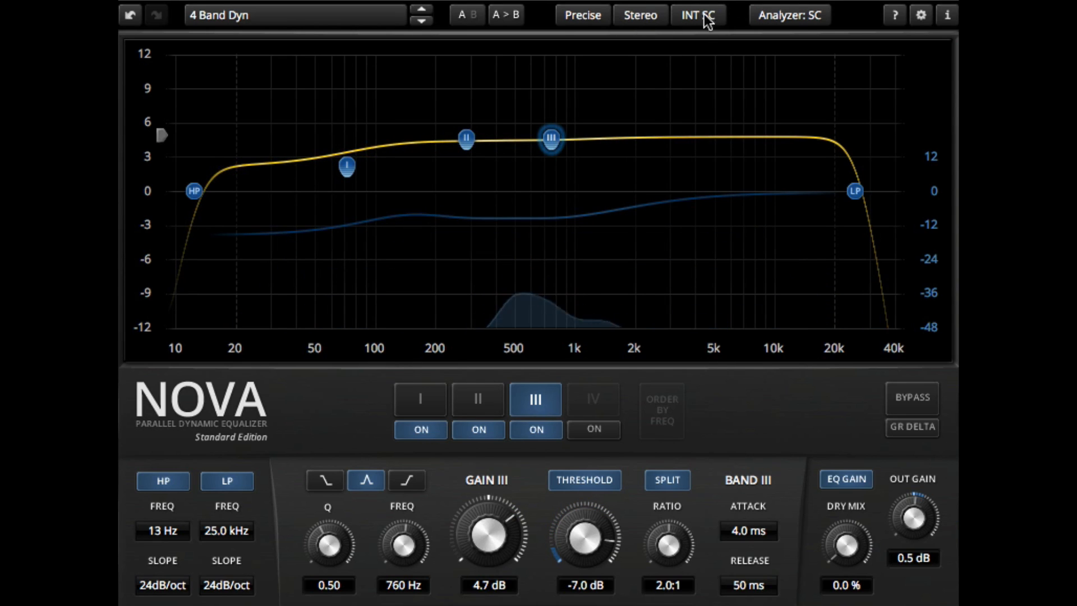
- Set the analyzer to input and lift band II about +3 dB near 200 Hz
click(789, 14)
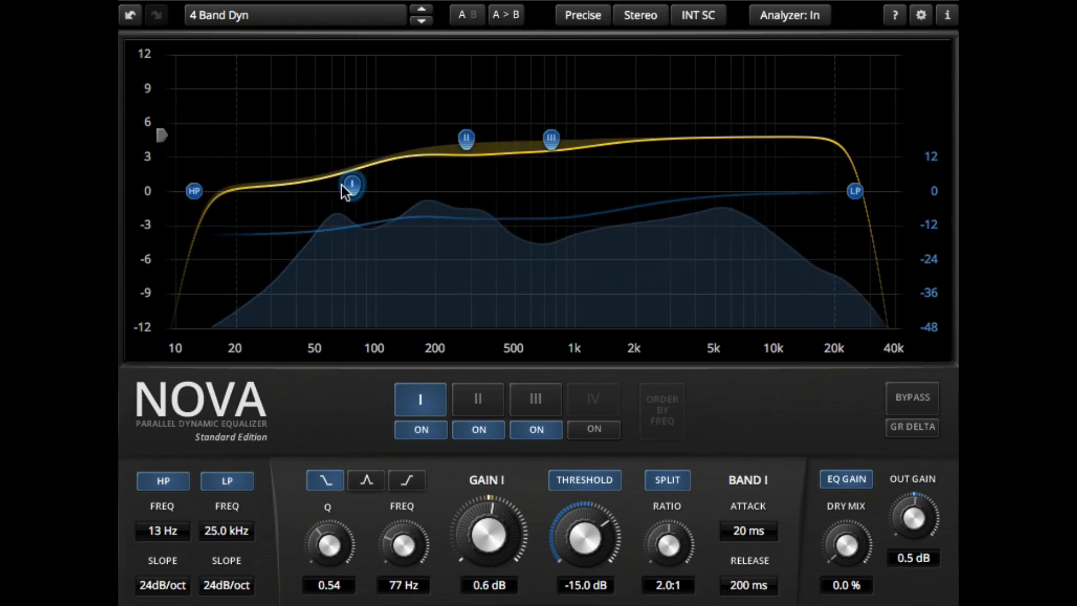
drag(351, 184, 282, 180)
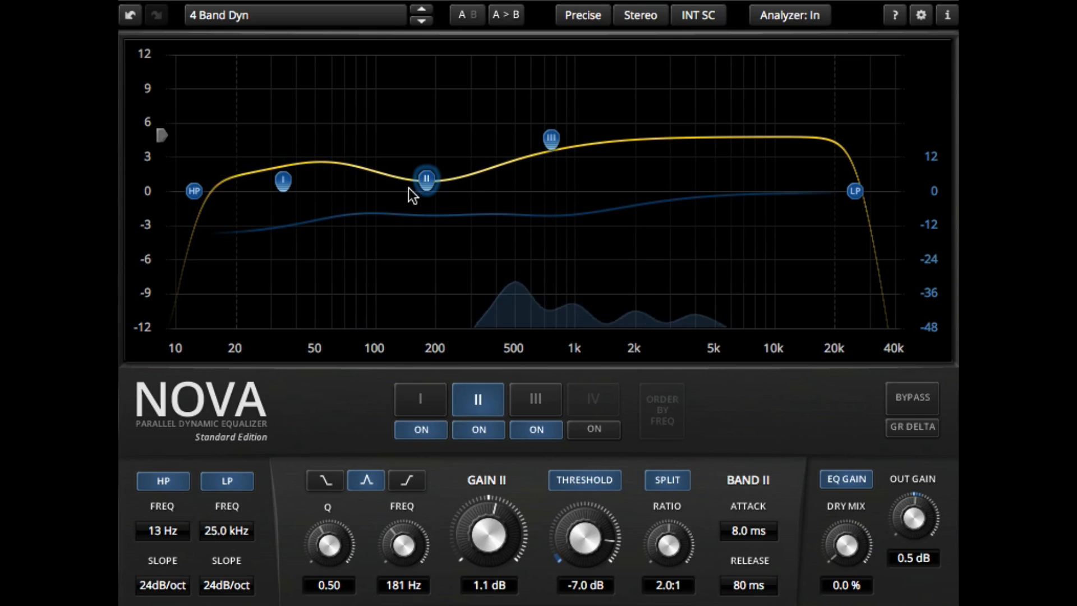
drag(426, 180, 432, 152)
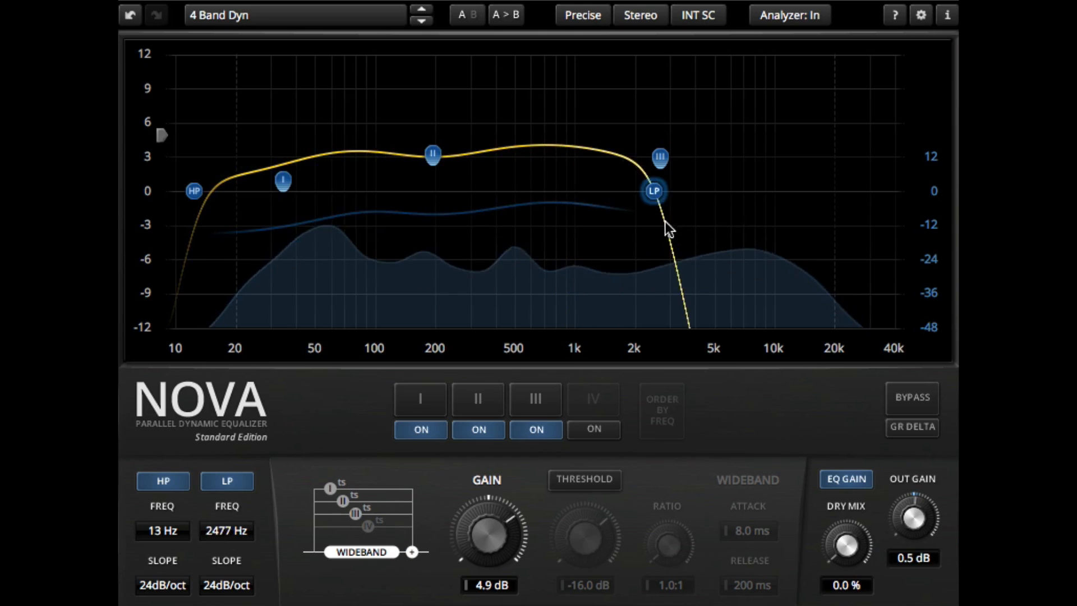
- Set low-pass to 13.1 kHz at 6 dB/oct and high-pass to 17 Hz at 12 dB/oct
drag(652, 192, 801, 192)
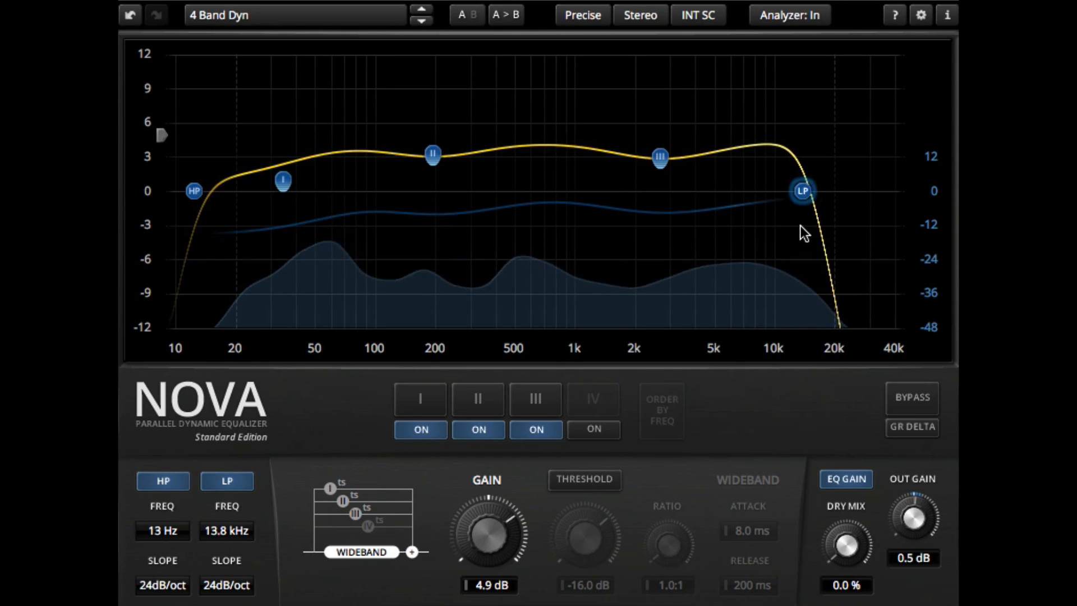
drag(801, 191, 798, 191)
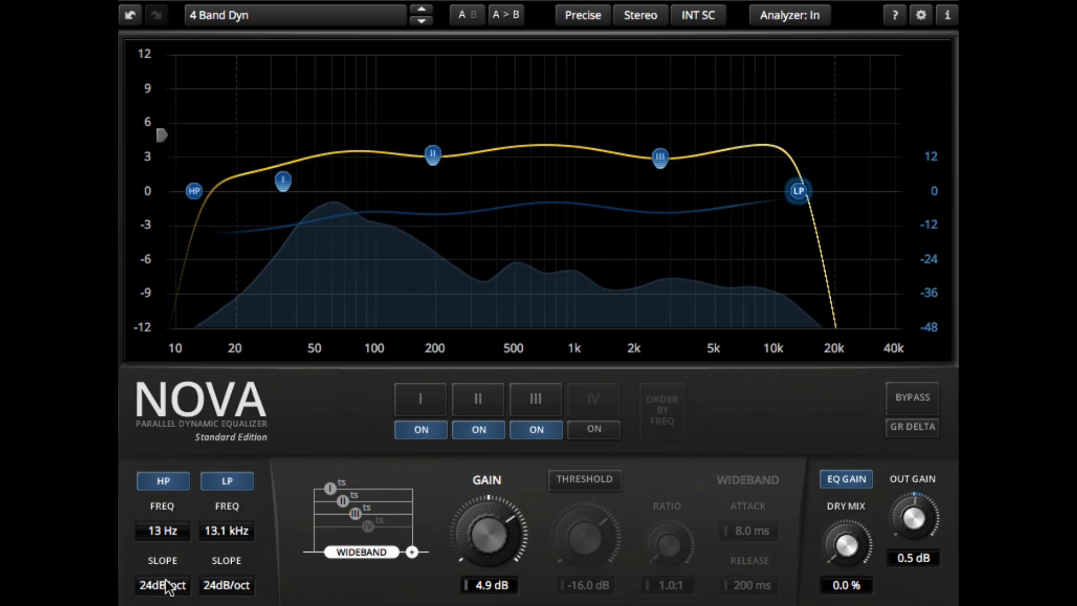
click(162, 585)
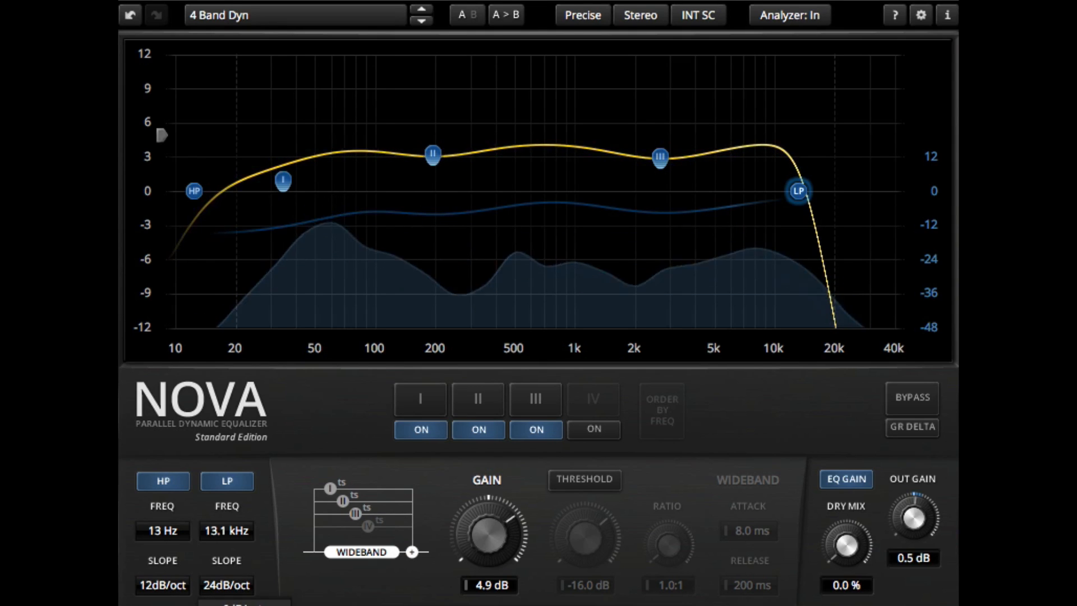
click(226, 585)
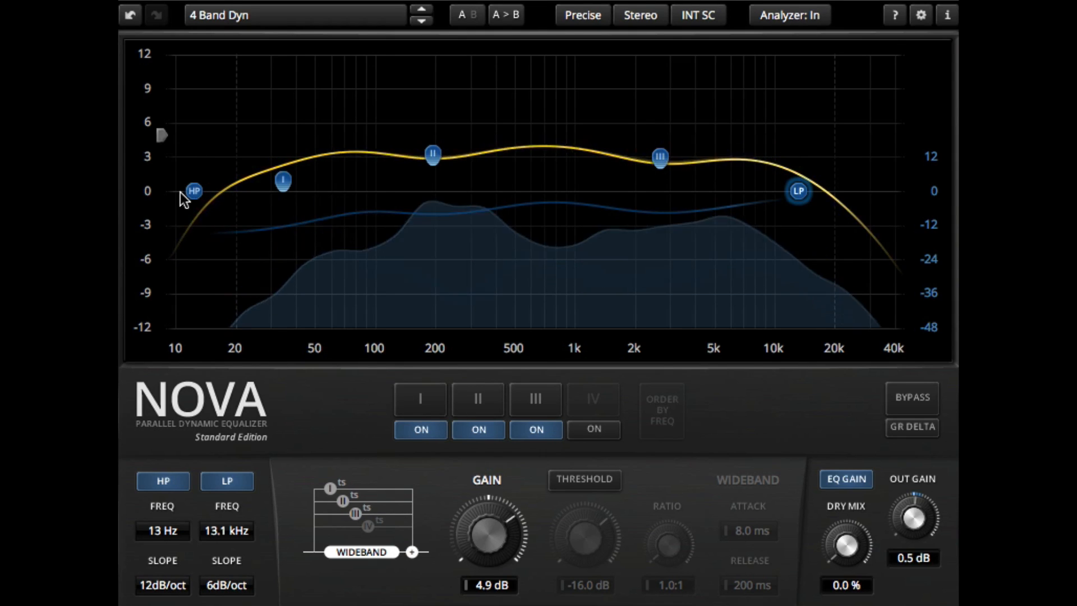
drag(194, 193, 208, 187)
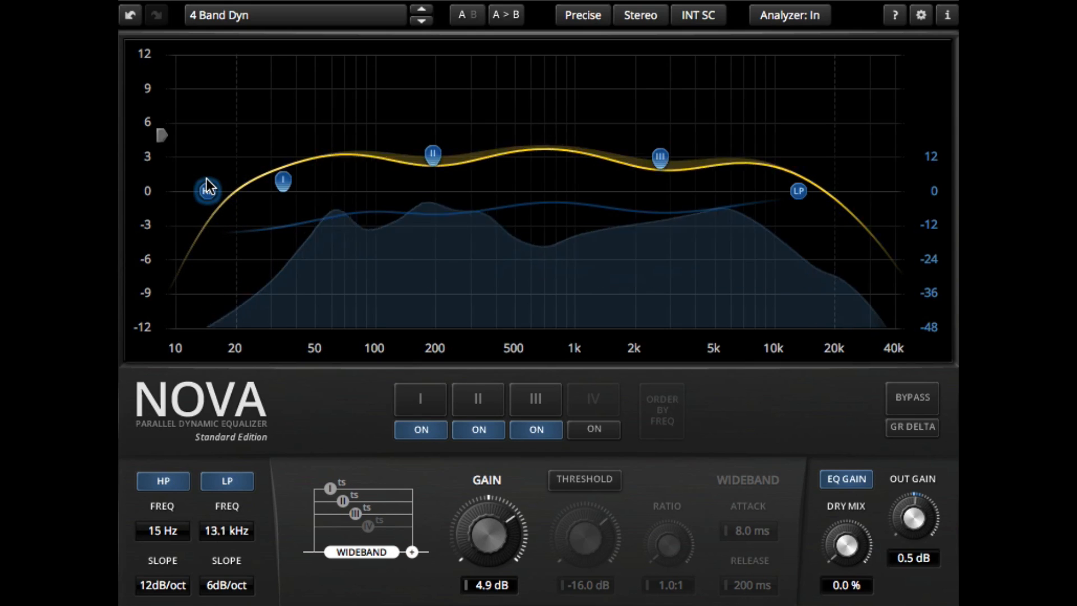
drag(207, 189, 220, 191)
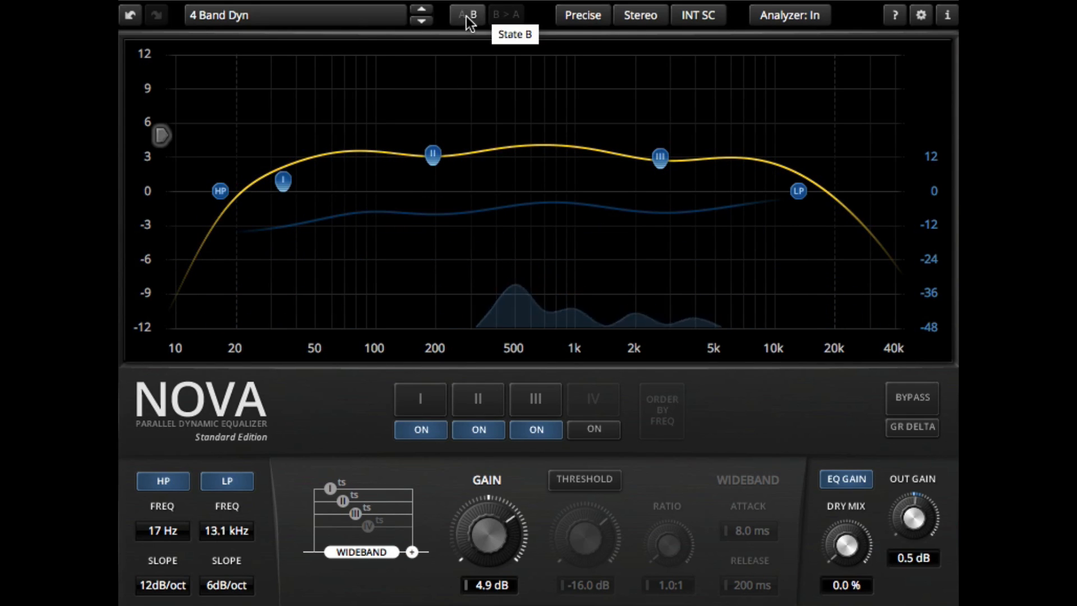
click(467, 15)
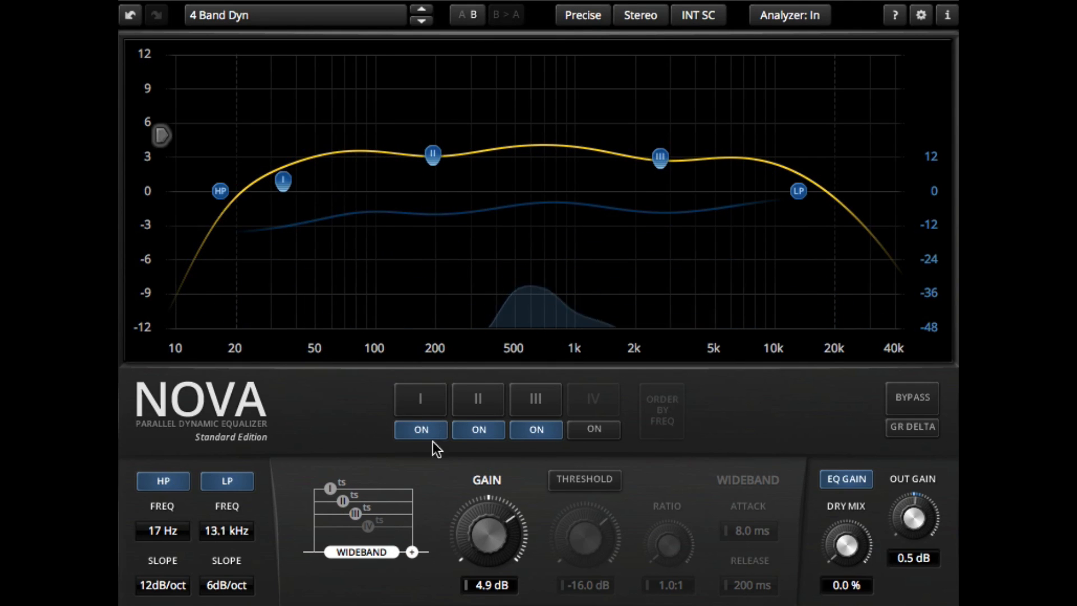
click(420, 398)
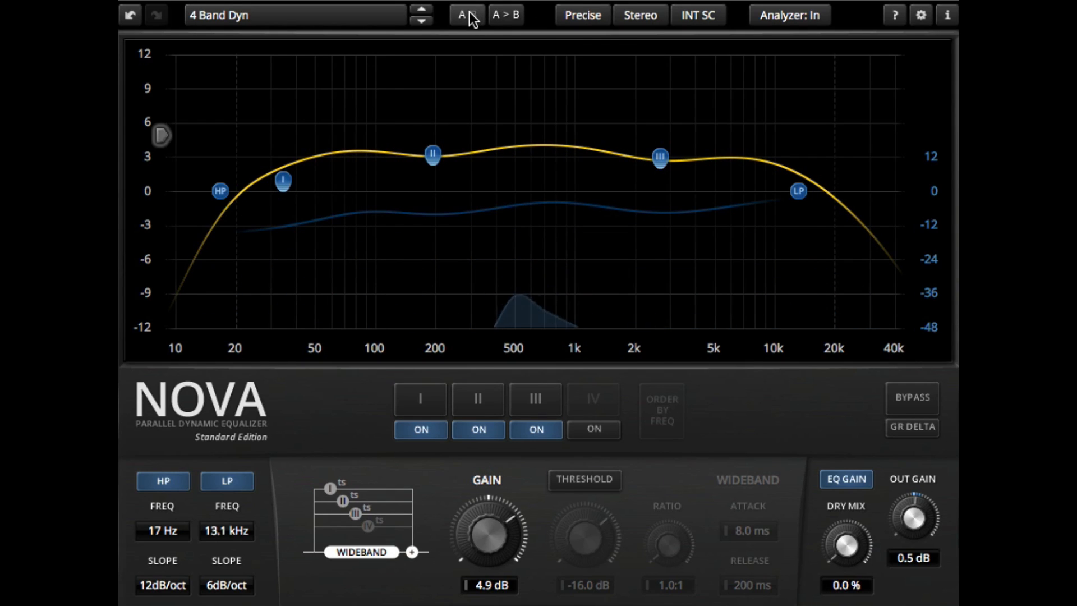
mouse_move(462, 13)
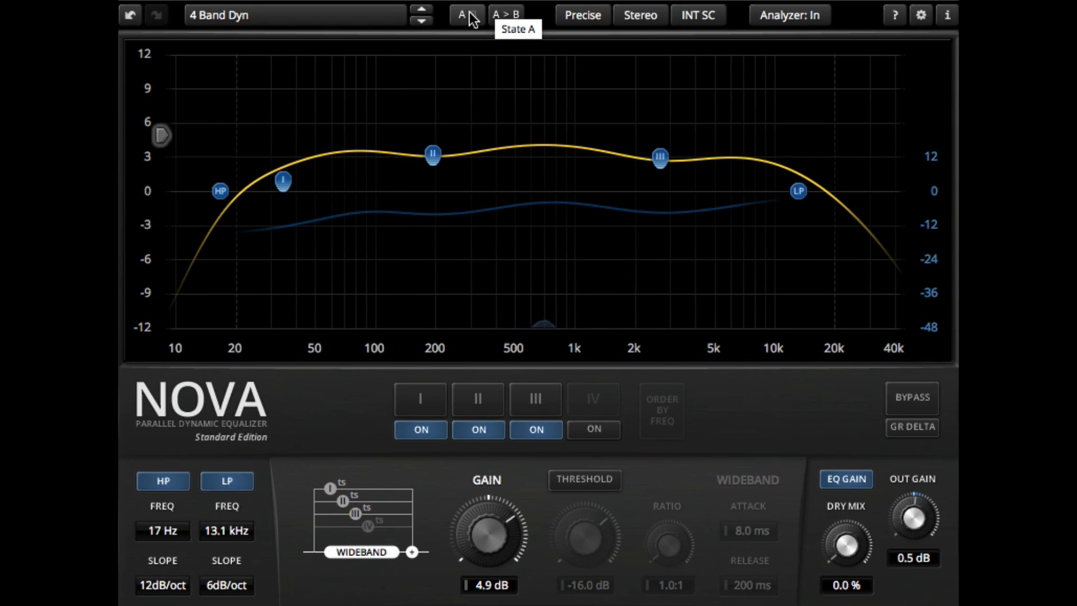